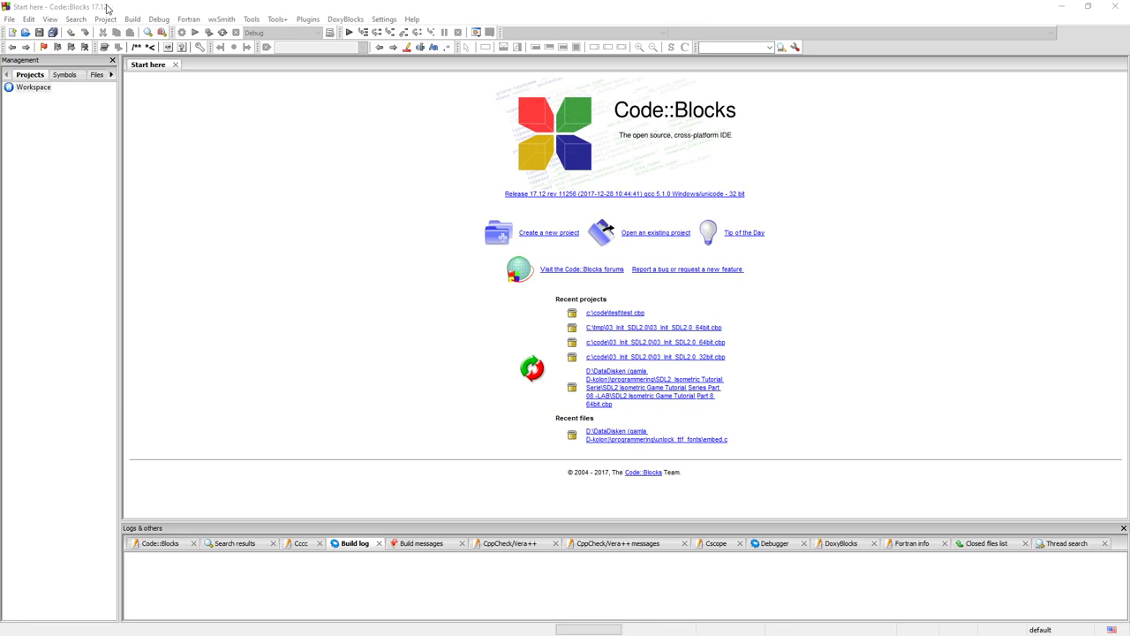
Launch the Empty project wizard from File > New > Project.
{"action": "left_click", "coordinate": [9, 17]}
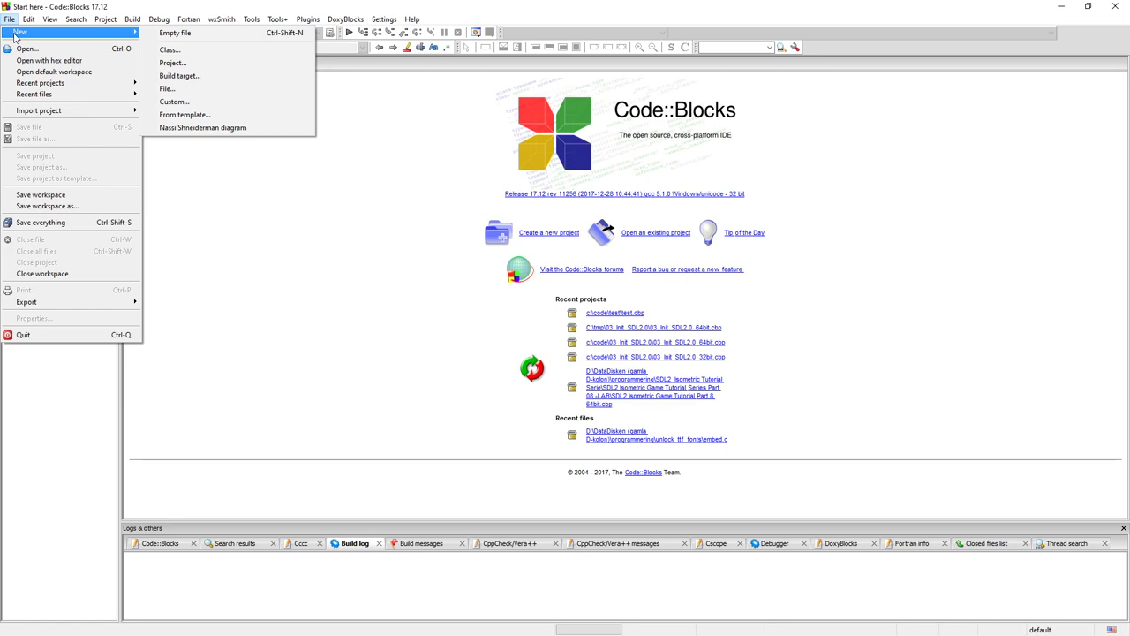
{"action": "mouse_move", "coordinate": [166, 88]}
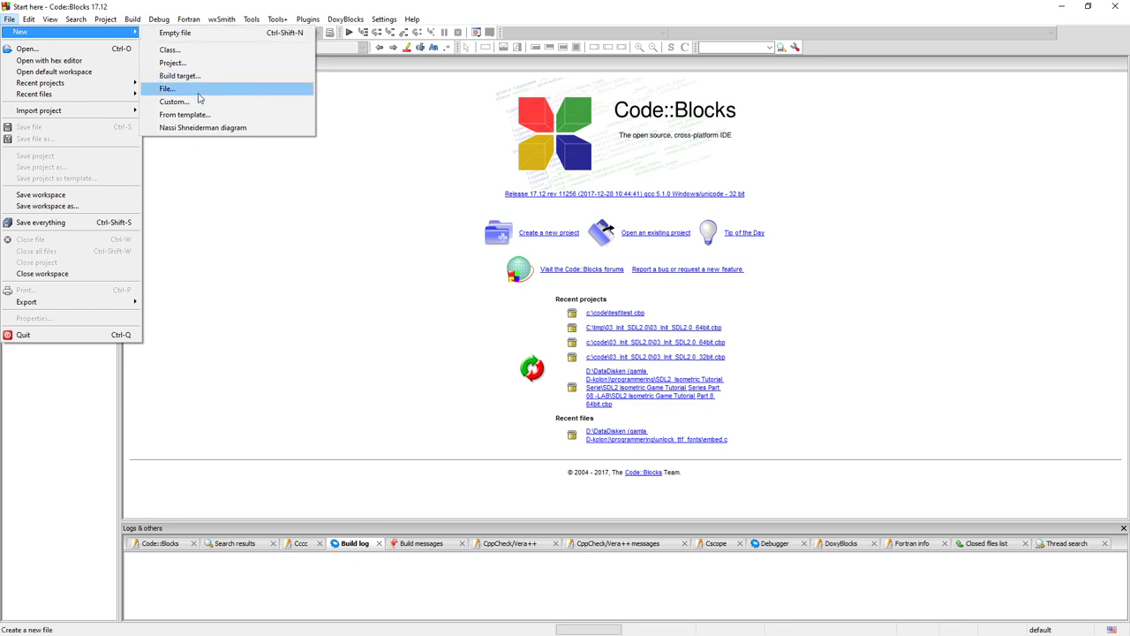
{"action": "left_click", "coordinate": [173, 63]}
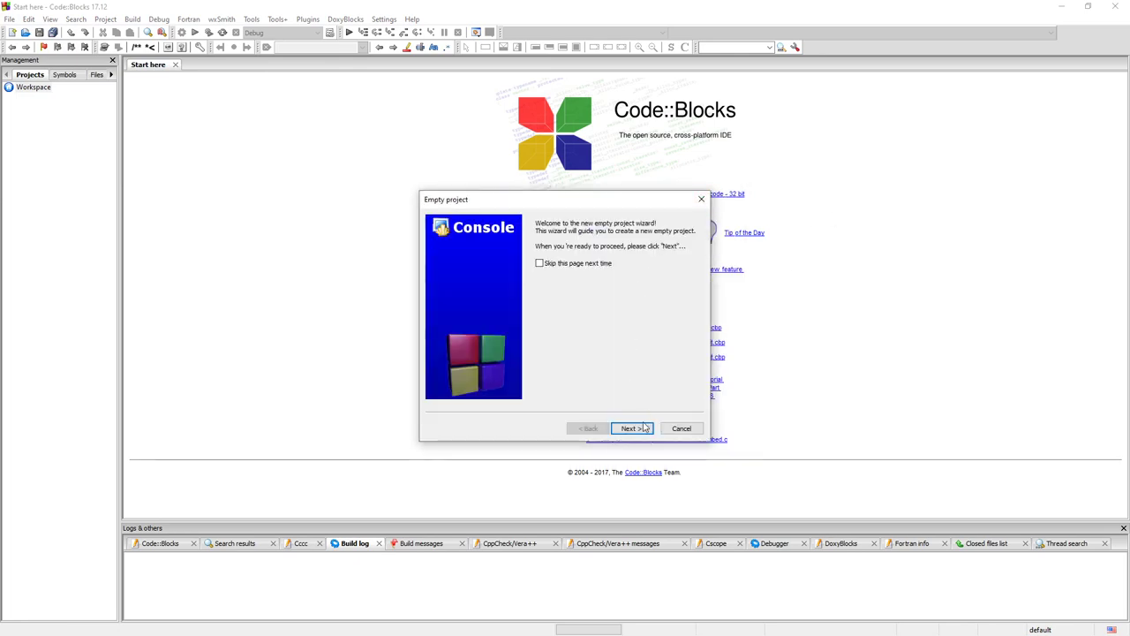
Title the project 03_init_SDL2.0 and name its project file 03_init_SDL2.0_32bit, then continue to compiler settings.
{"action": "left_click", "coordinate": [630, 429]}
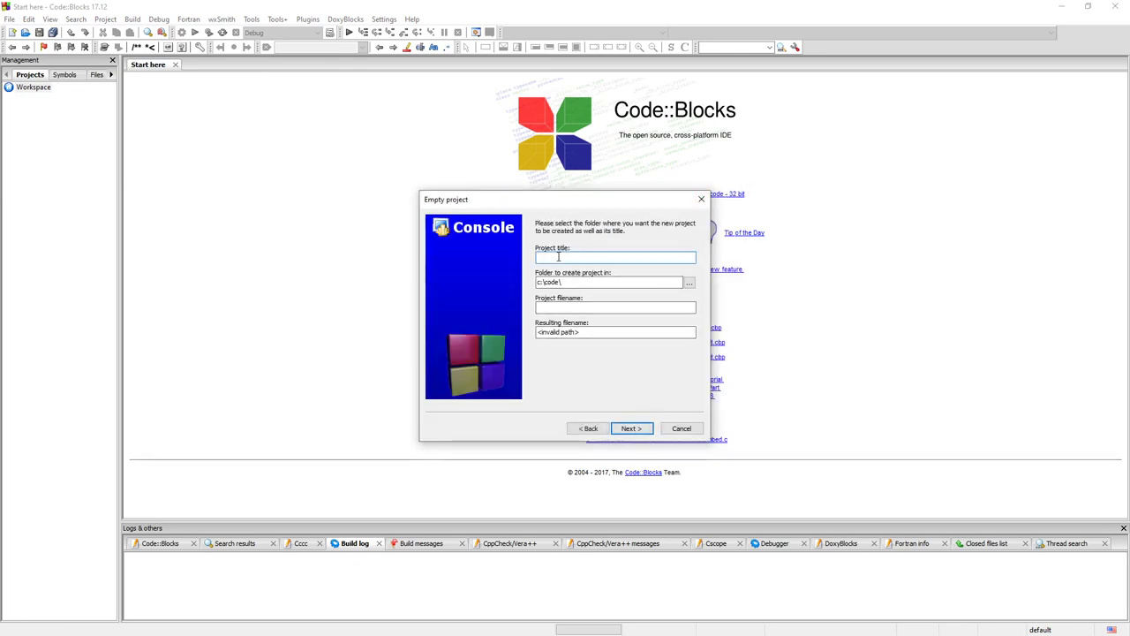
{"action": "type", "text": "03_i"}
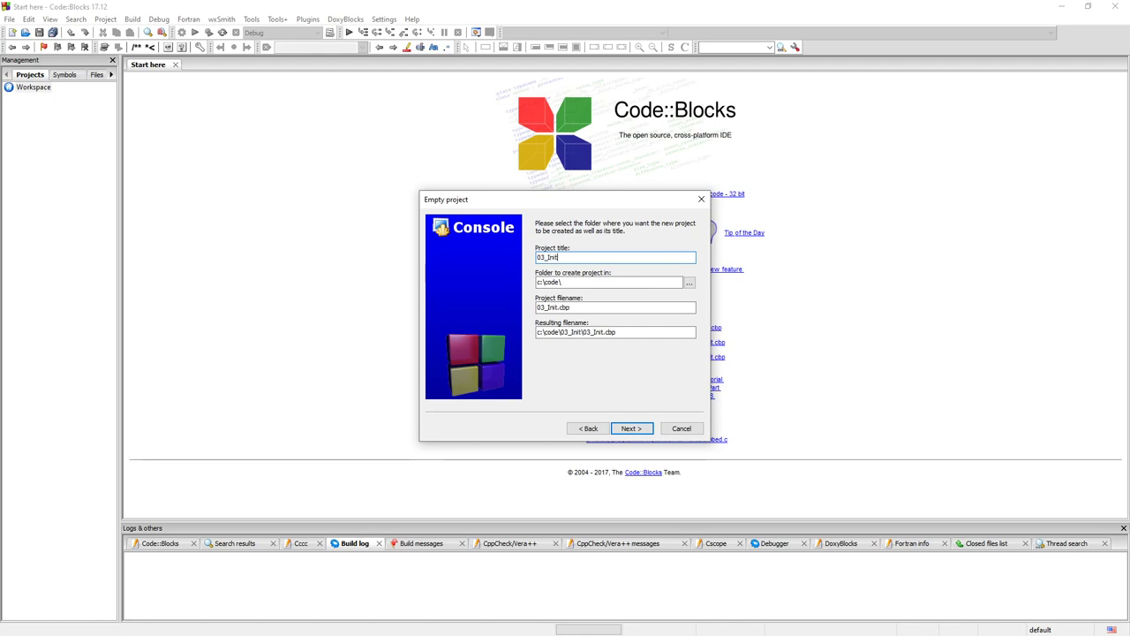
{"action": "type", "text": "_SDL"}
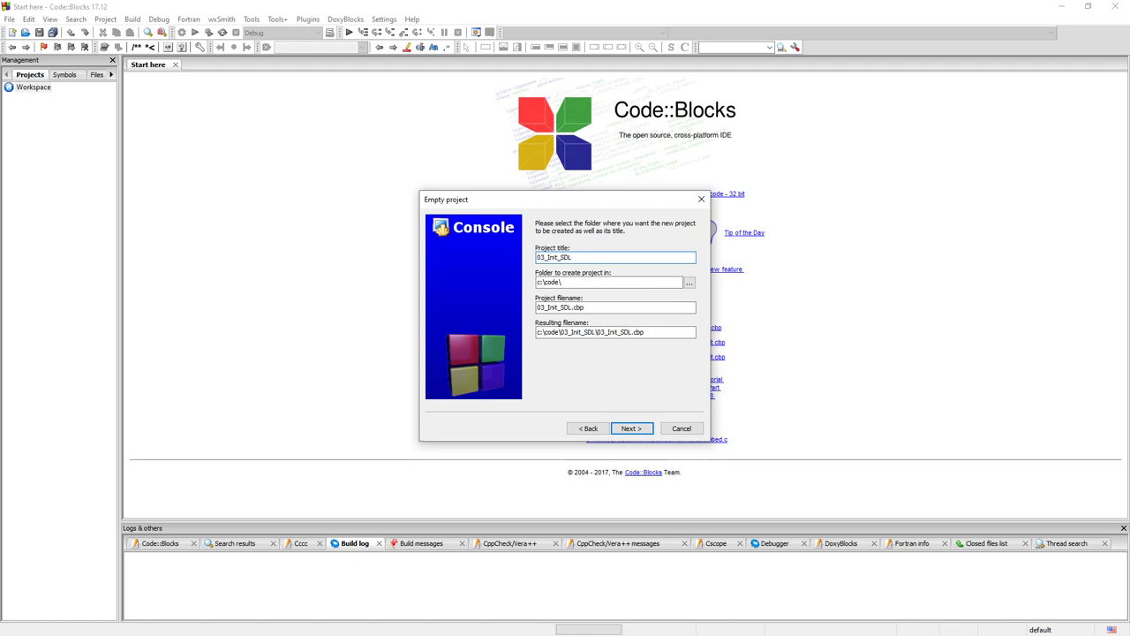
{"action": "type", "text": "2.0"}
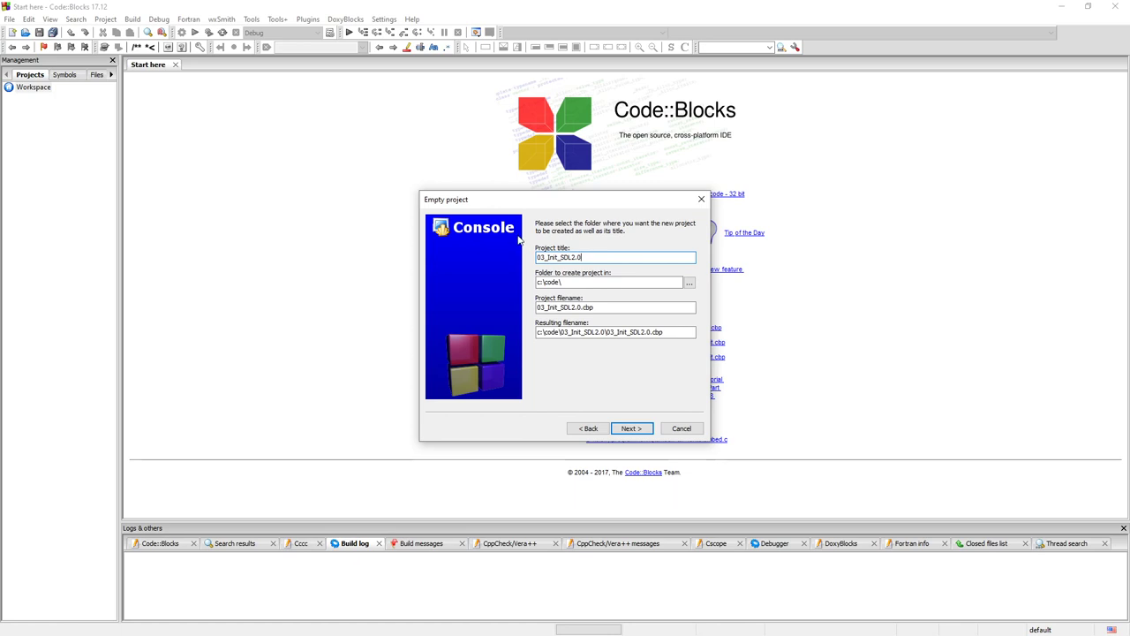
{"action": "mouse_move", "coordinate": [633, 325]}
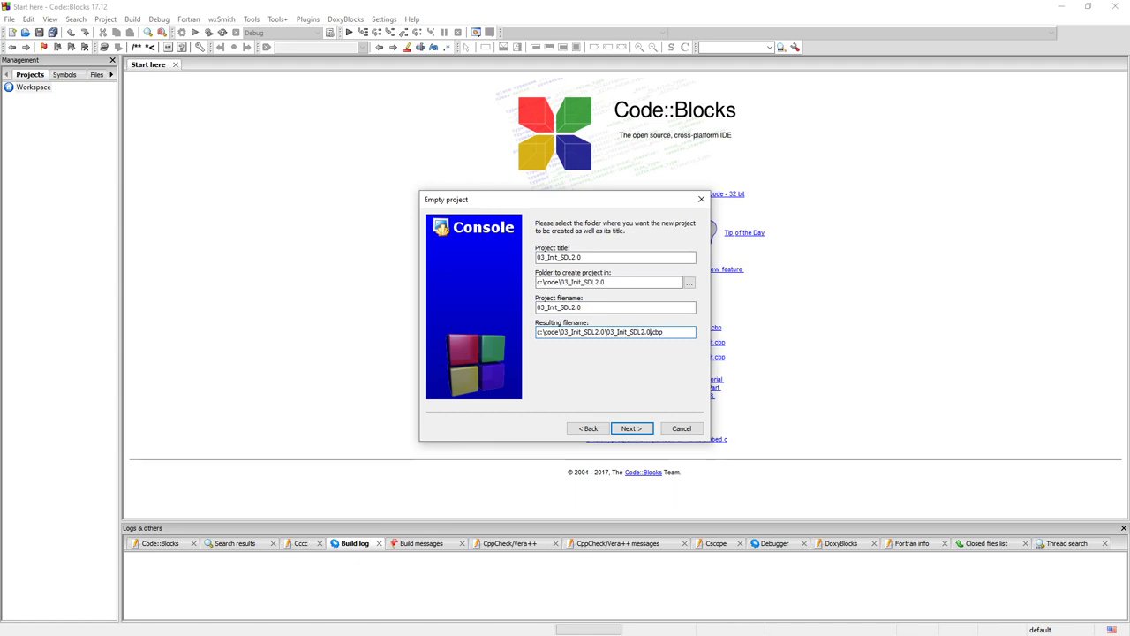
{"action": "type", "text": "_32bit"}
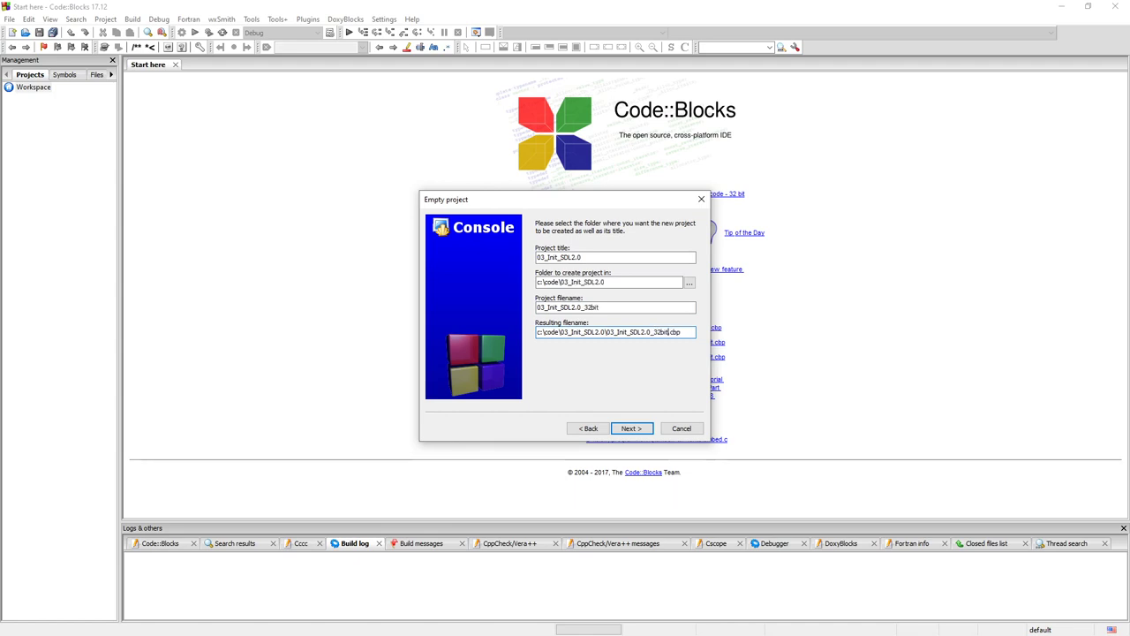
{"action": "left_click", "coordinate": [631, 429]}
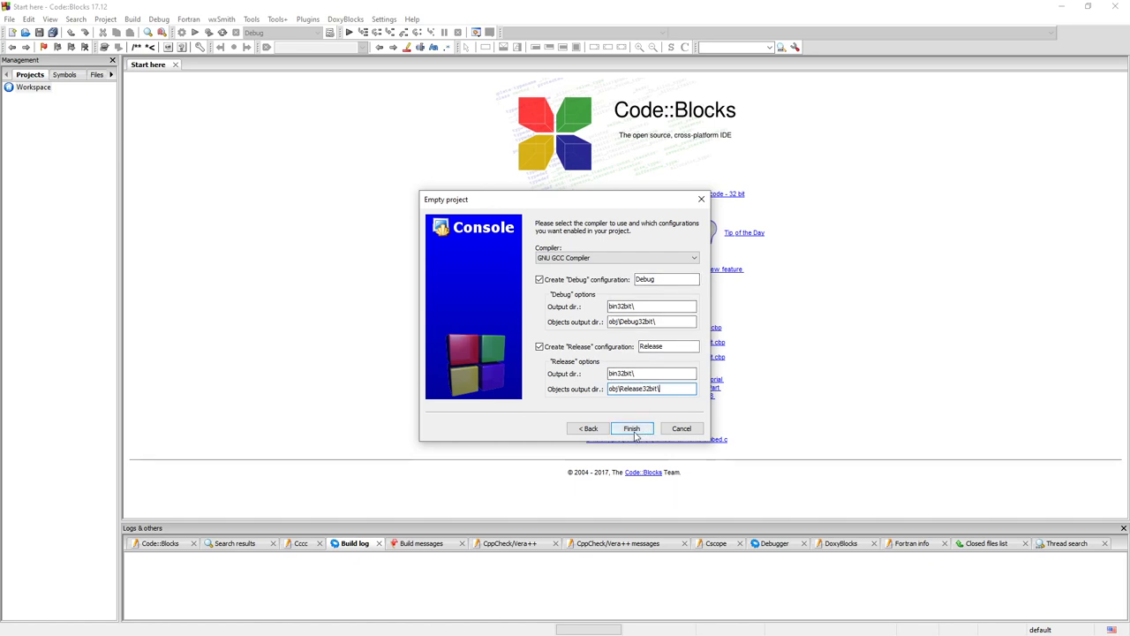
Keep GNU GCC with Debug and Release outputs in bin\32bit and finish creating the project.
{"action": "left_click", "coordinate": [651, 307]}
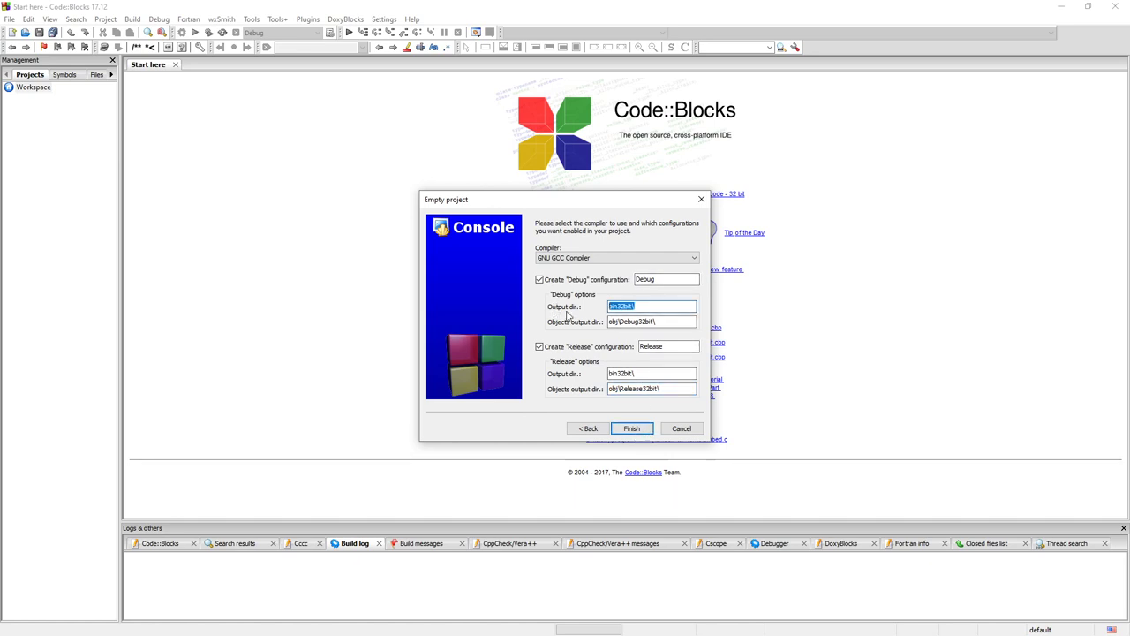
{"action": "left_click", "coordinate": [652, 322]}
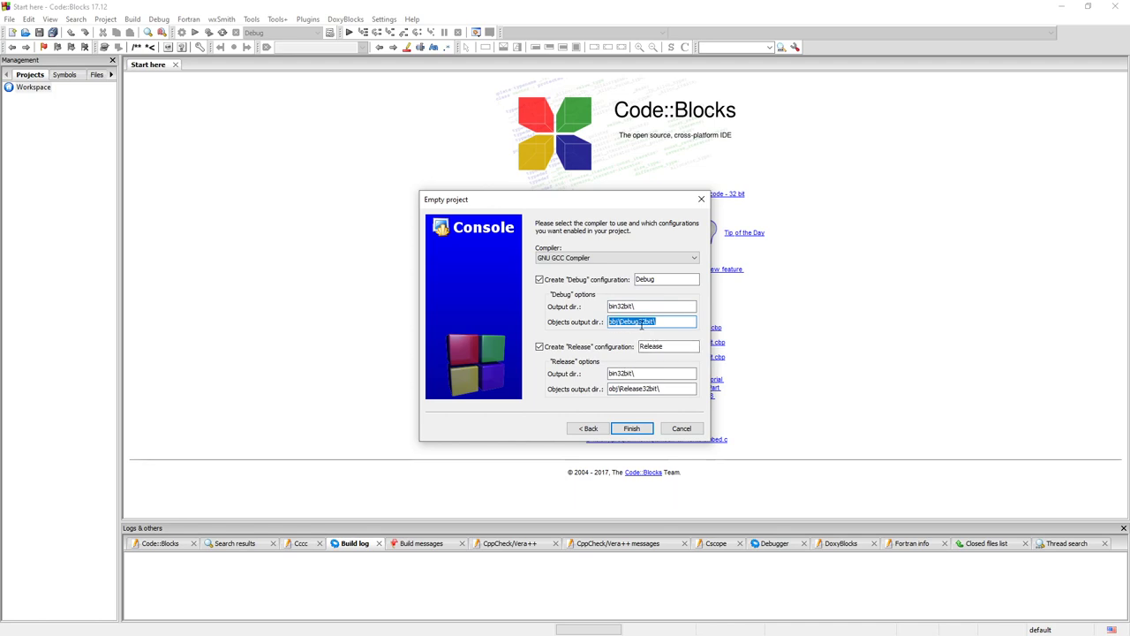
{"action": "left_click", "coordinate": [650, 308]}
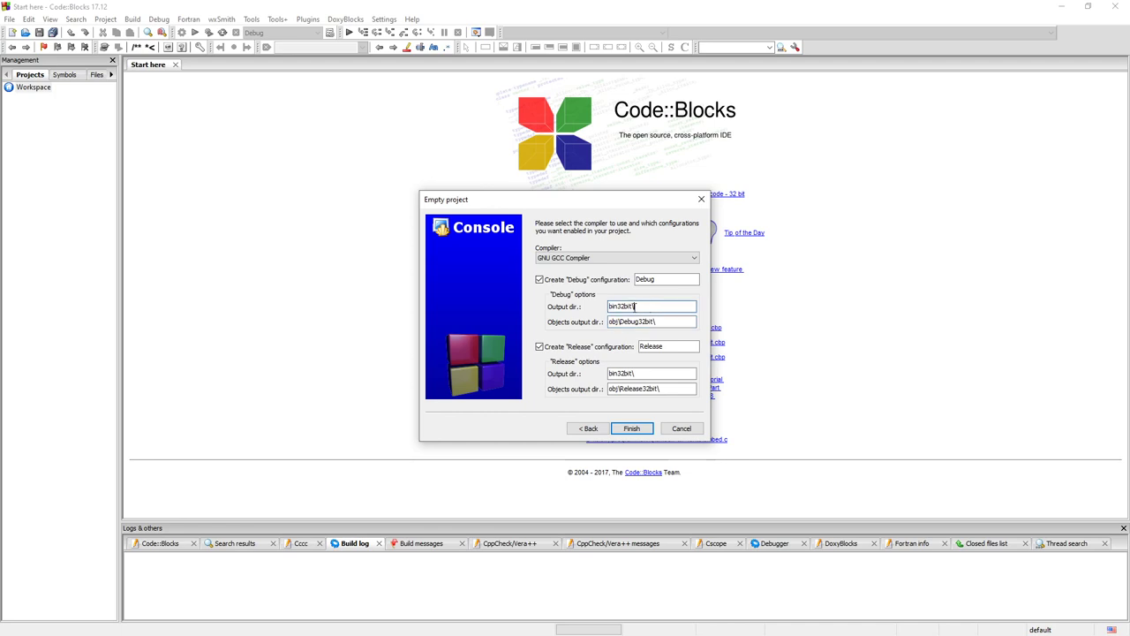
{"action": "double_click", "coordinate": [652, 307]}
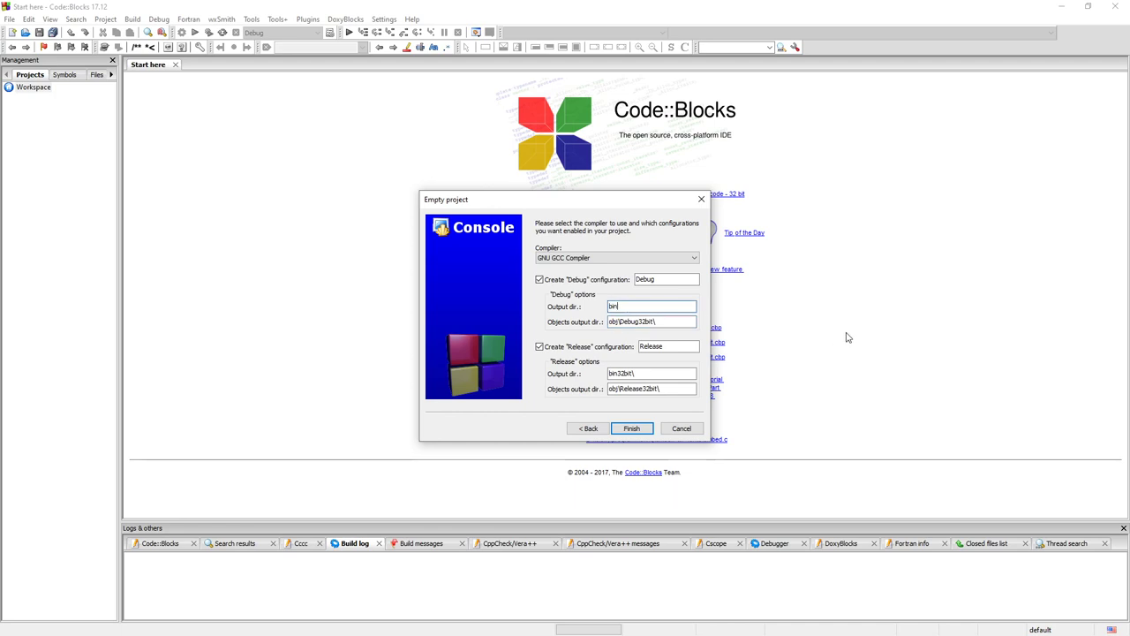
{"action": "double_click", "coordinate": [651, 307]}
{"action": "type", "text": "32bit\\"}
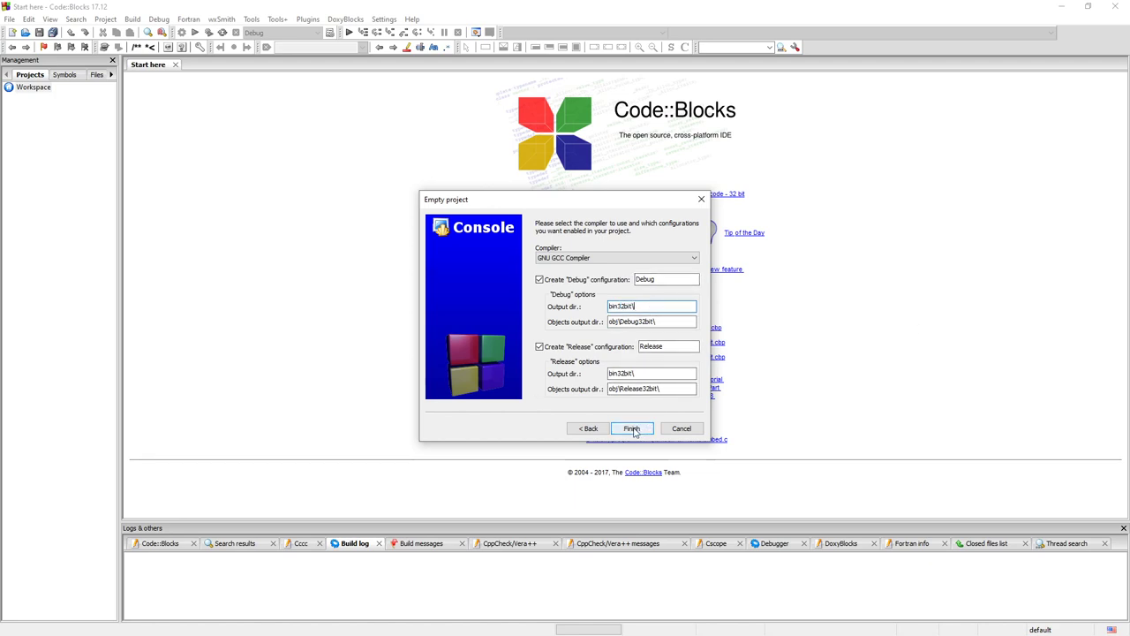
{"action": "left_click", "coordinate": [632, 429]}
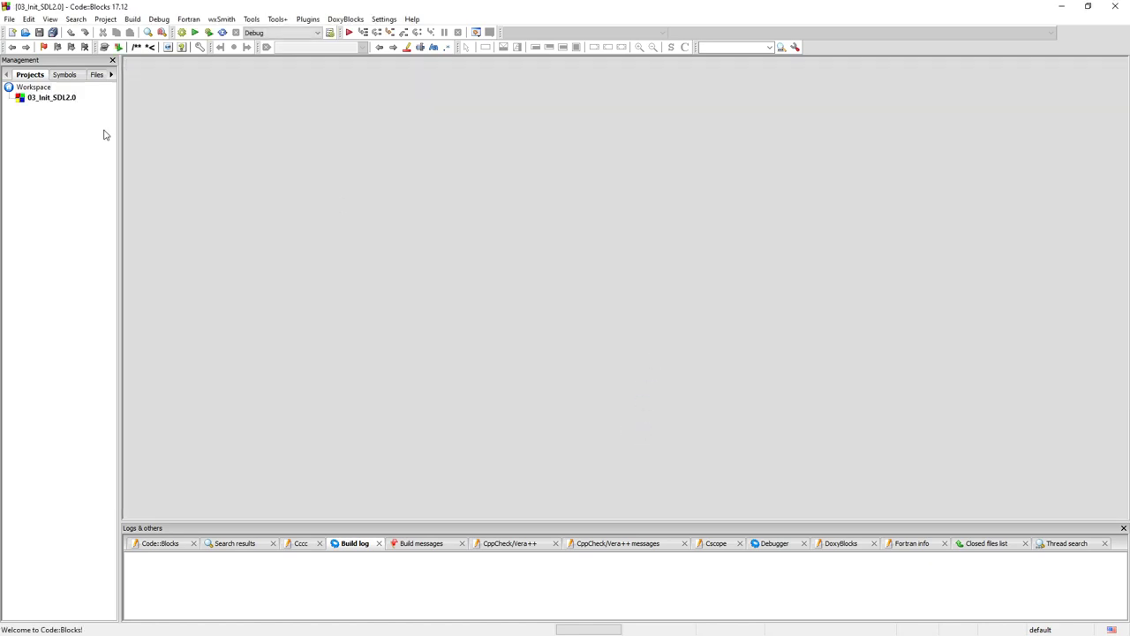
Add a new empty file to the project and save it as main.c in the src folder.
{"action": "left_click", "coordinate": [51, 97]}
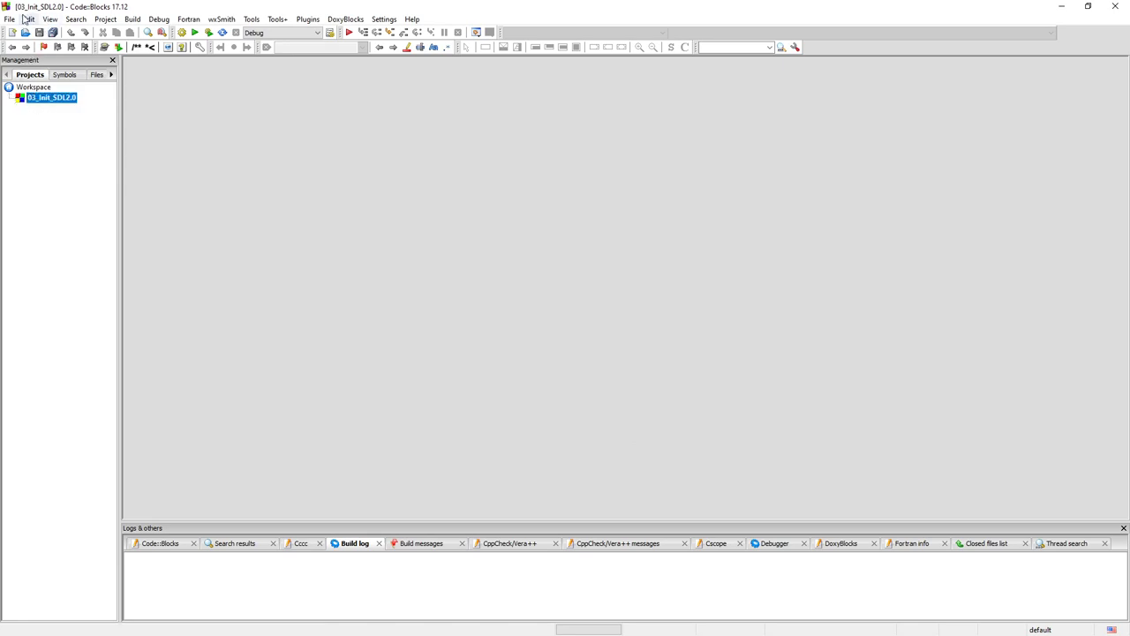
{"action": "right_click", "coordinate": [49, 97]}
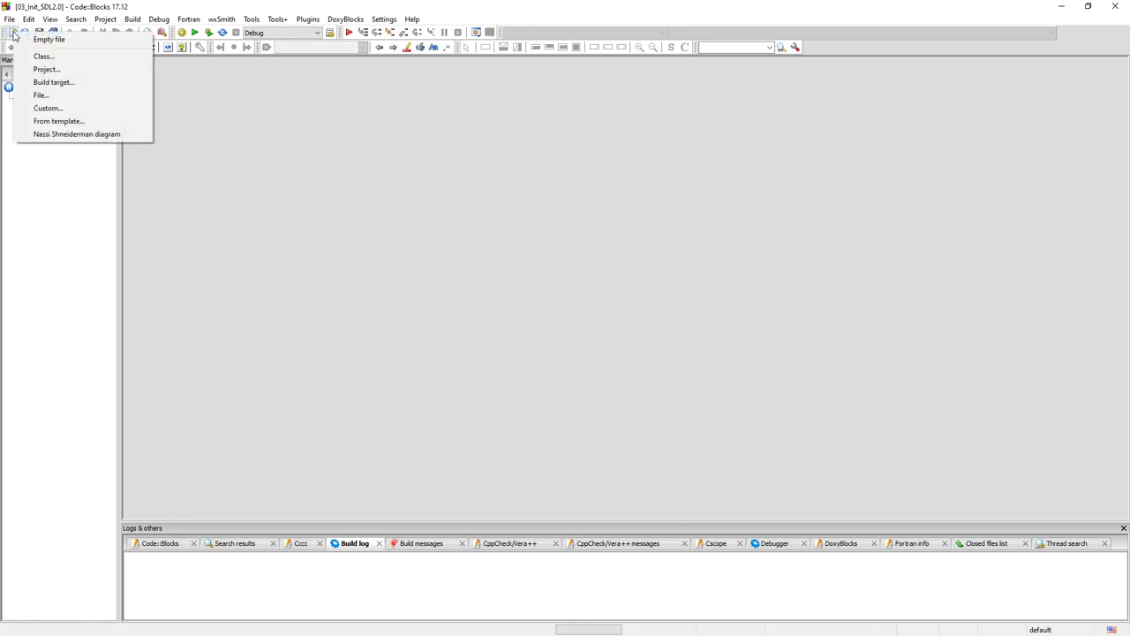
{"action": "left_click", "coordinate": [49, 39]}
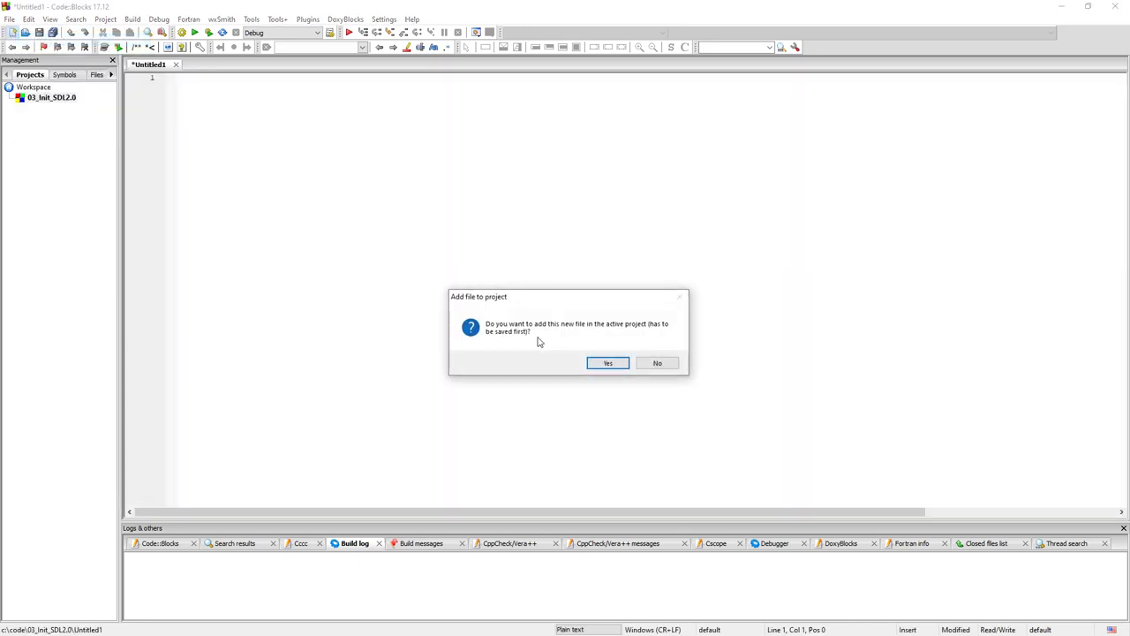
{"action": "left_click", "coordinate": [607, 364]}
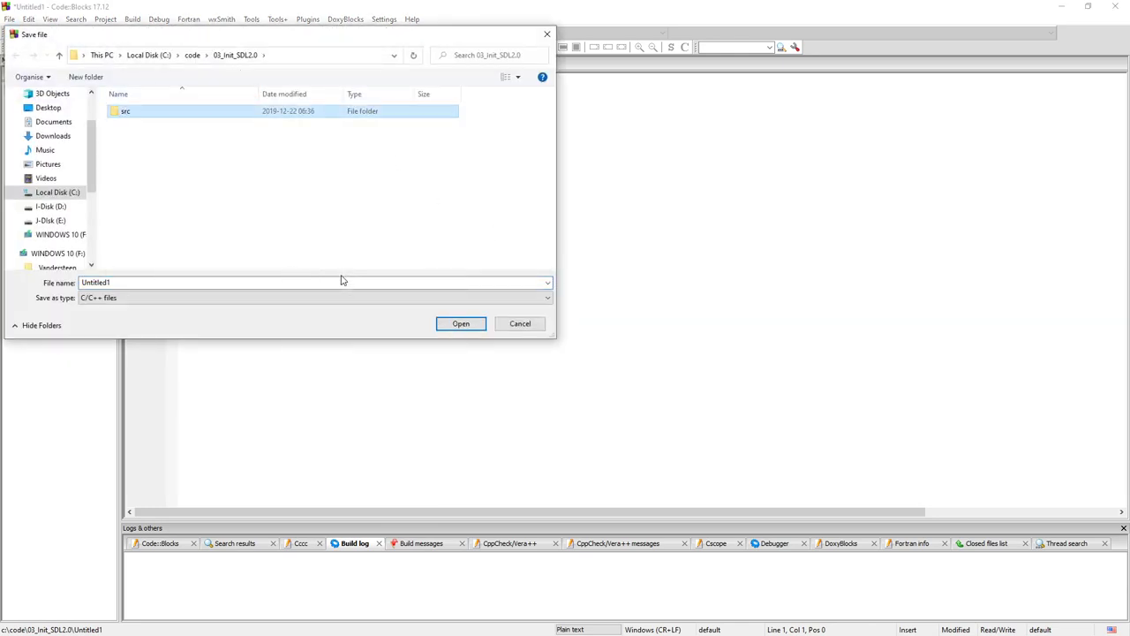
{"action": "double_click", "coordinate": [123, 110]}
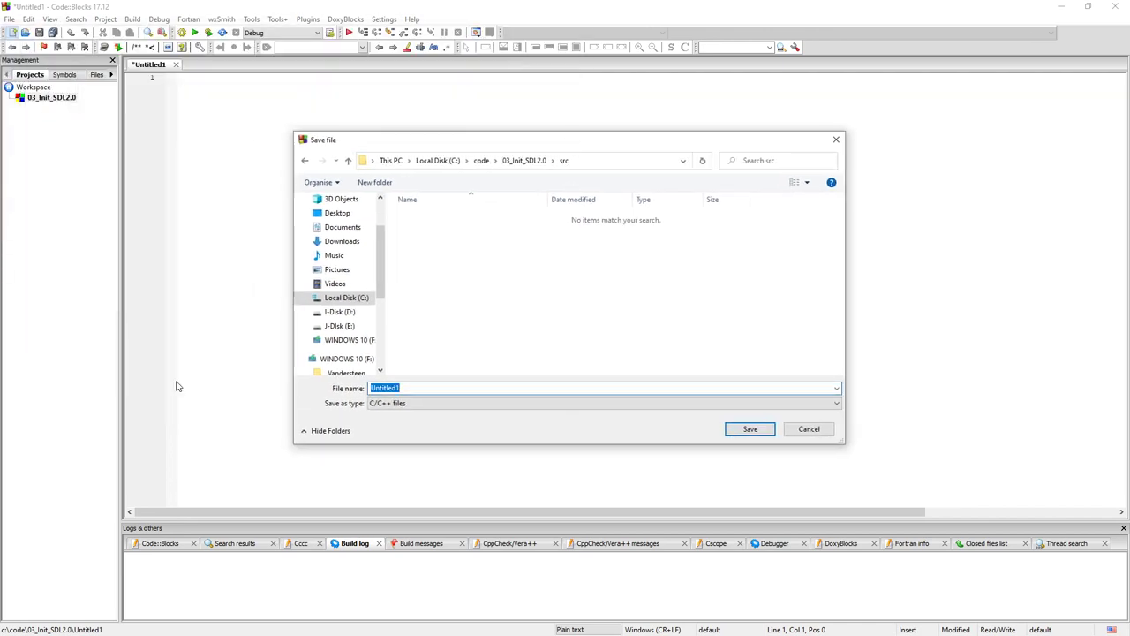
{"action": "type", "text": "main.c"}
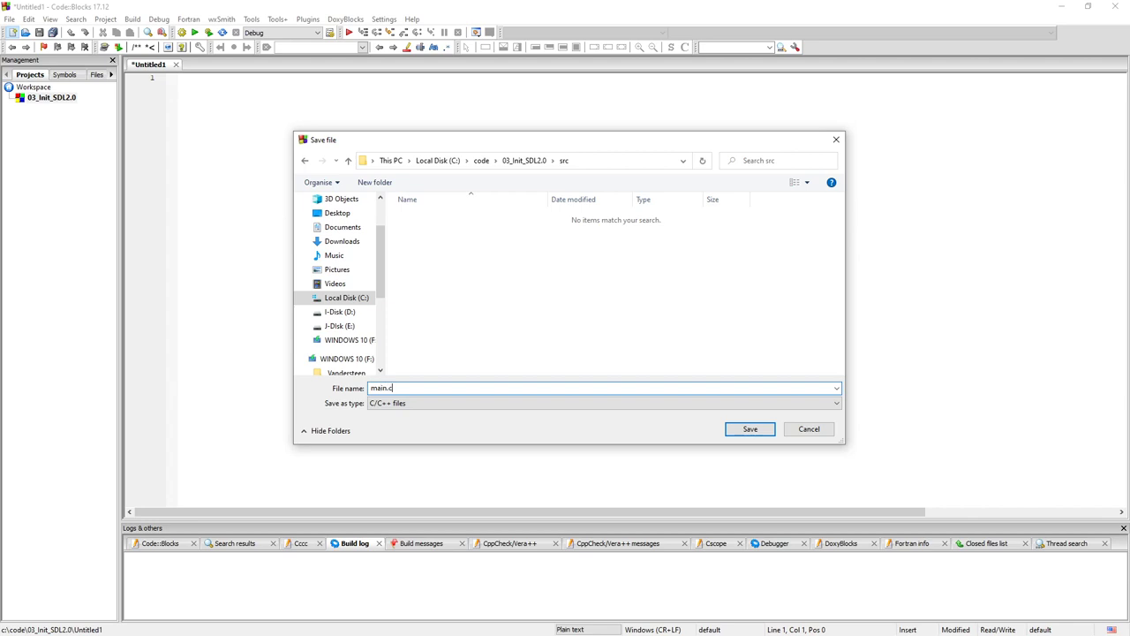
{"action": "left_click", "coordinate": [748, 429]}
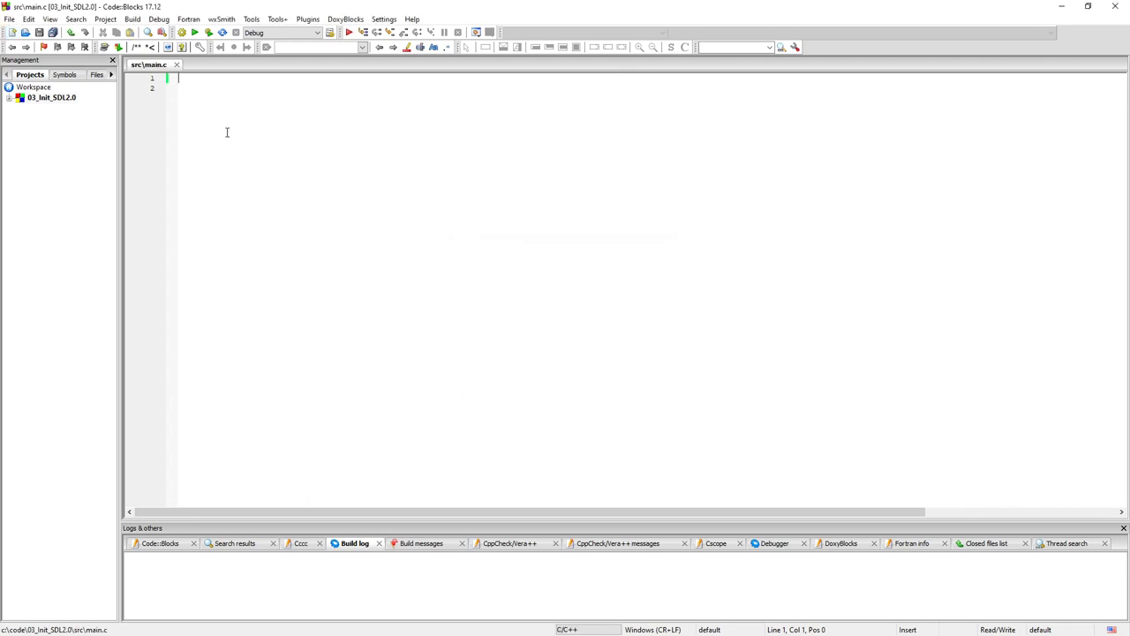
Write the include line and the int main(int argc, char *argv) header with its opening brace.
{"action": "type", "text": "#include <stdio.h>"}
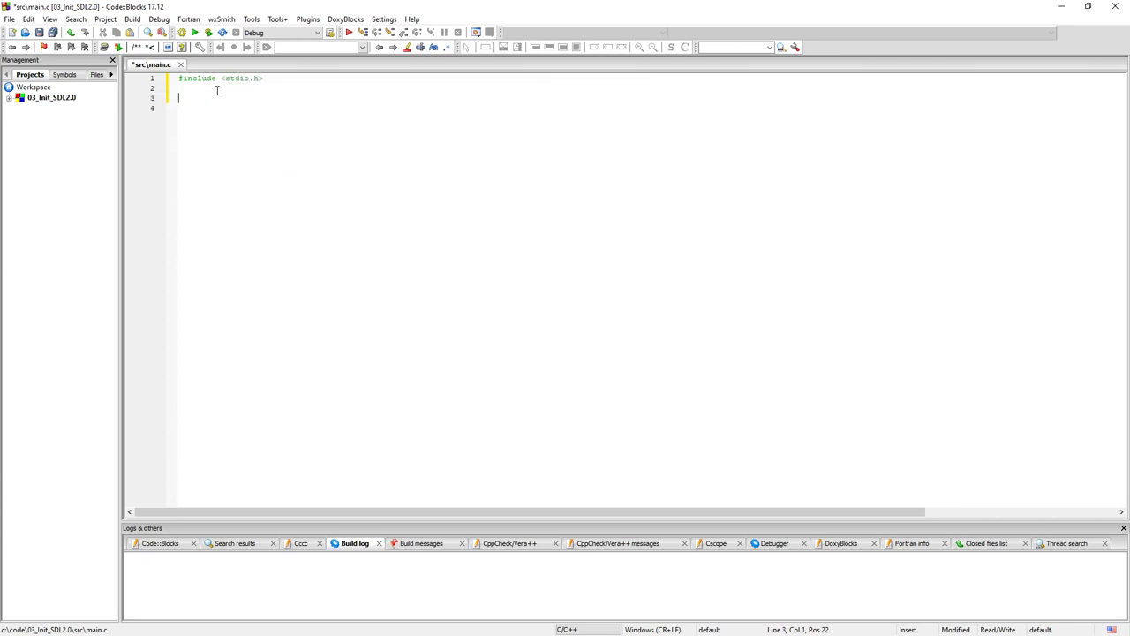
{"action": "type", "text": "int"}
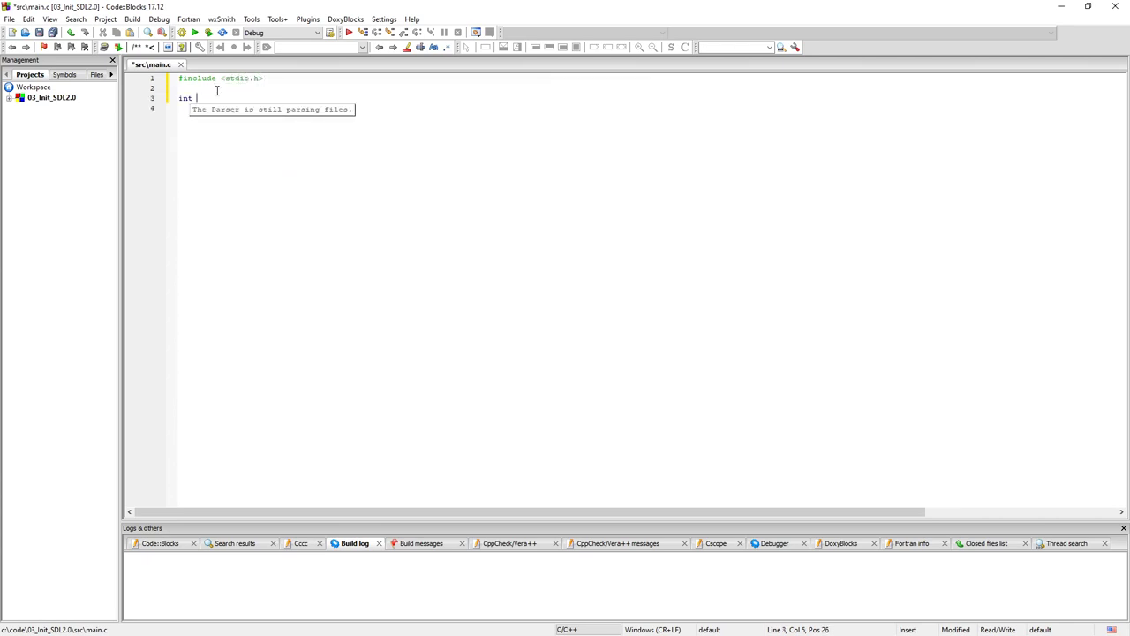
{"action": "type", "text": "main()"}
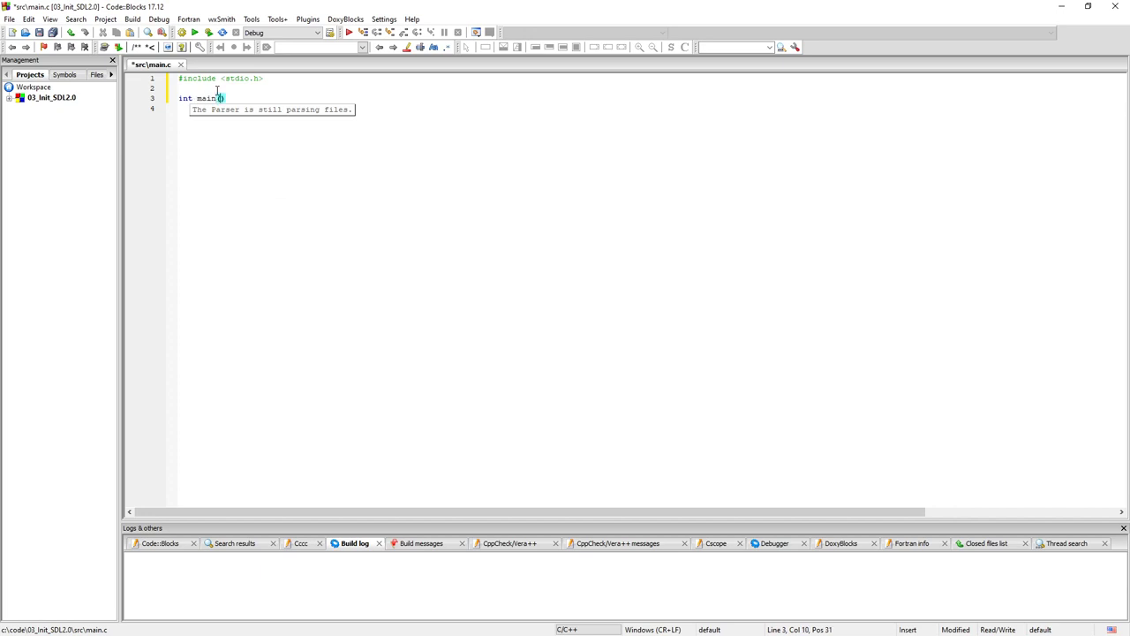
{"action": "type", "text": "int argc"}
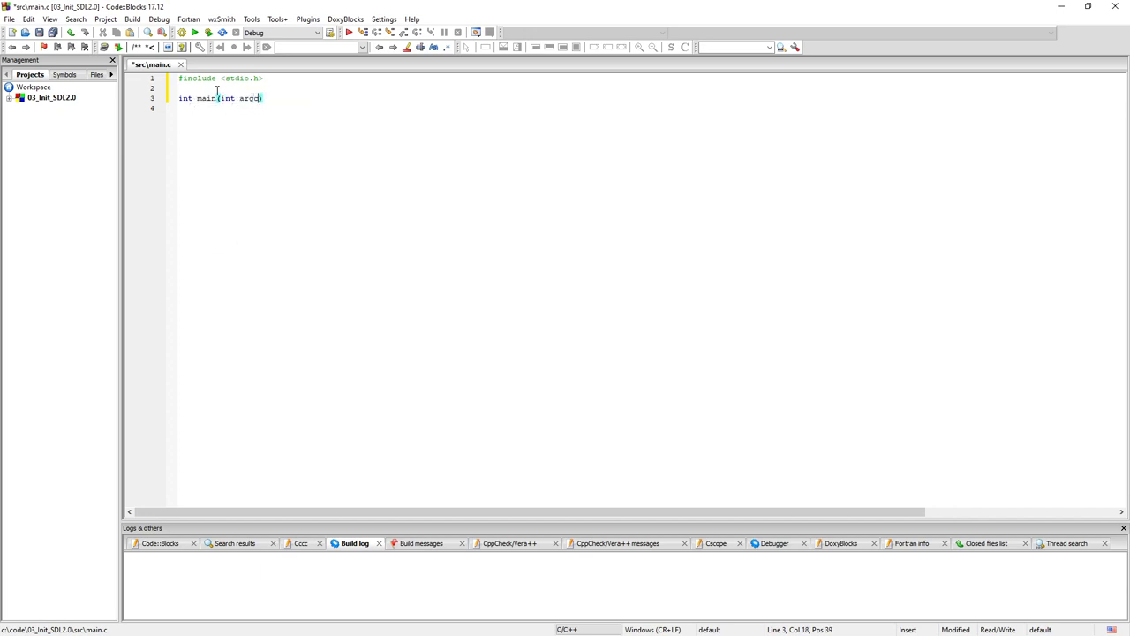
{"action": "type", "text": ", char *argv["}
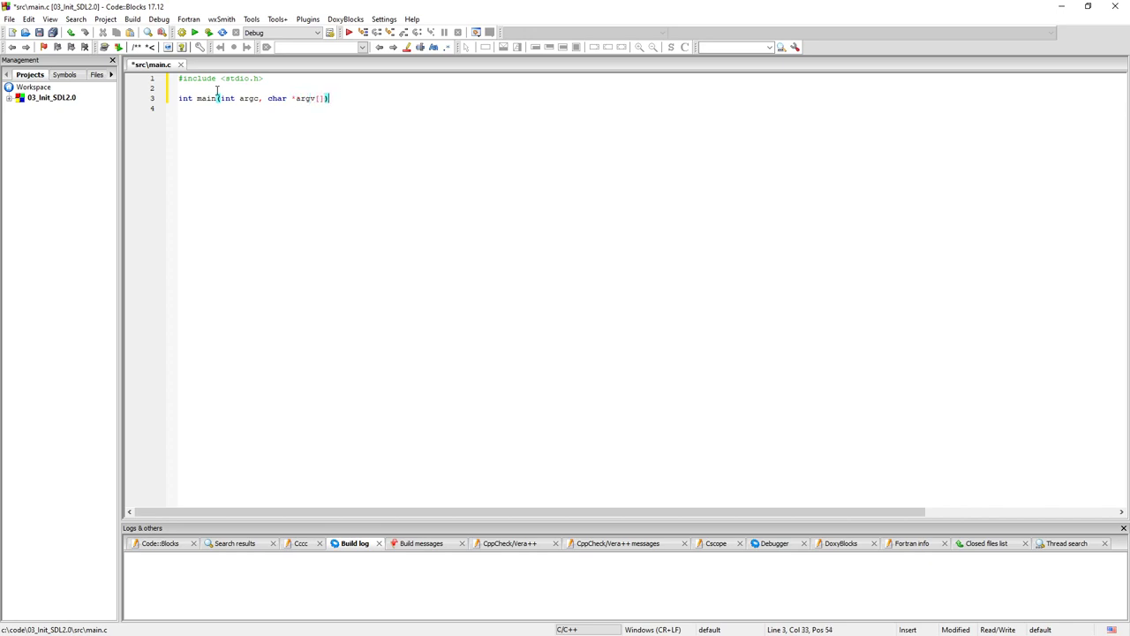
{"action": "type", "text": "{"}
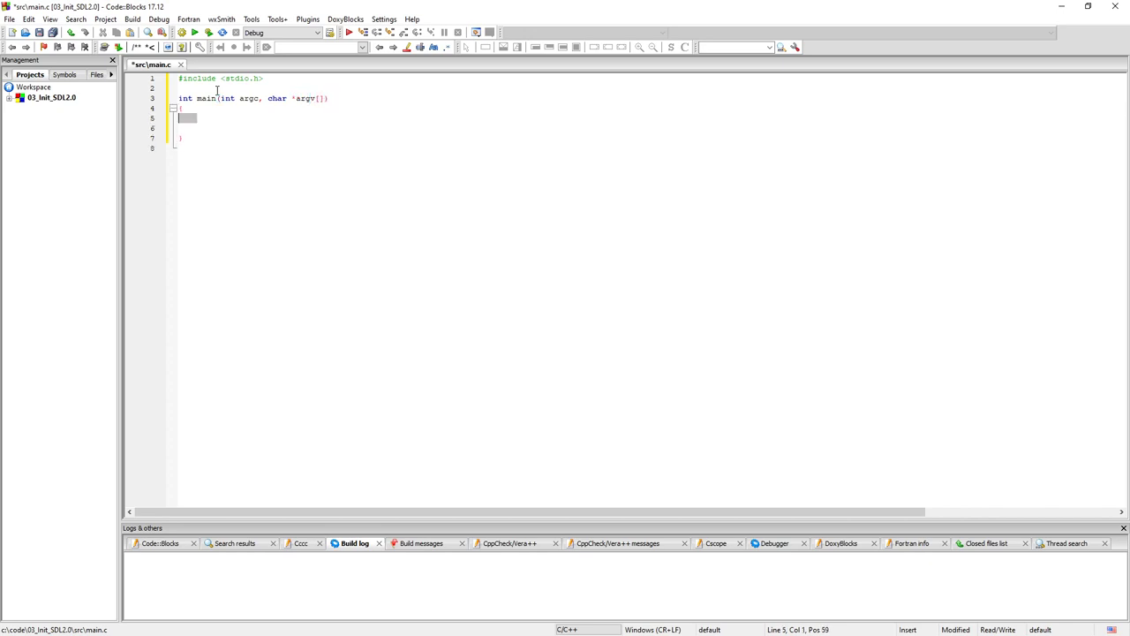
Add the printf of "Hello world" and end main with return 0;.
{"action": "type", "text": "printf(\""}
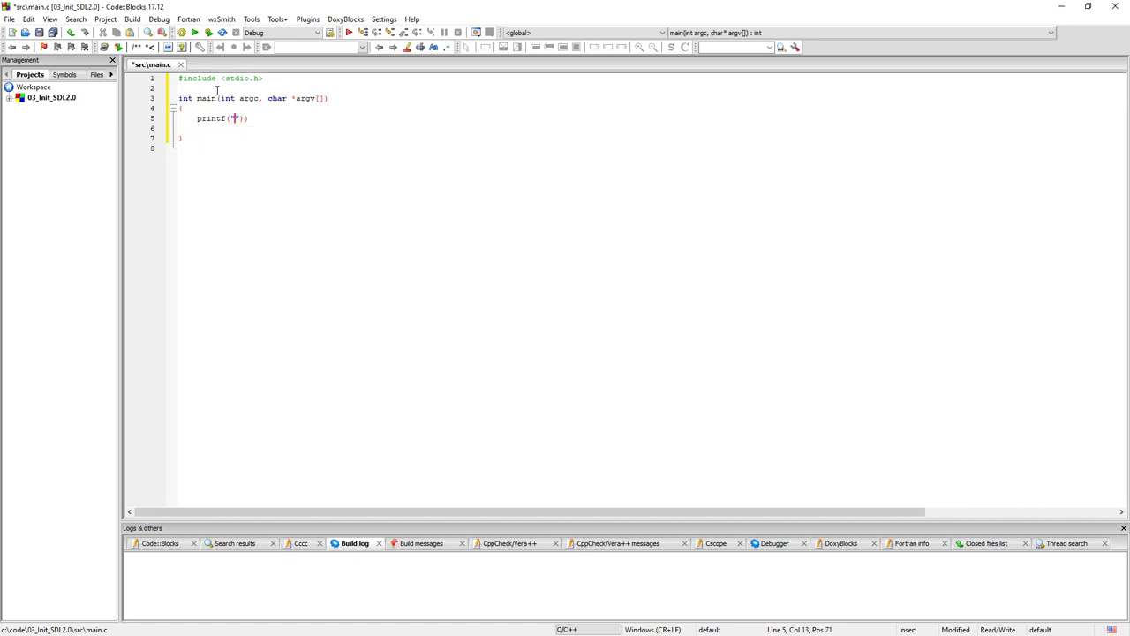
{"action": "type", "text": "Hello world\\n"}
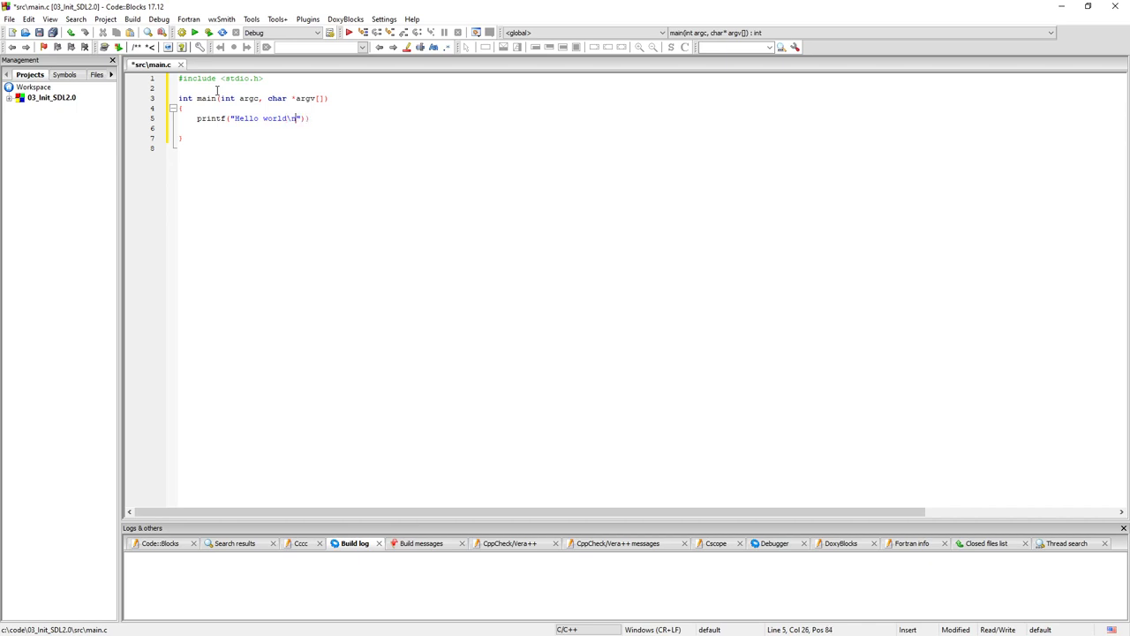
{"action": "type", "text": ";"}
{"action": "left_click", "coordinate": [648, 129]}
{"action": "type", "text": "return "}
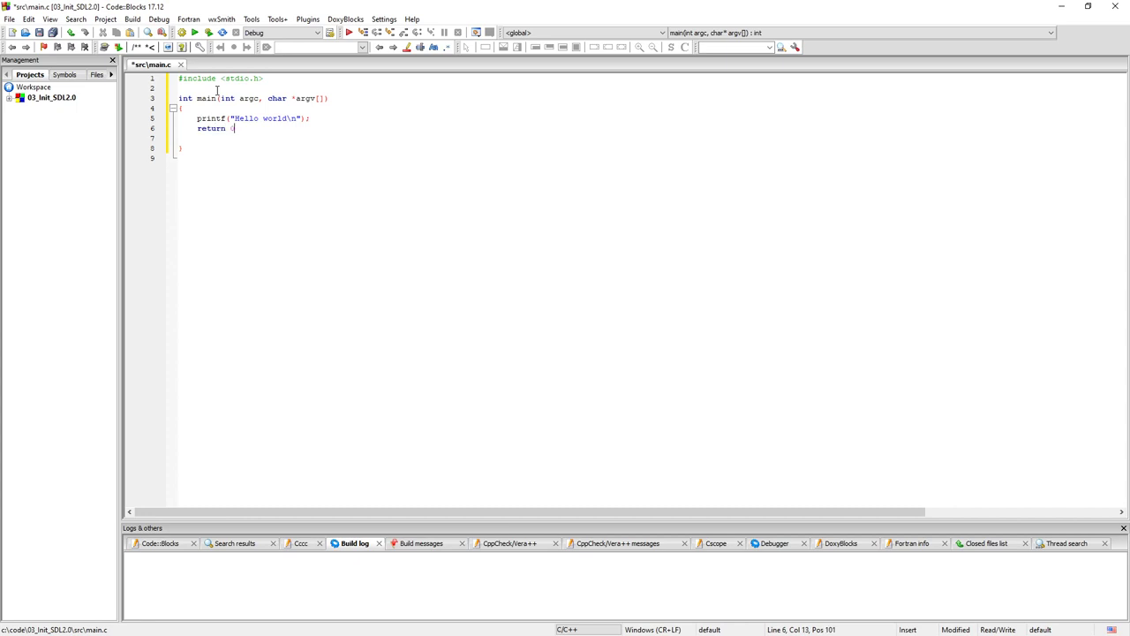
{"action": "type", "text": "0;"}
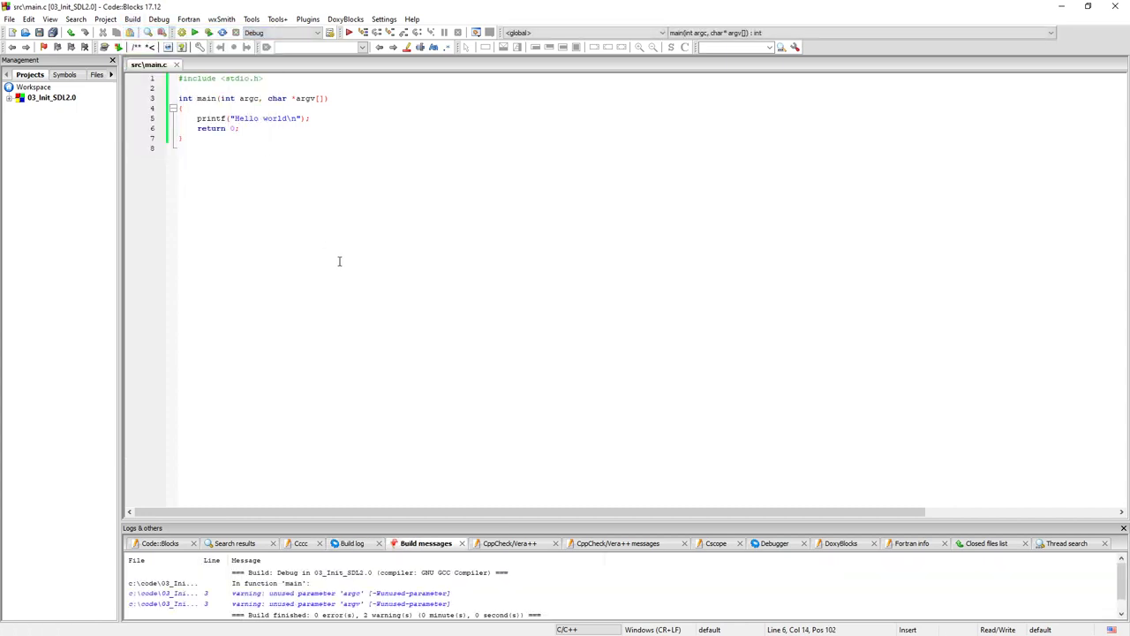
Jump from the two unused-parameter warnings for argc and argv to line 3 in main.c.
{"action": "left_click", "coordinate": [353, 604]}
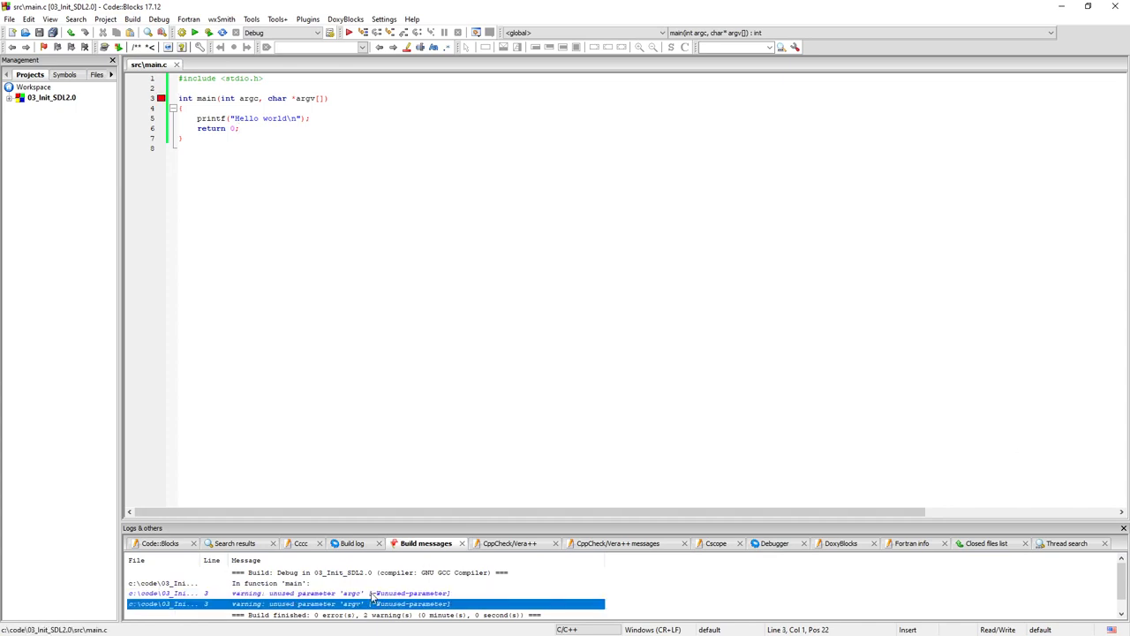
{"action": "left_click", "coordinate": [384, 18]}
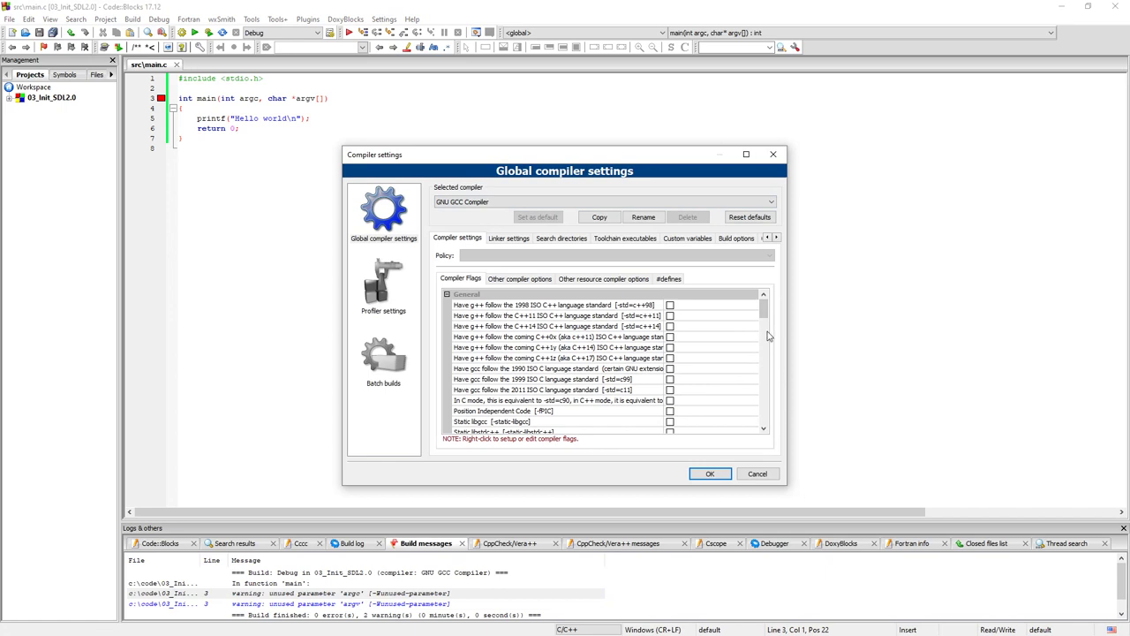
{"action": "left_click_drag", "start_coordinate": [566, 155], "coordinate": [491, 52]}
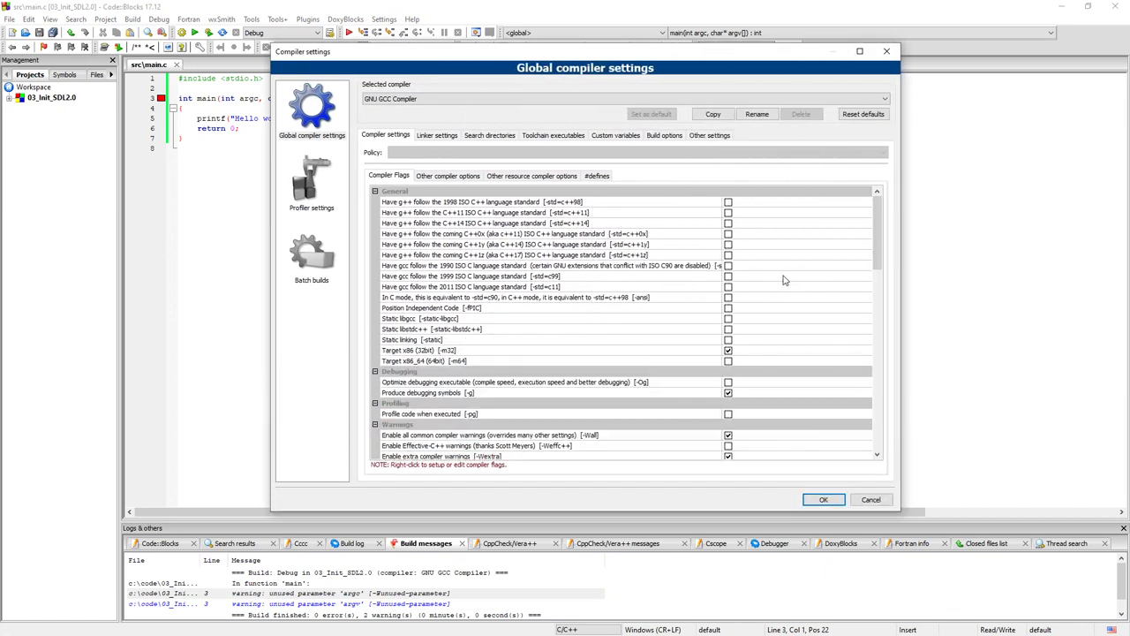
{"action": "scroll", "scroll_direction": "down", "scroll_amount": 3}
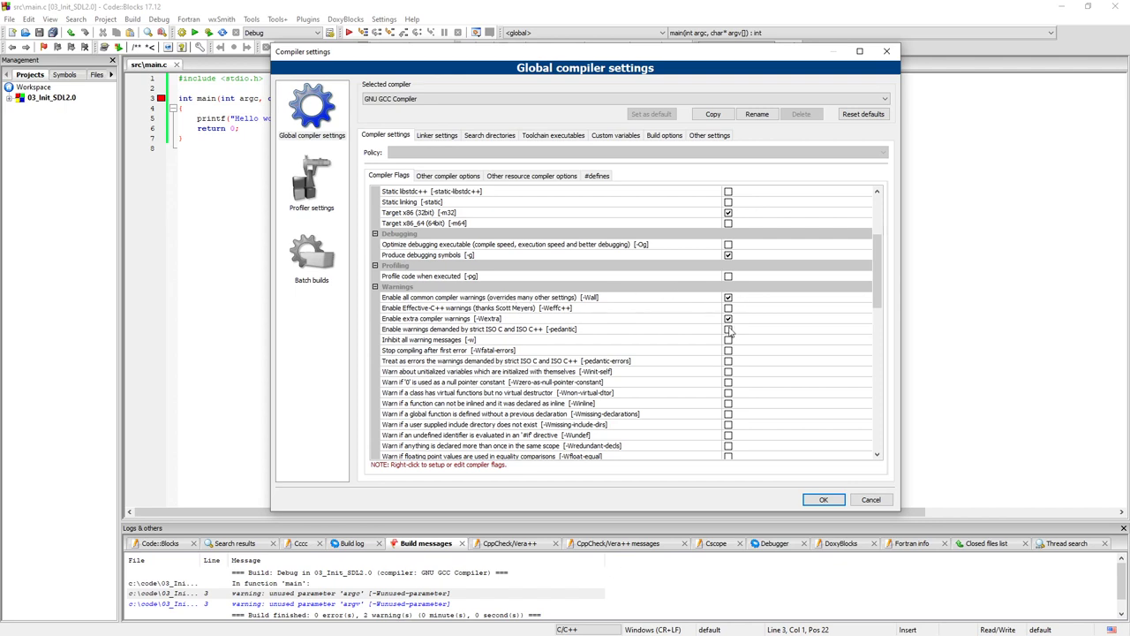
{"action": "mouse_move", "coordinate": [686, 332]}
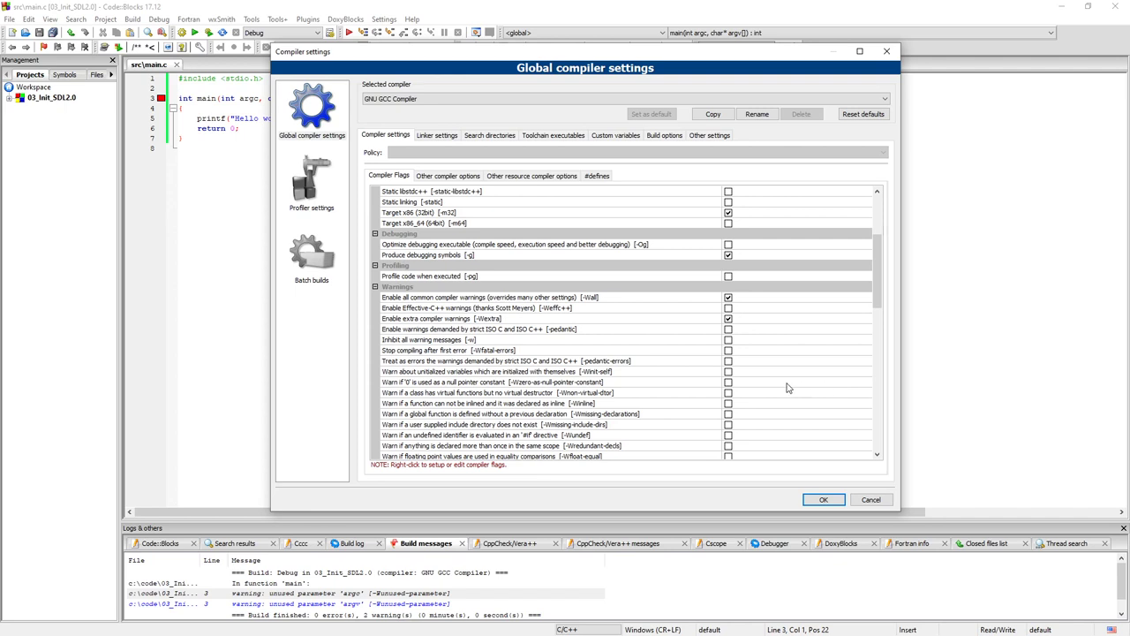
{"action": "scroll", "scroll_direction": "down", "scroll_amount": 3}
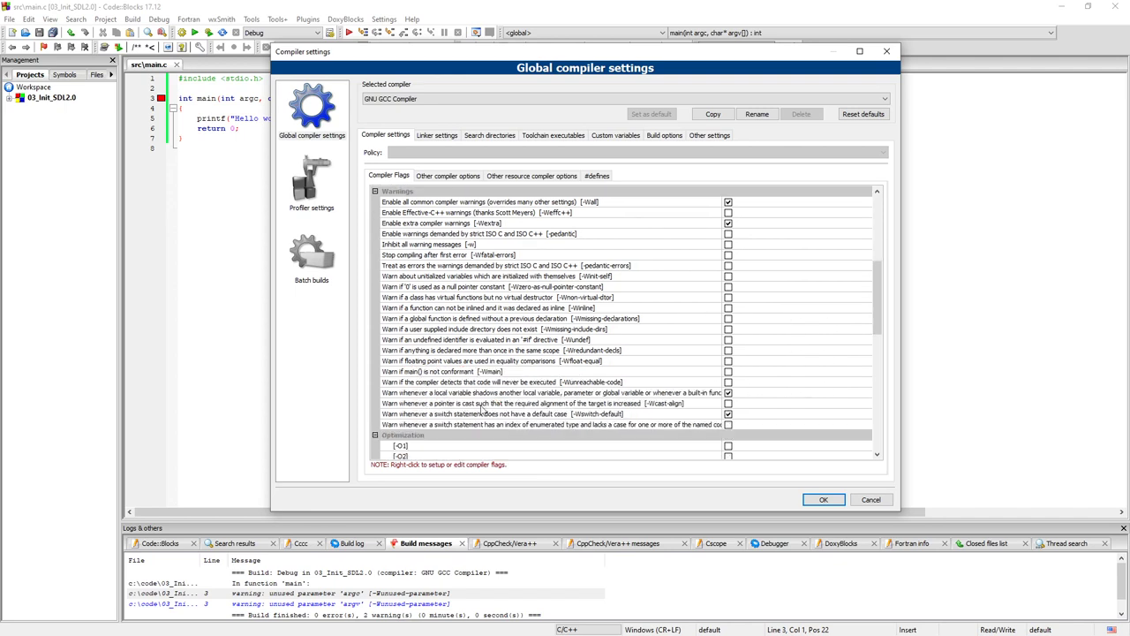
{"action": "mouse_move", "coordinate": [481, 406]}
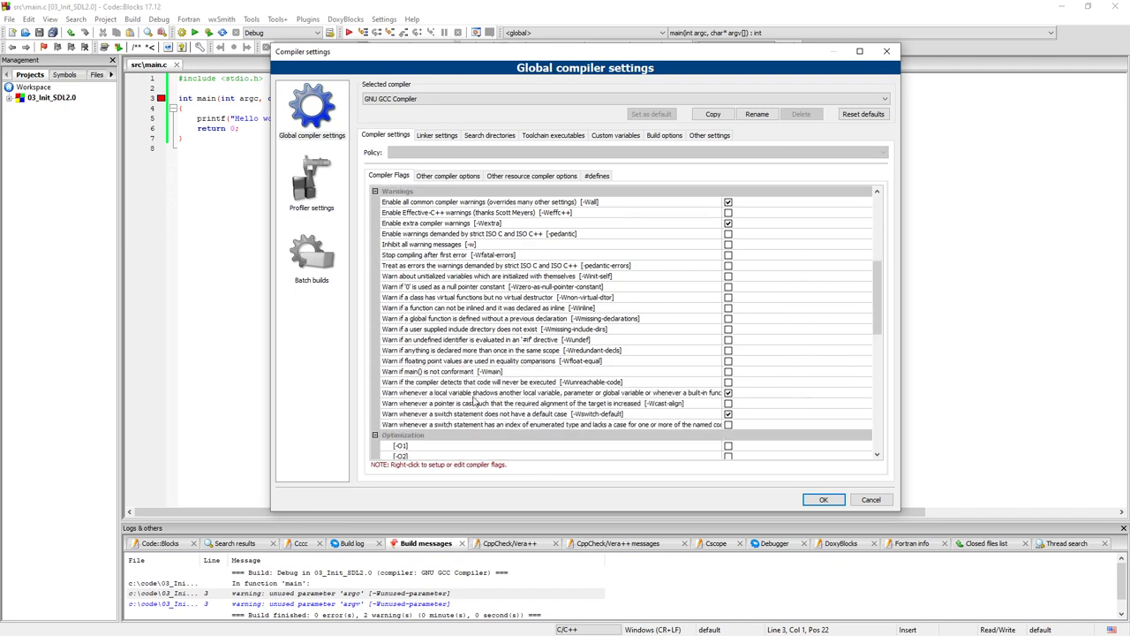
{"action": "left_click", "coordinate": [727, 402]}
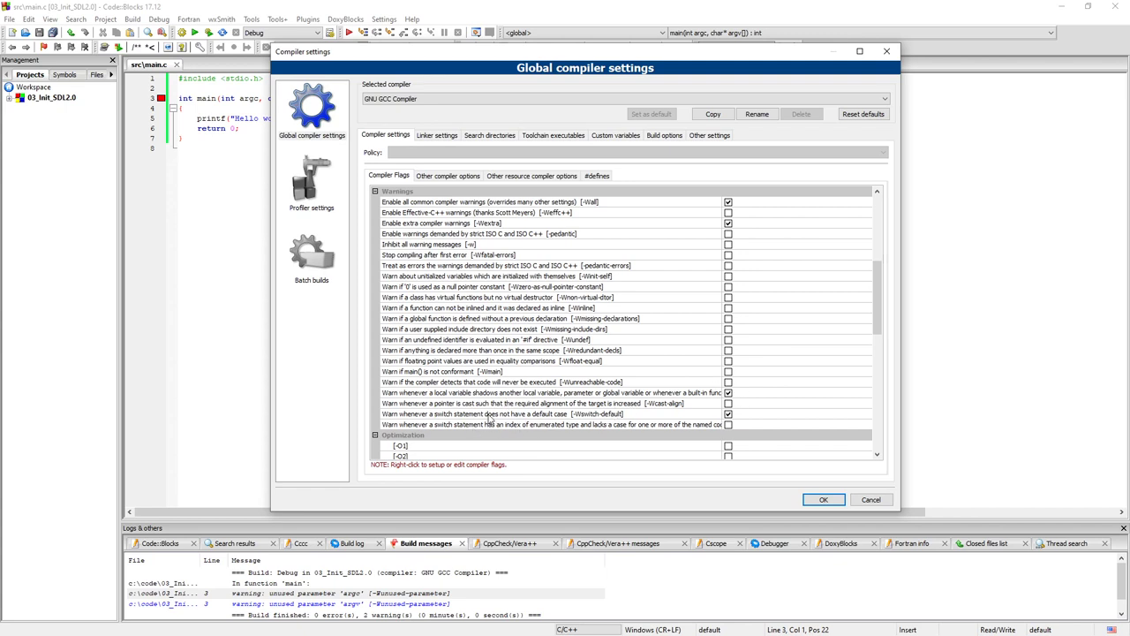
{"action": "left_click", "coordinate": [728, 413]}
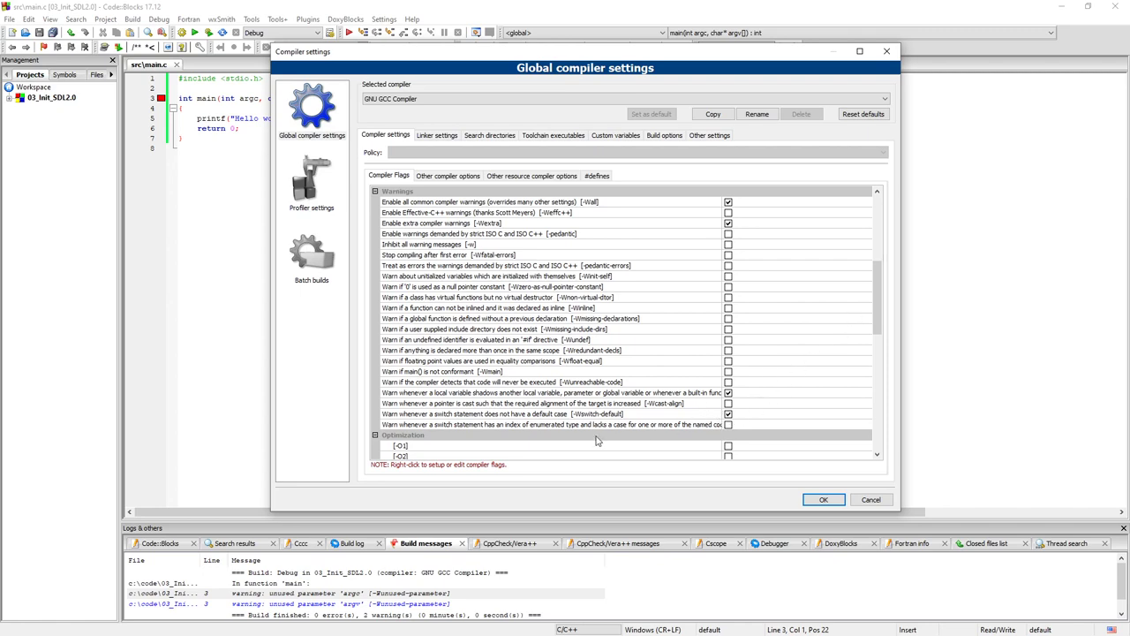
{"action": "scroll", "scroll_direction": "down", "scroll_amount": 3}
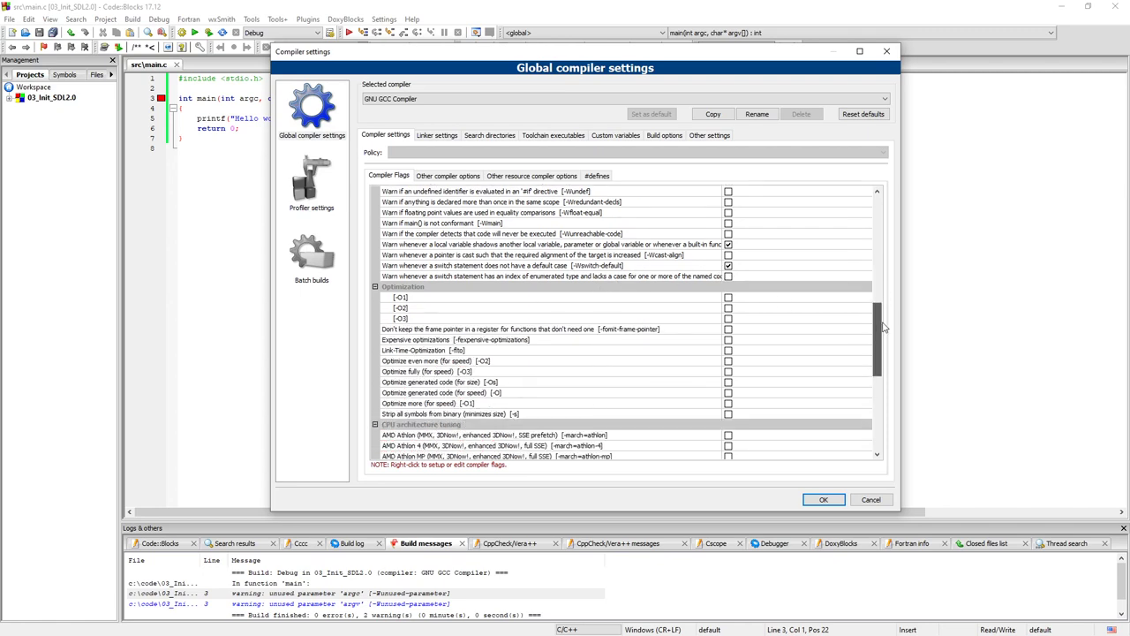
{"action": "scroll", "scroll_direction": "up", "scroll_amount": 3}
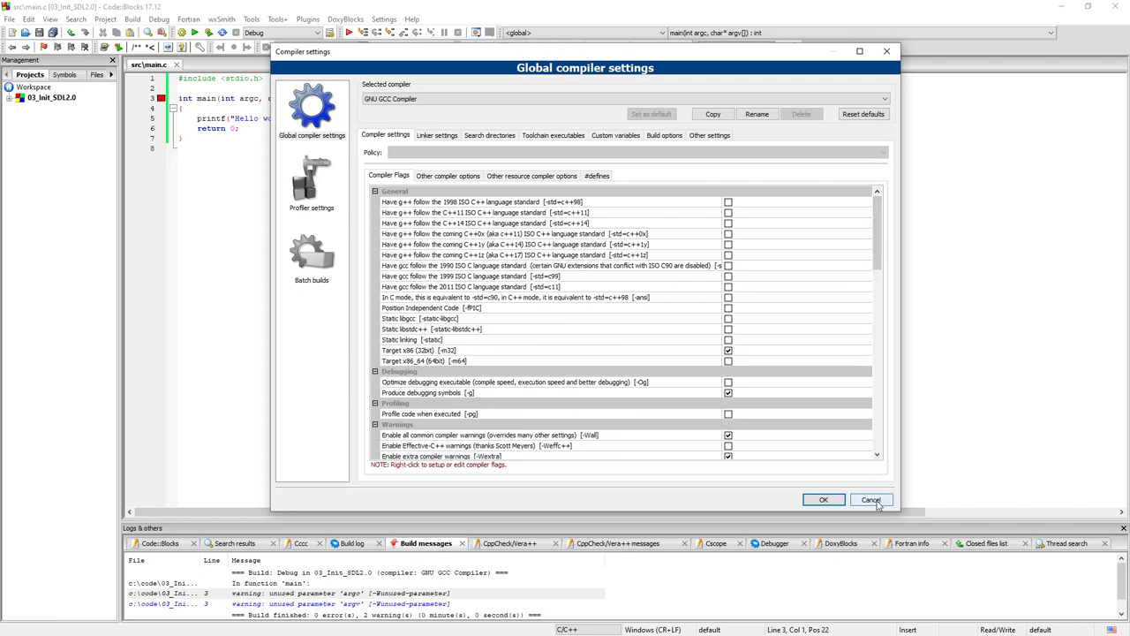
{"action": "left_click", "coordinate": [871, 500]}
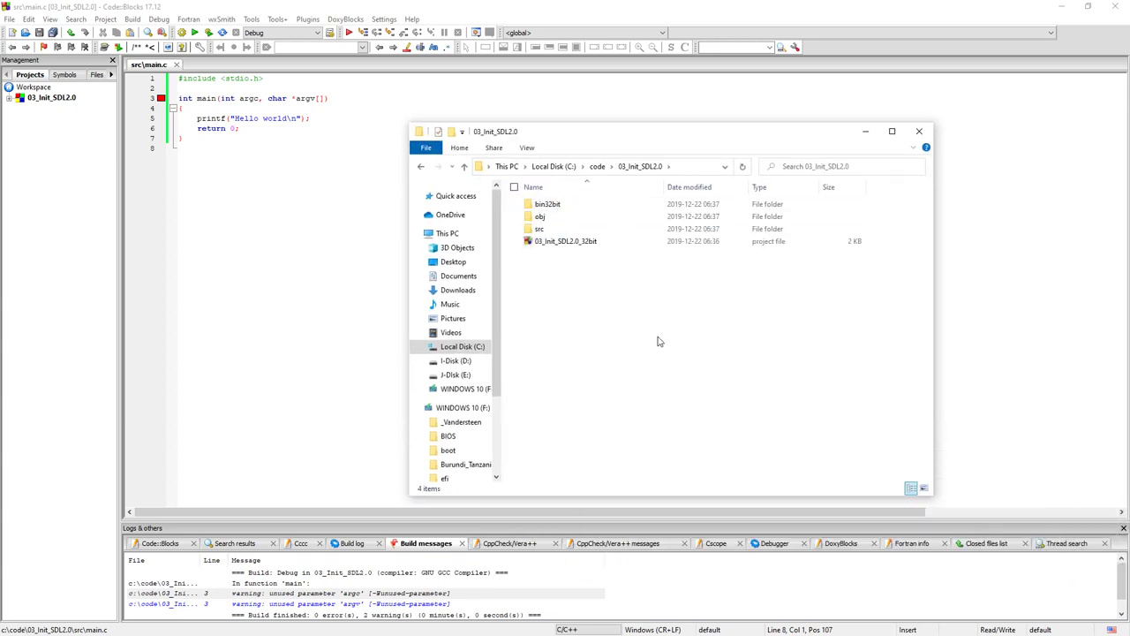
Build the project and show the resulting 03_init_SDL2.0 executable in the bin32bit folder.
{"action": "left_click", "coordinate": [565, 240]}
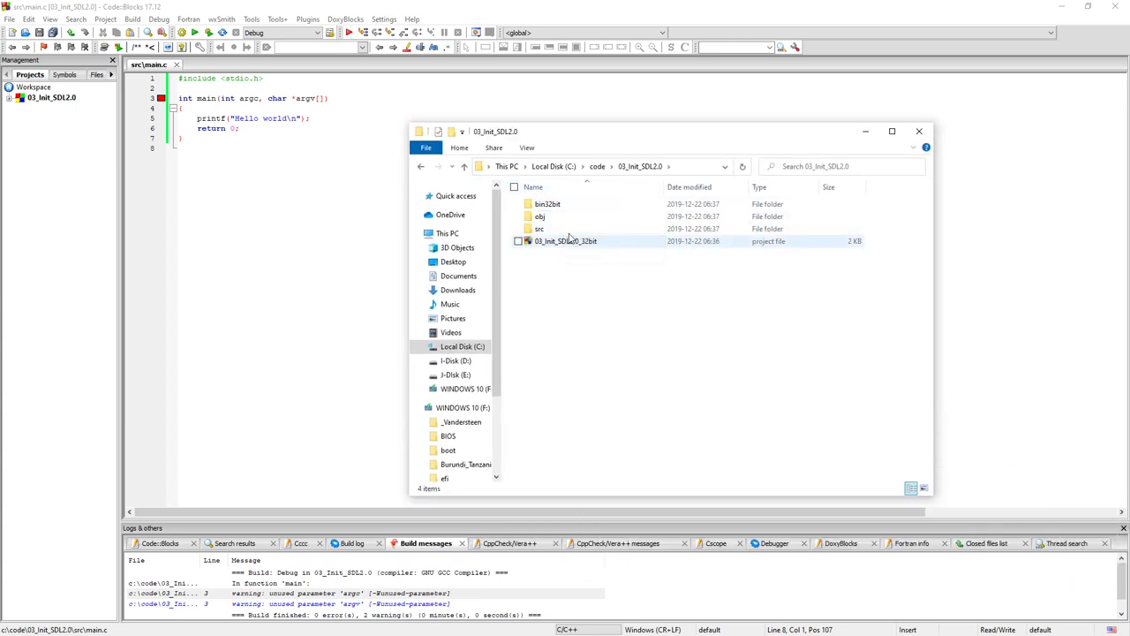
{"action": "double_click", "coordinate": [548, 205]}
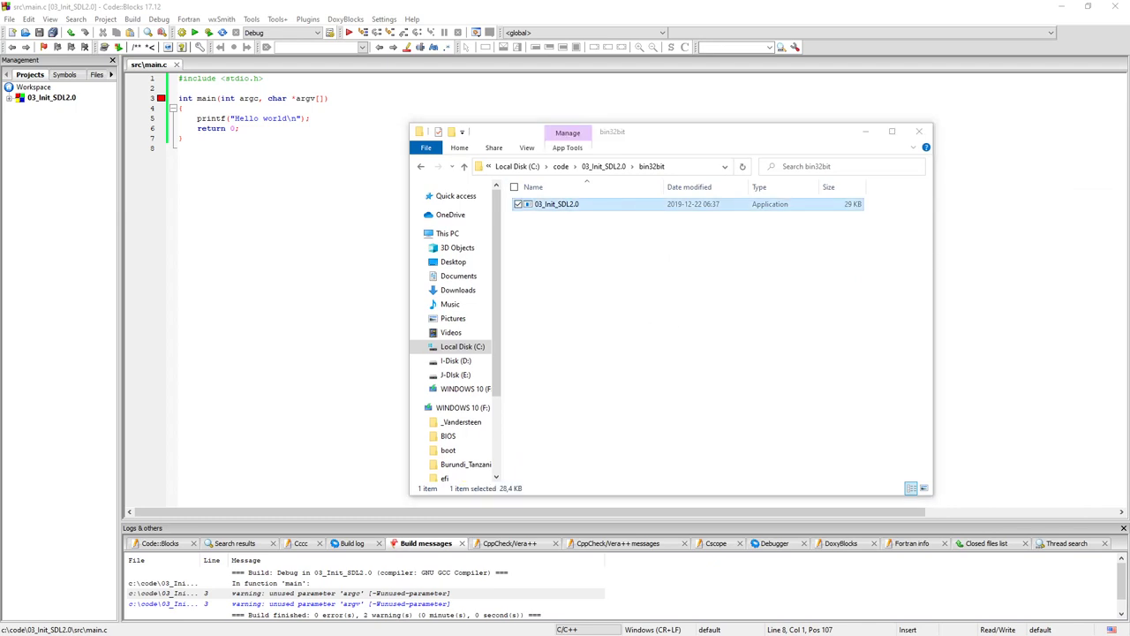
{"action": "left_click", "coordinate": [133, 18]}
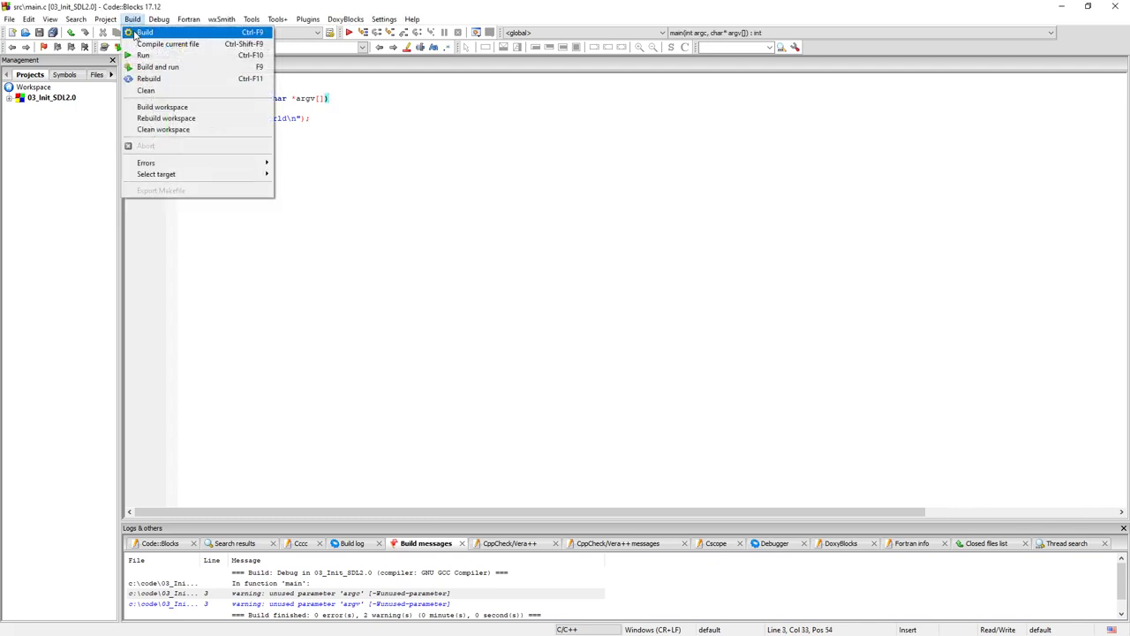
{"action": "left_click", "coordinate": [157, 67]}
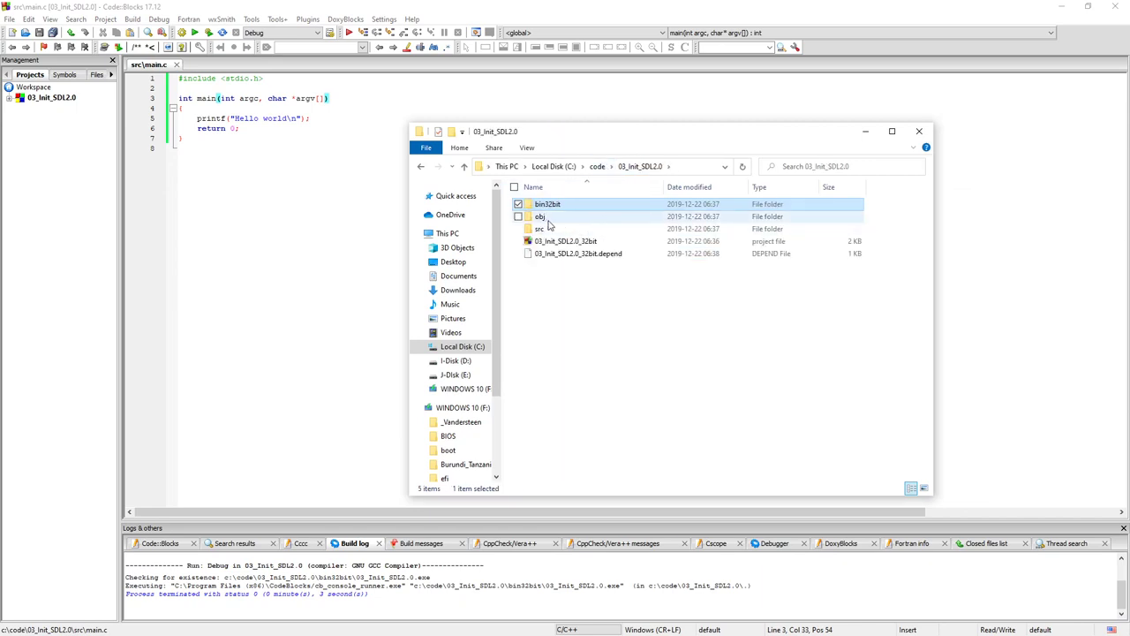
{"action": "double_click", "coordinate": [540, 215]}
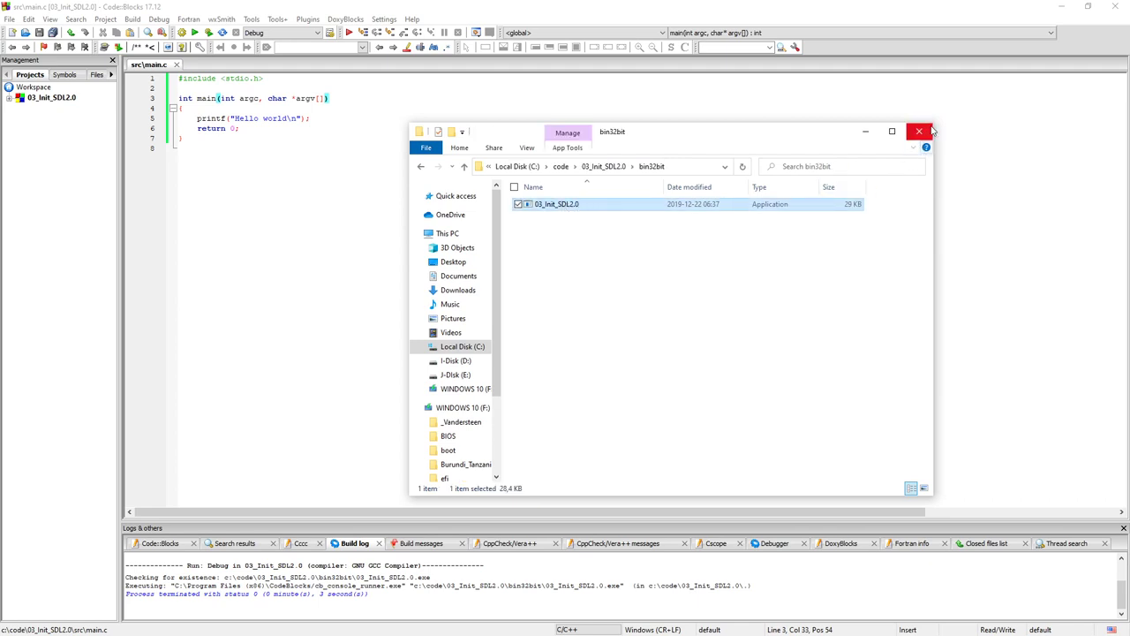
{"action": "mouse_move", "coordinate": [920, 130]}
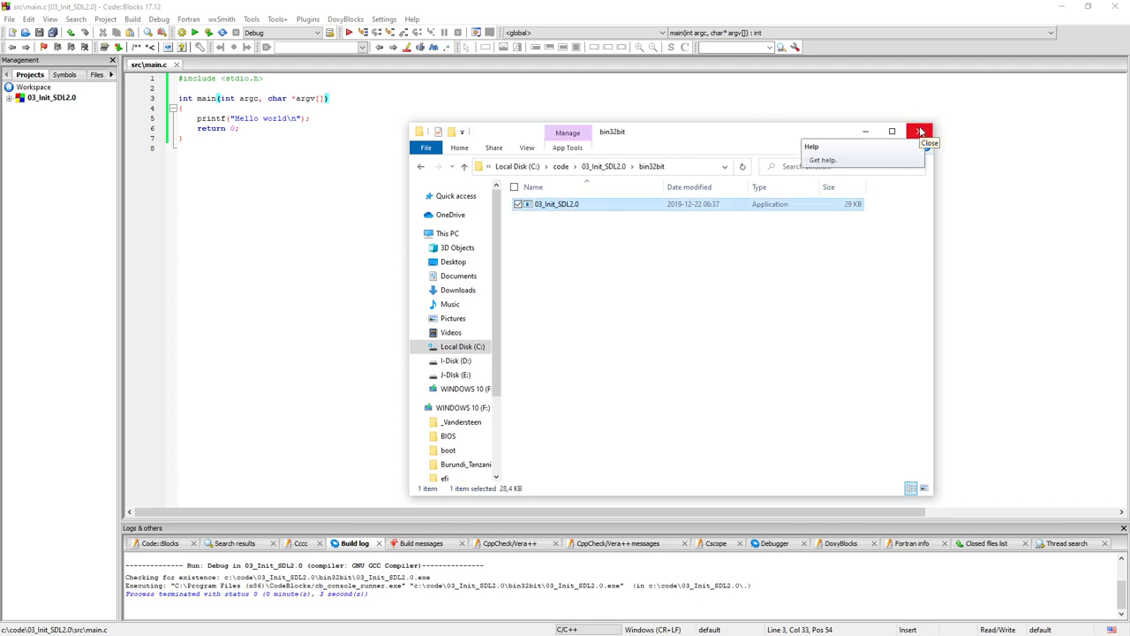
Suffix the Debug target's output filename with _Debug and set its execution working dir to bin32bit.
{"action": "left_click", "coordinate": [106, 17]}
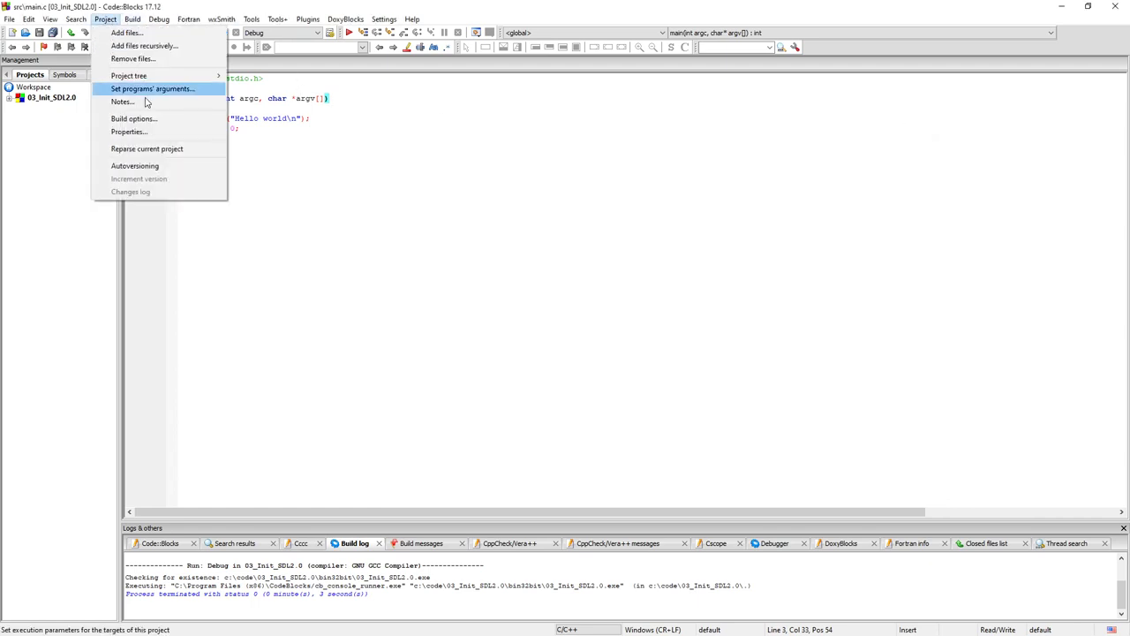
{"action": "mouse_move", "coordinate": [129, 130]}
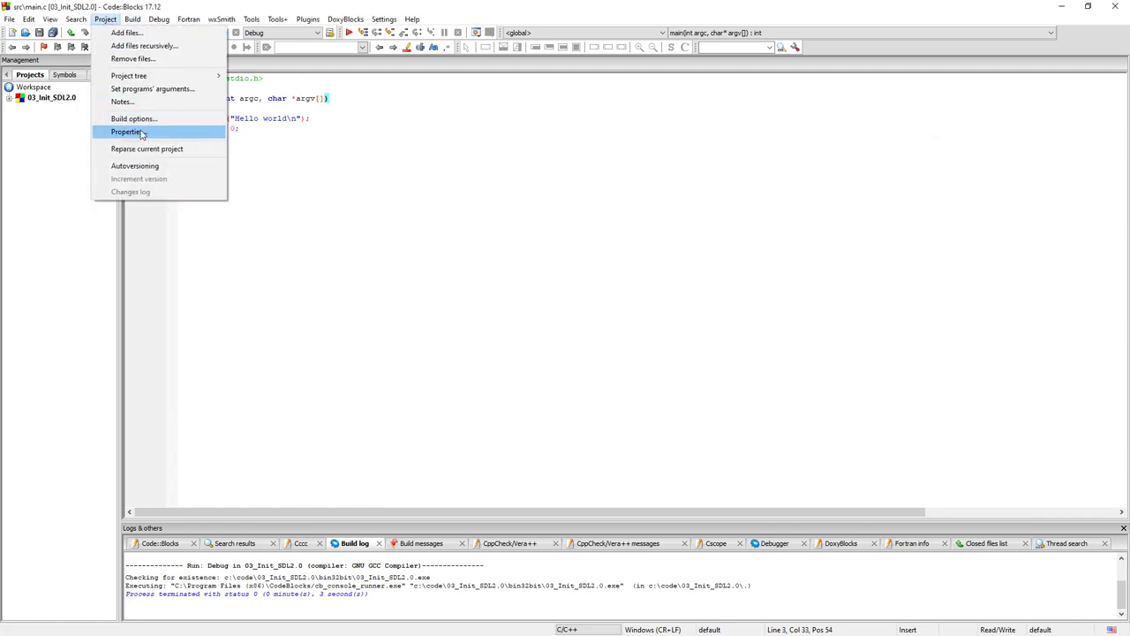
{"action": "left_click", "coordinate": [127, 131]}
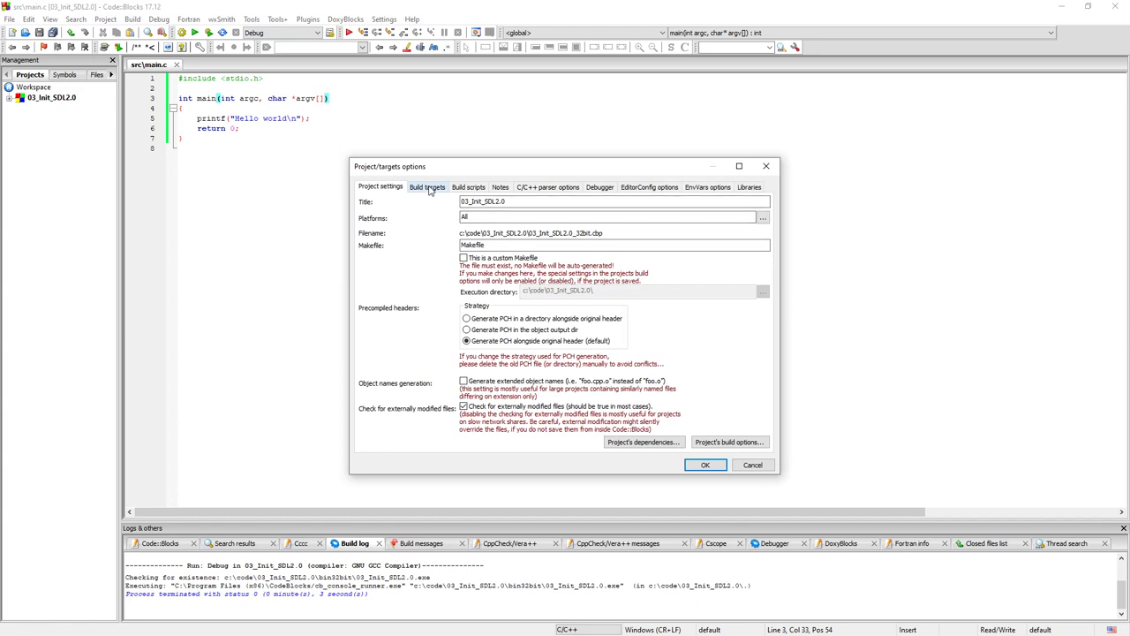
{"action": "left_click", "coordinate": [427, 187]}
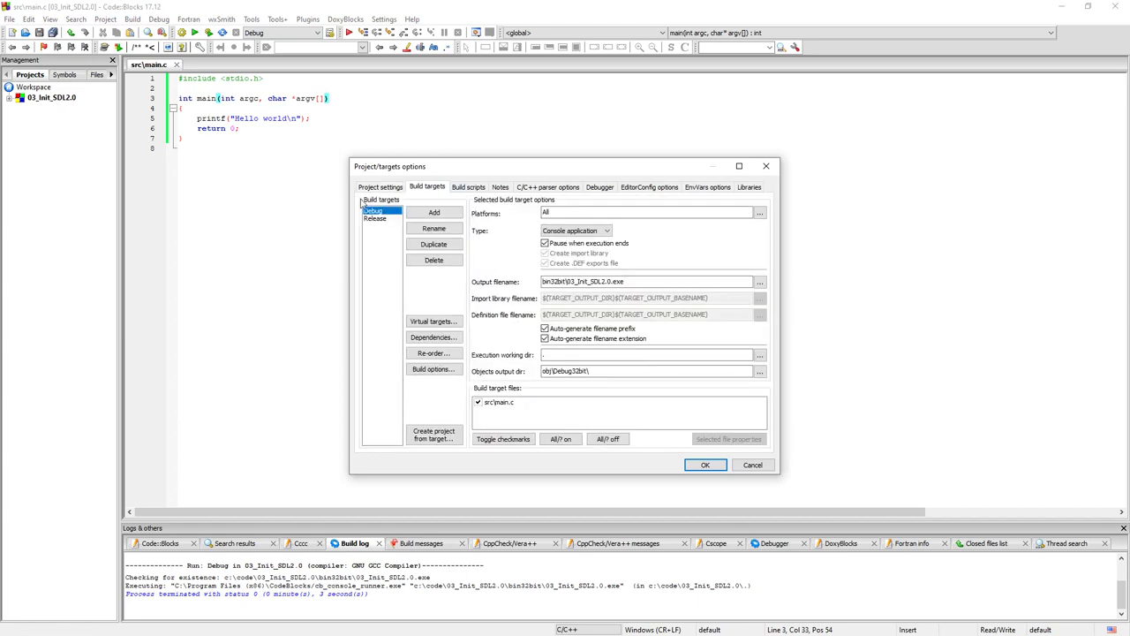
{"action": "left_click", "coordinate": [374, 219]}
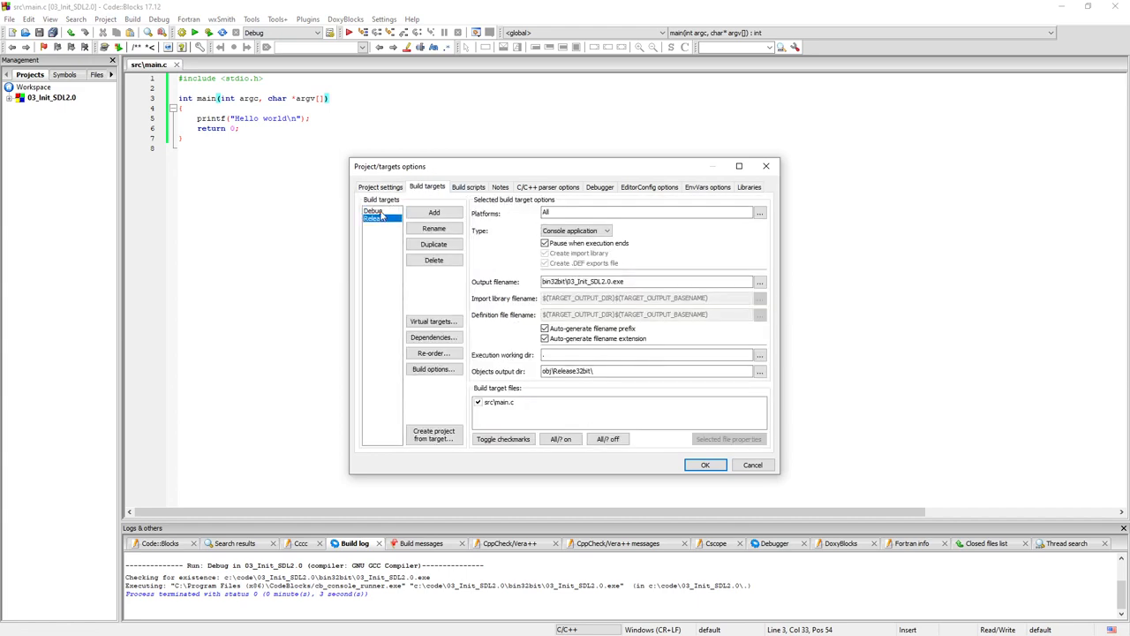
{"action": "left_click", "coordinate": [374, 212]}
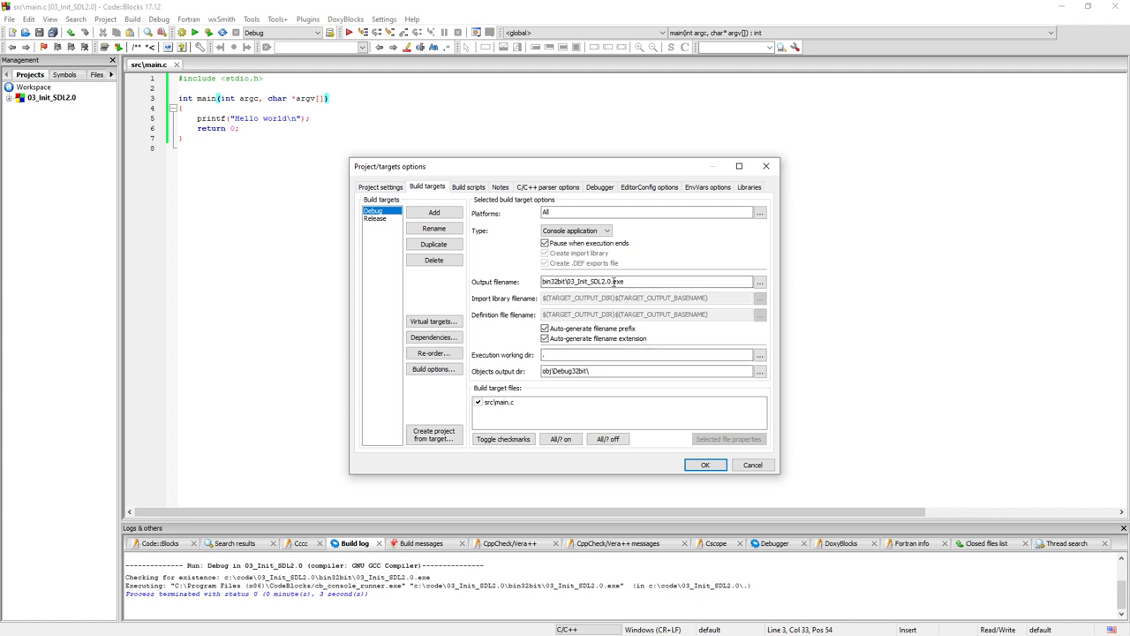
{"action": "type", "text": "_Debug"}
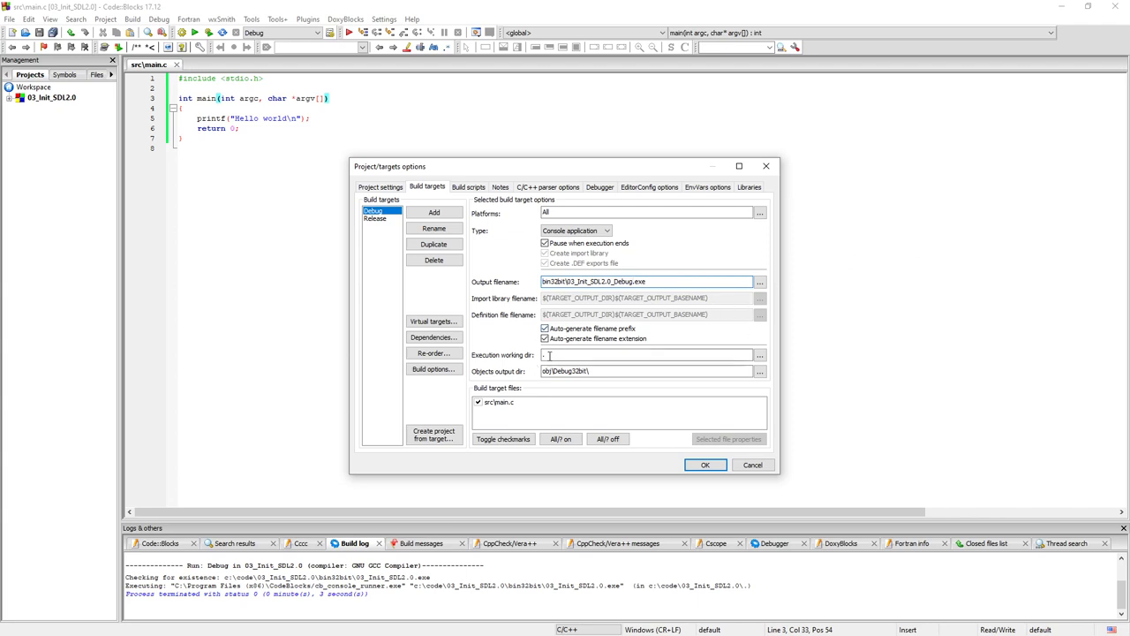
{"action": "left_click", "coordinate": [759, 354]}
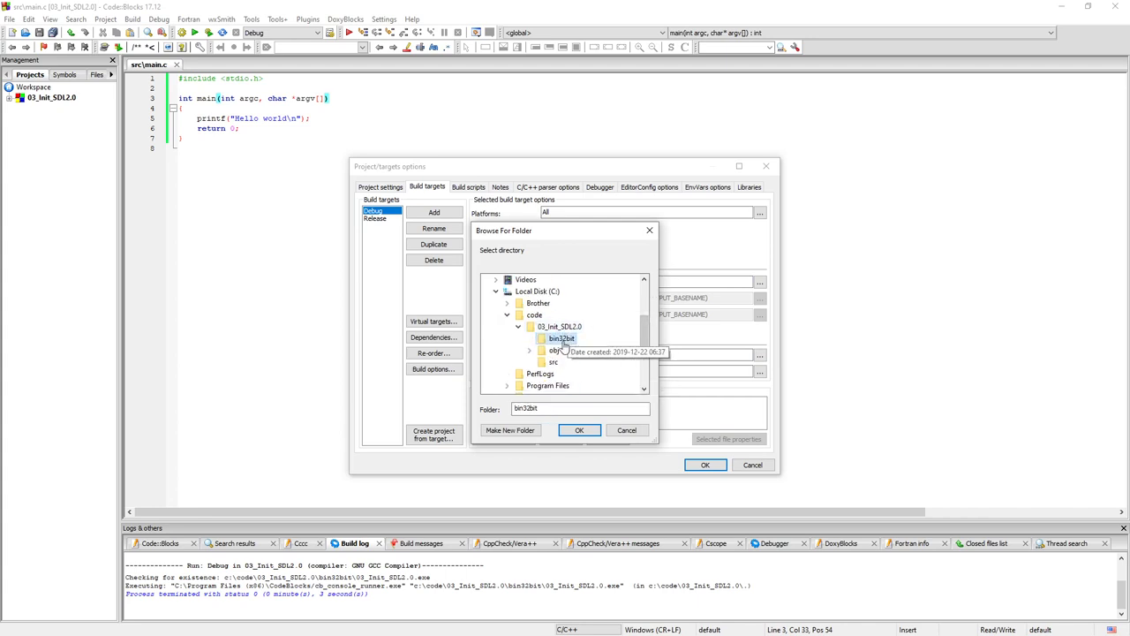
{"action": "mouse_move", "coordinate": [555, 350]}
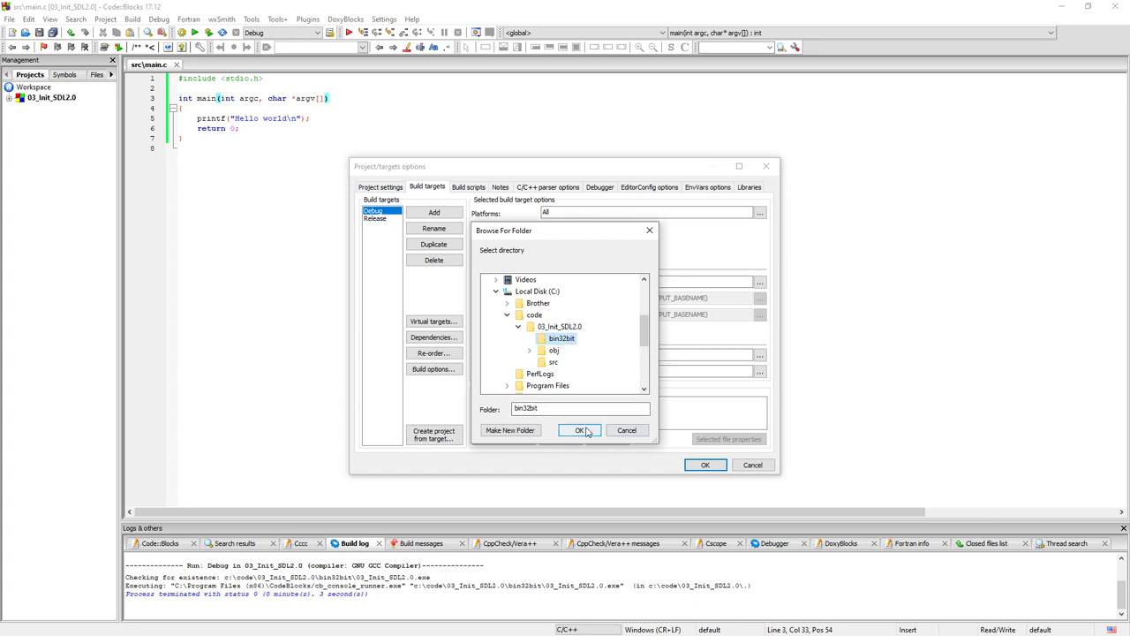
{"action": "left_click", "coordinate": [579, 431]}
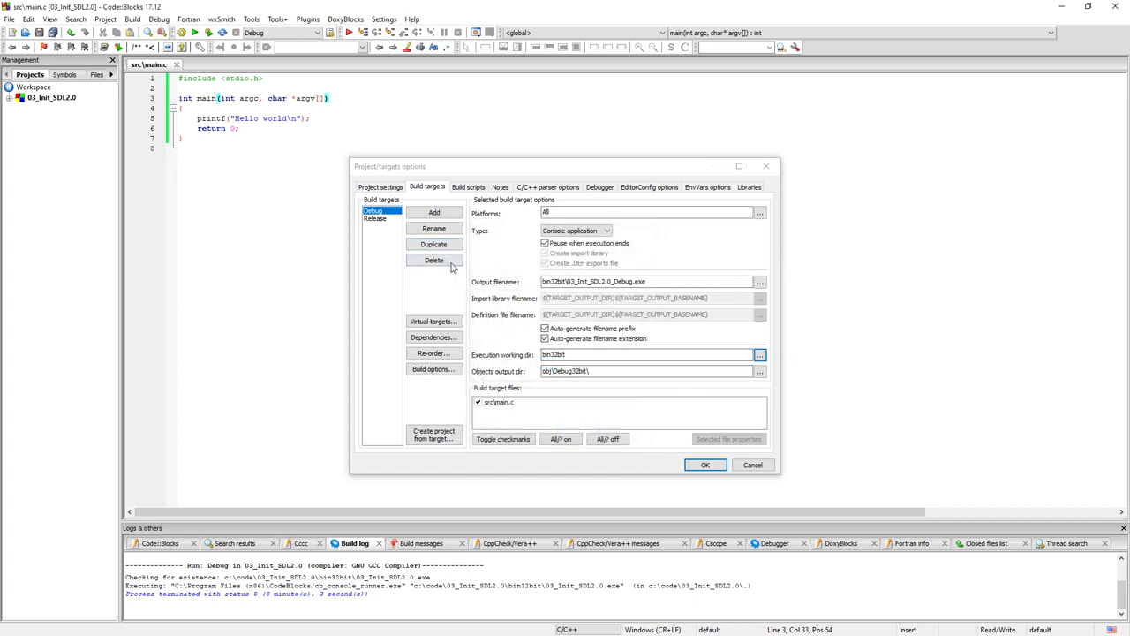
Suffix the Release target's output filename and set its working dir to bin32bit as a relative path.
{"action": "left_click", "coordinate": [375, 219]}
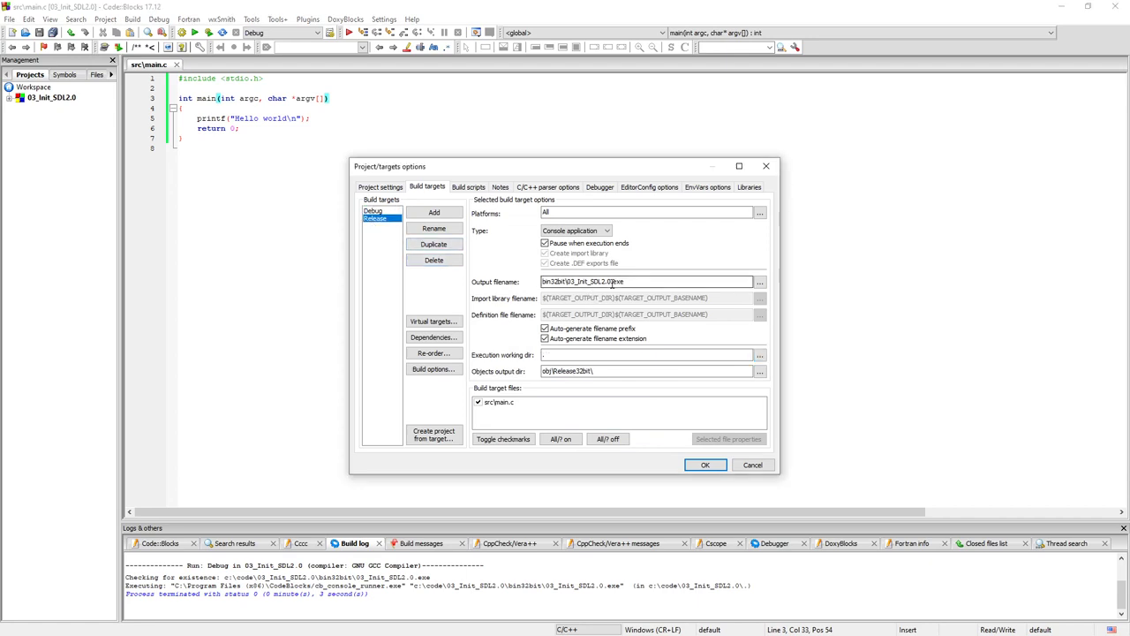
{"action": "type", "text": "_Init_SDL2.0"}
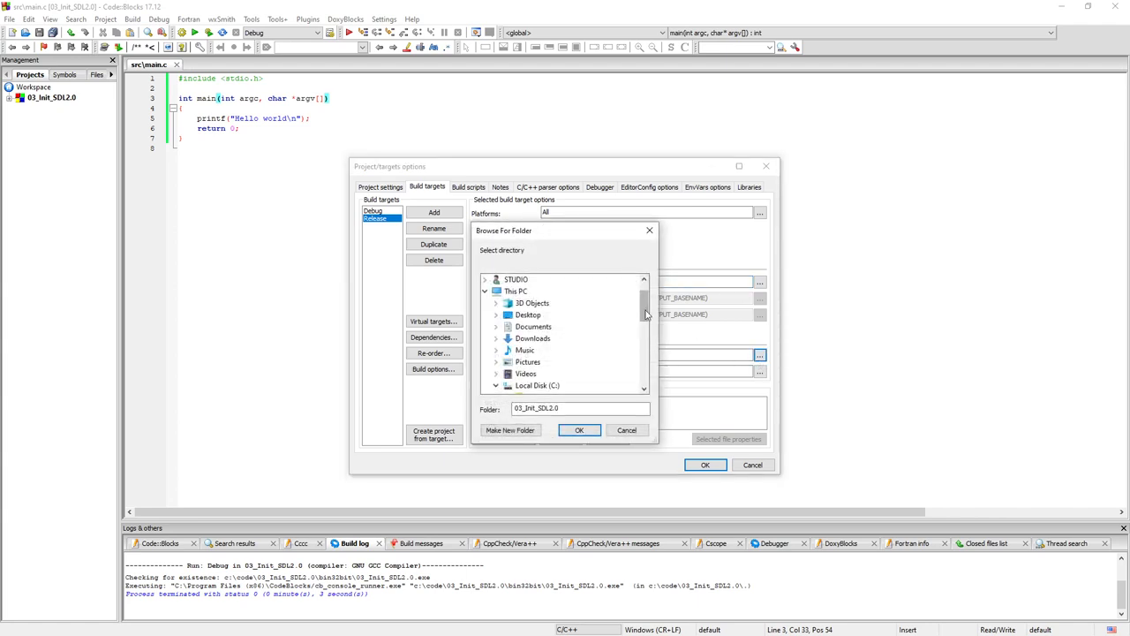
{"action": "left_click", "coordinate": [562, 339]}
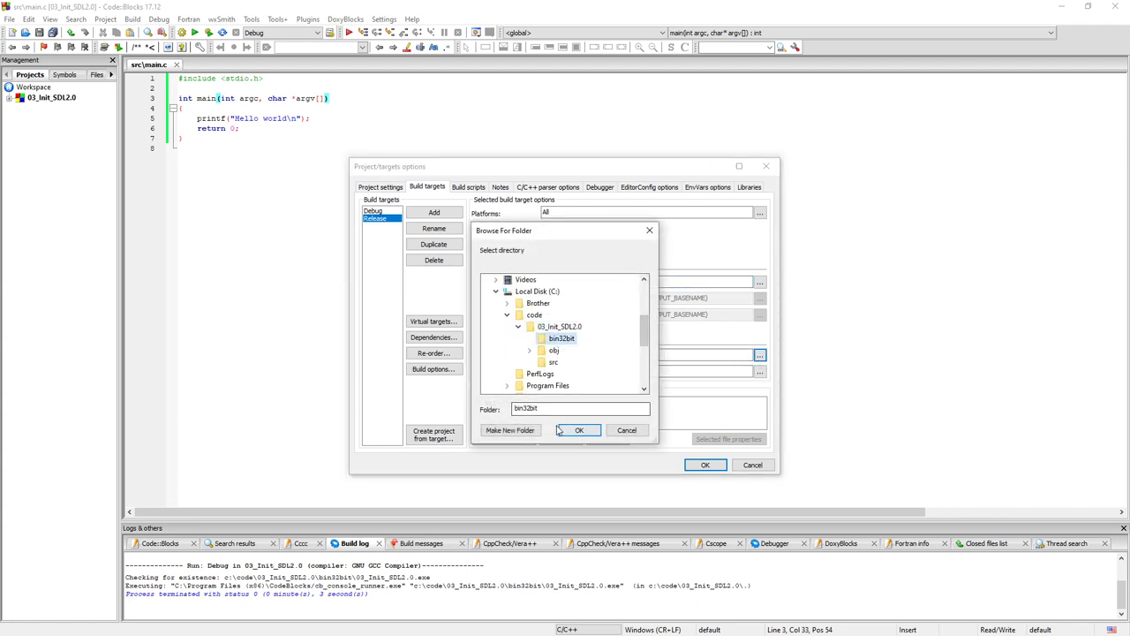
{"action": "left_click", "coordinate": [580, 431]}
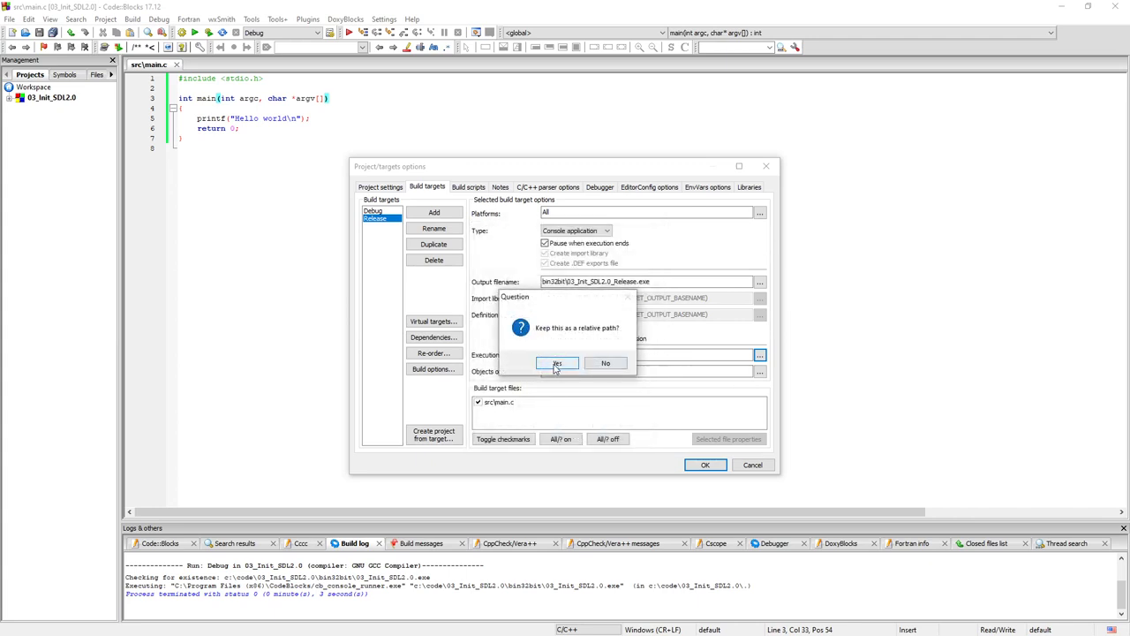
{"action": "left_click", "coordinate": [557, 364]}
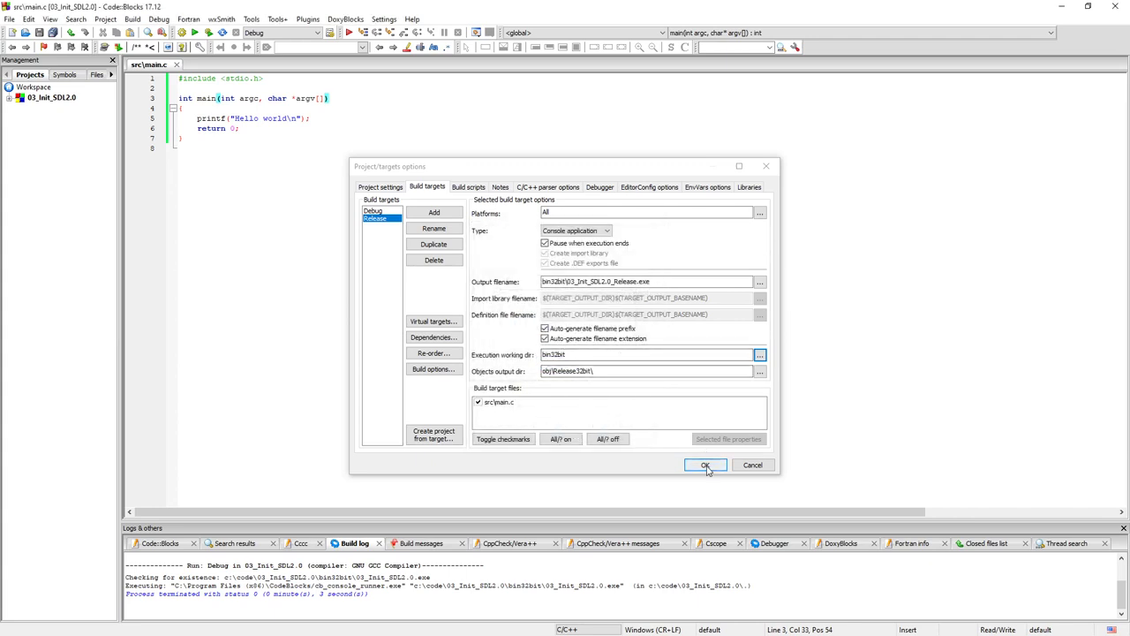
Apply the target settings, then permanently delete the old executable from 03_Init_SDL2.0\bin32bit.
{"action": "left_click", "coordinate": [707, 464]}
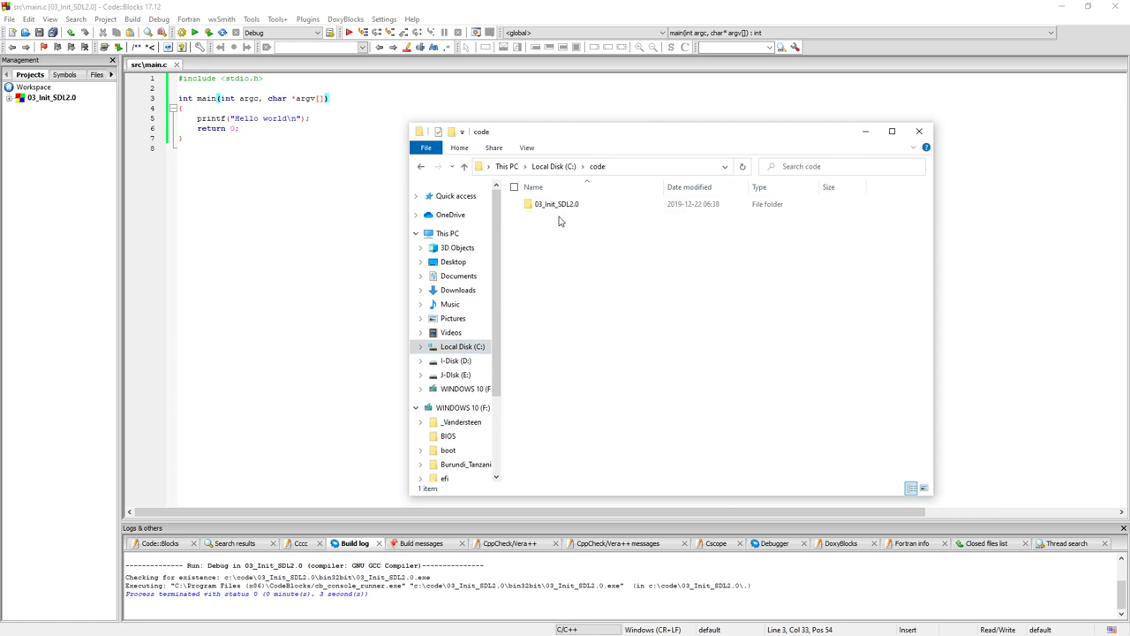
{"action": "double_click", "coordinate": [556, 204]}
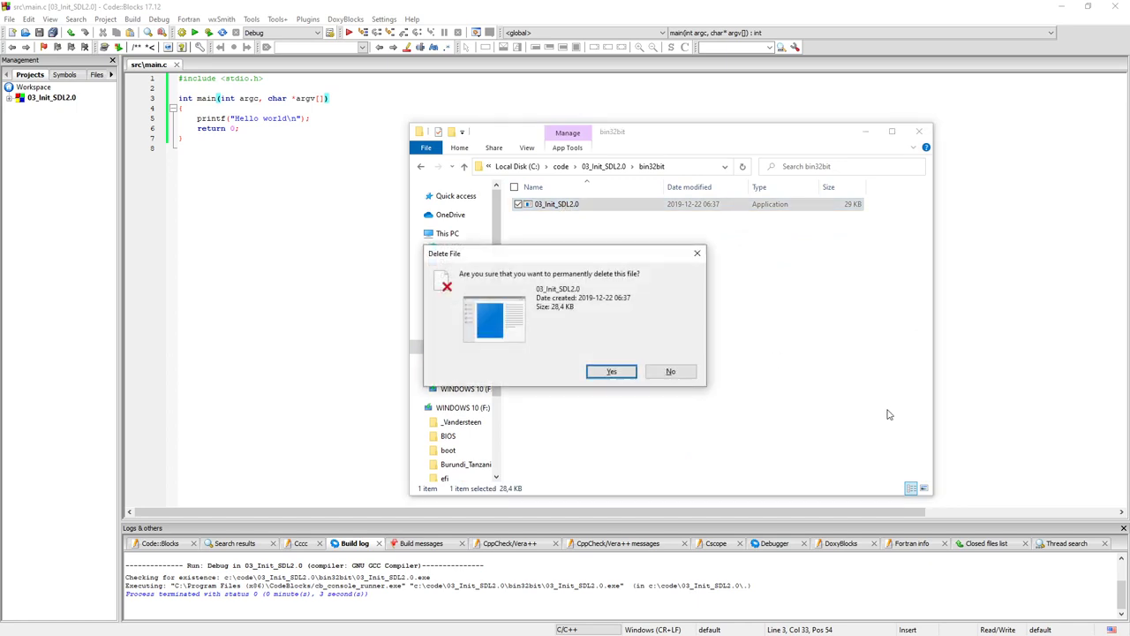
{"action": "left_click", "coordinate": [611, 370]}
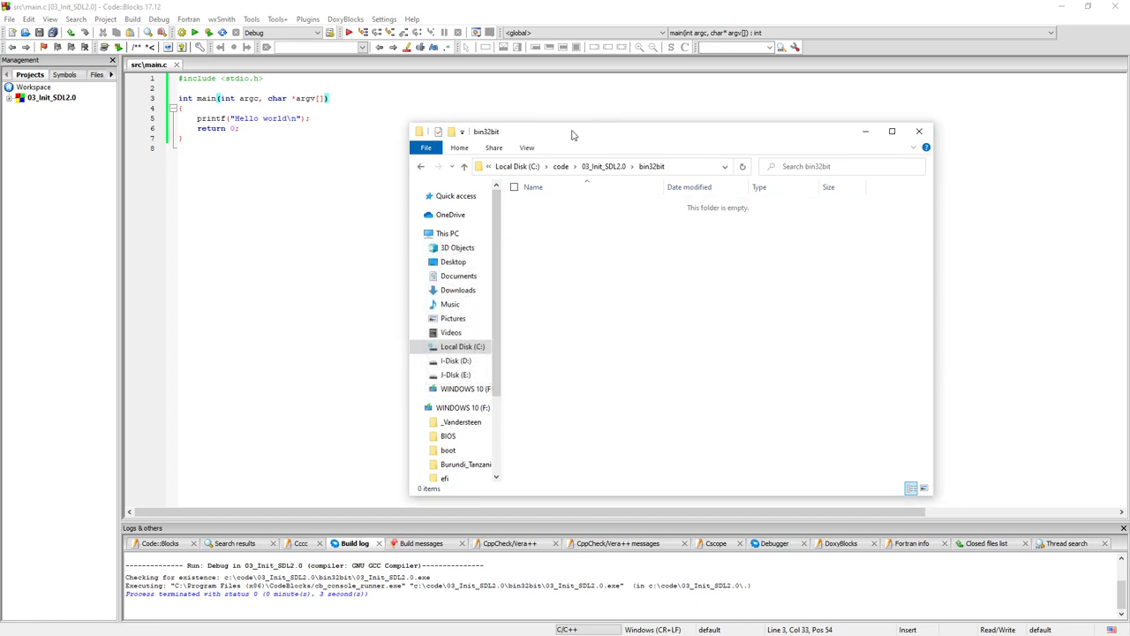
Build Debug then Release, checking bin32bit holds 03_init_SDL2.0_Debug and _Release executables.
{"action": "left_click", "coordinate": [132, 17]}
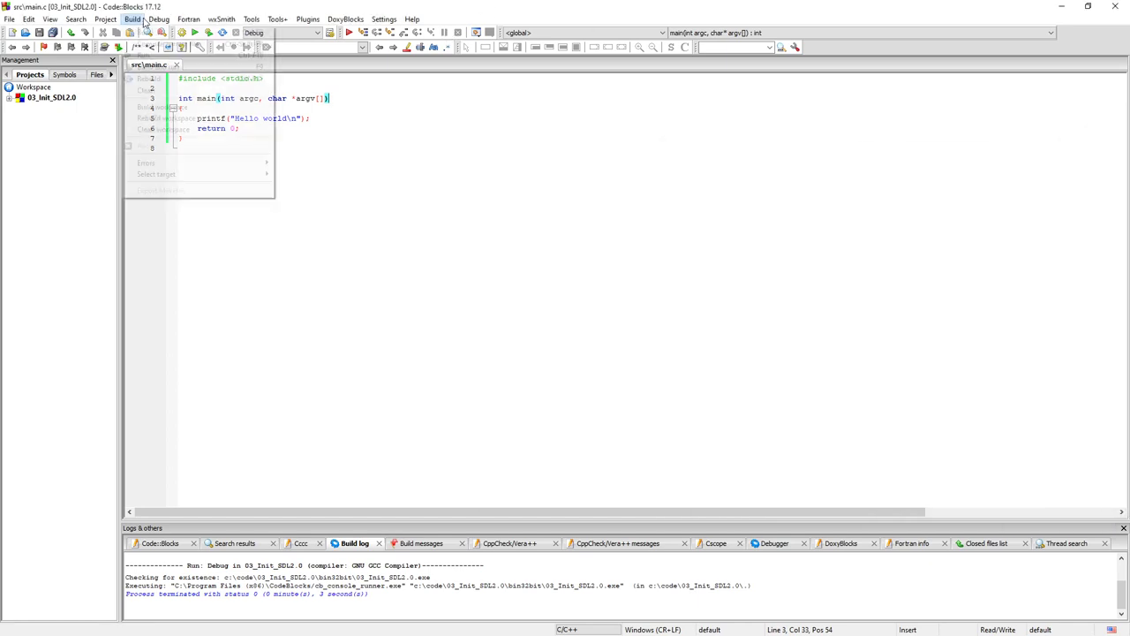
{"action": "left_click", "coordinate": [134, 18]}
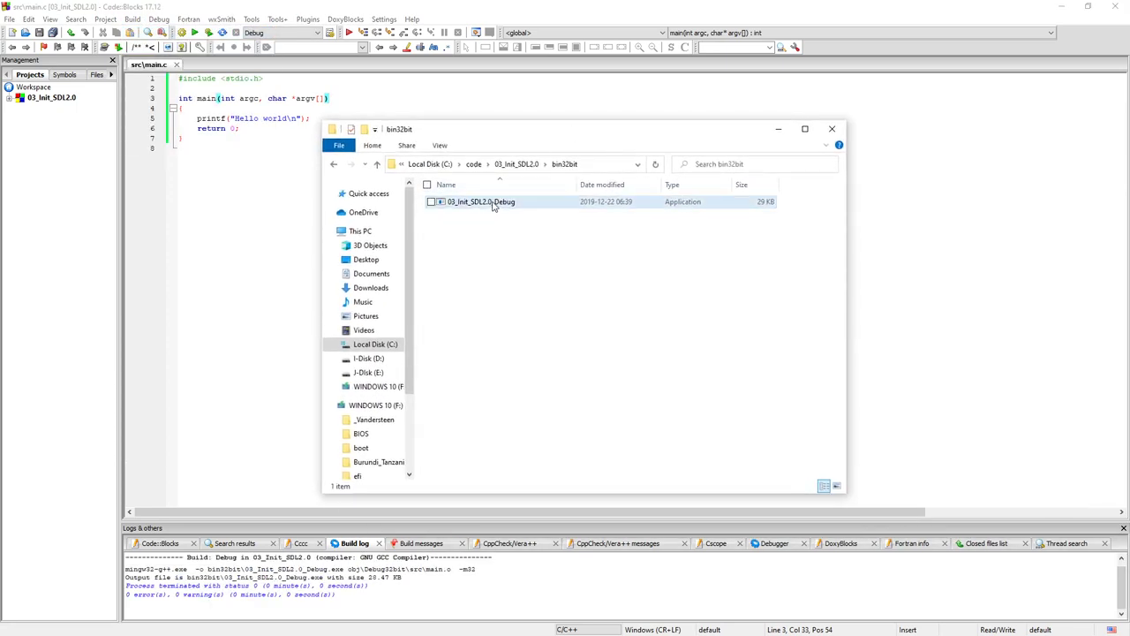
{"action": "left_click_drag", "start_coordinate": [583, 128], "coordinate": [679, 197]}
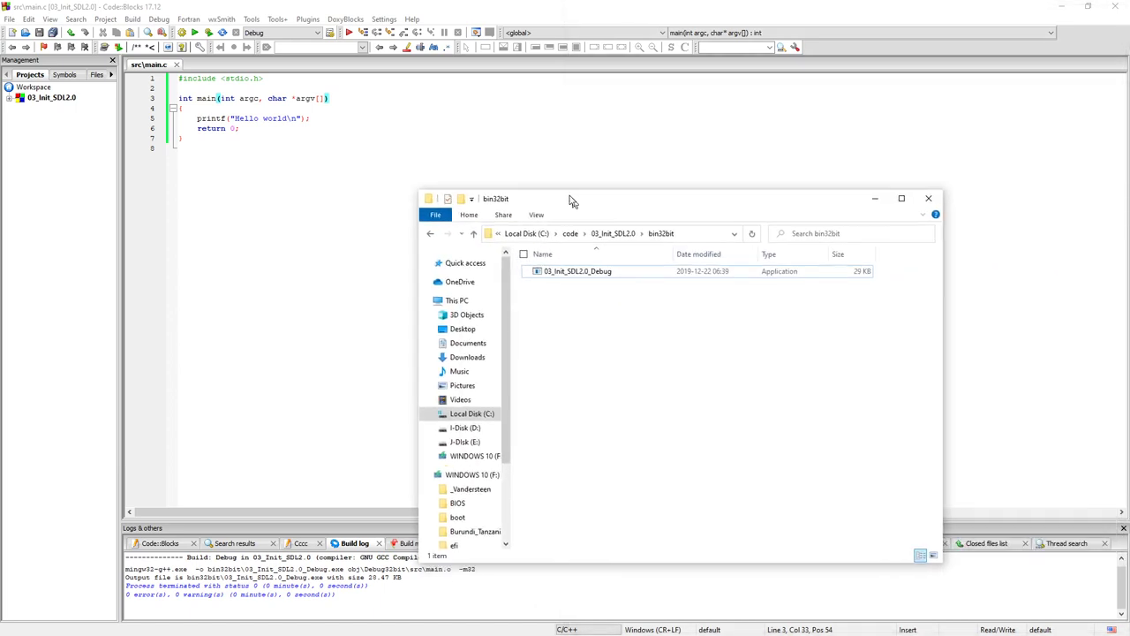
{"action": "left_click", "coordinate": [133, 18]}
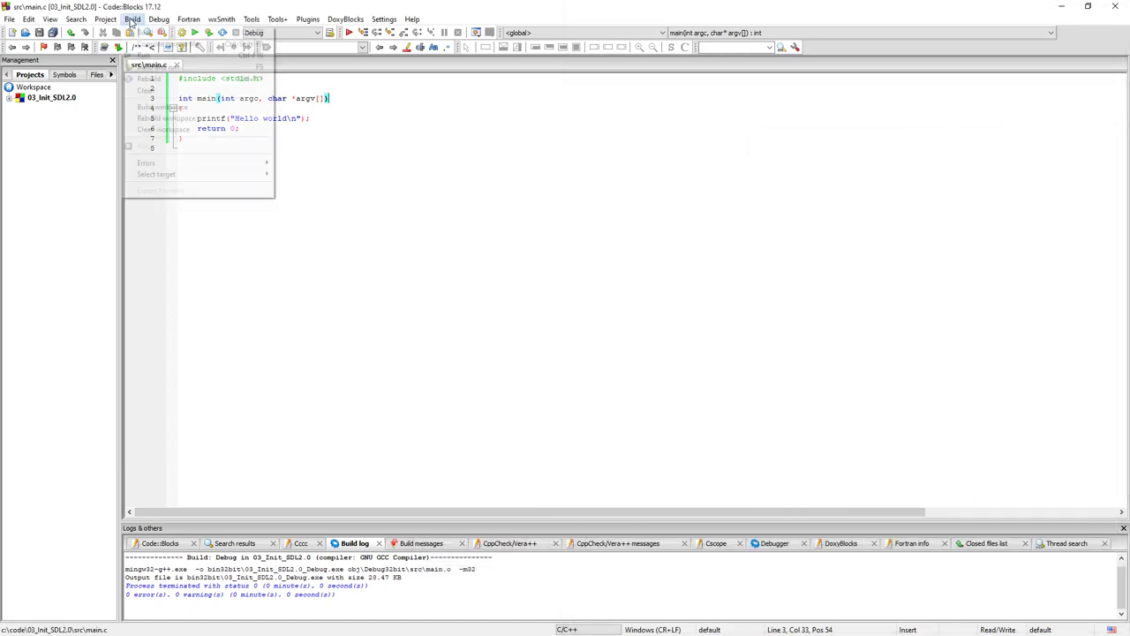
{"action": "mouse_move", "coordinate": [155, 174]}
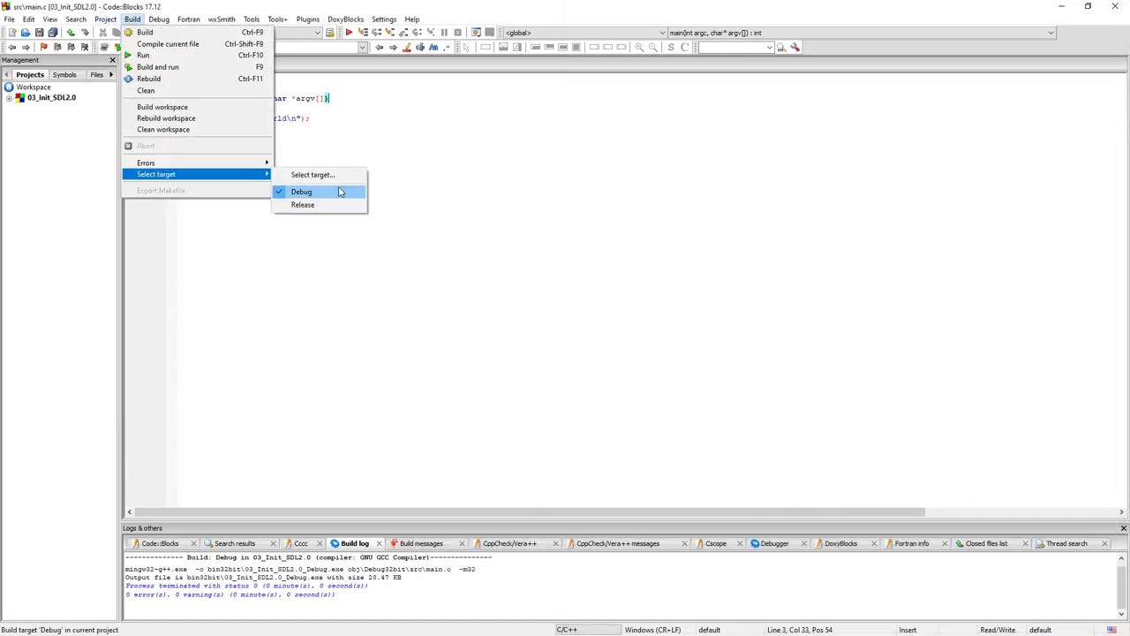
{"action": "mouse_move", "coordinate": [167, 44]}
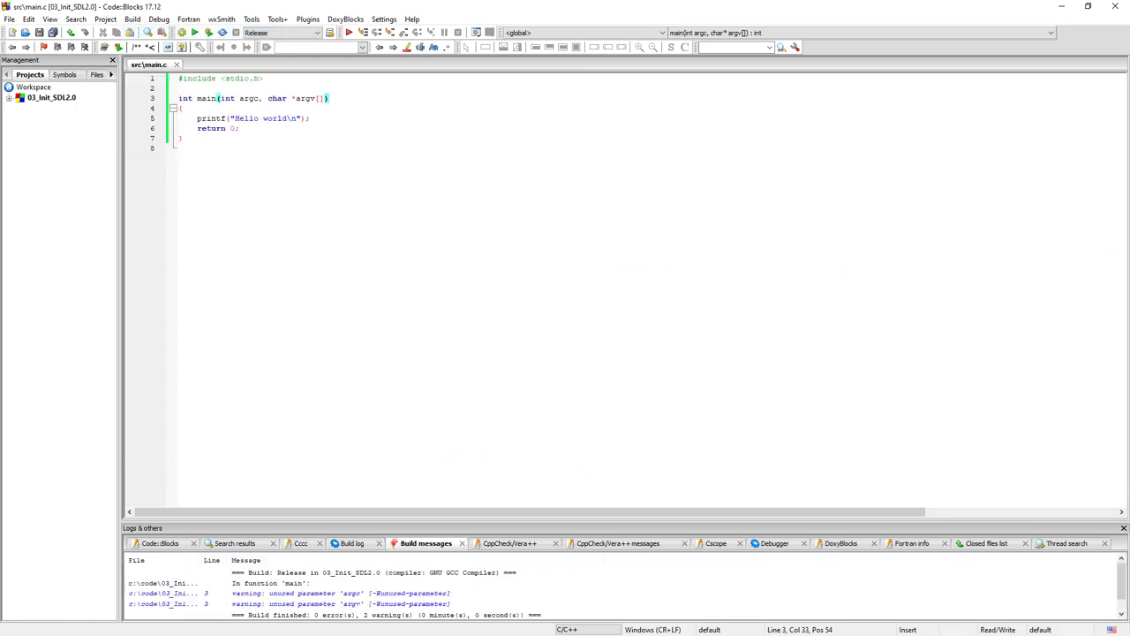
{"action": "left_click", "coordinate": [300, 208]}
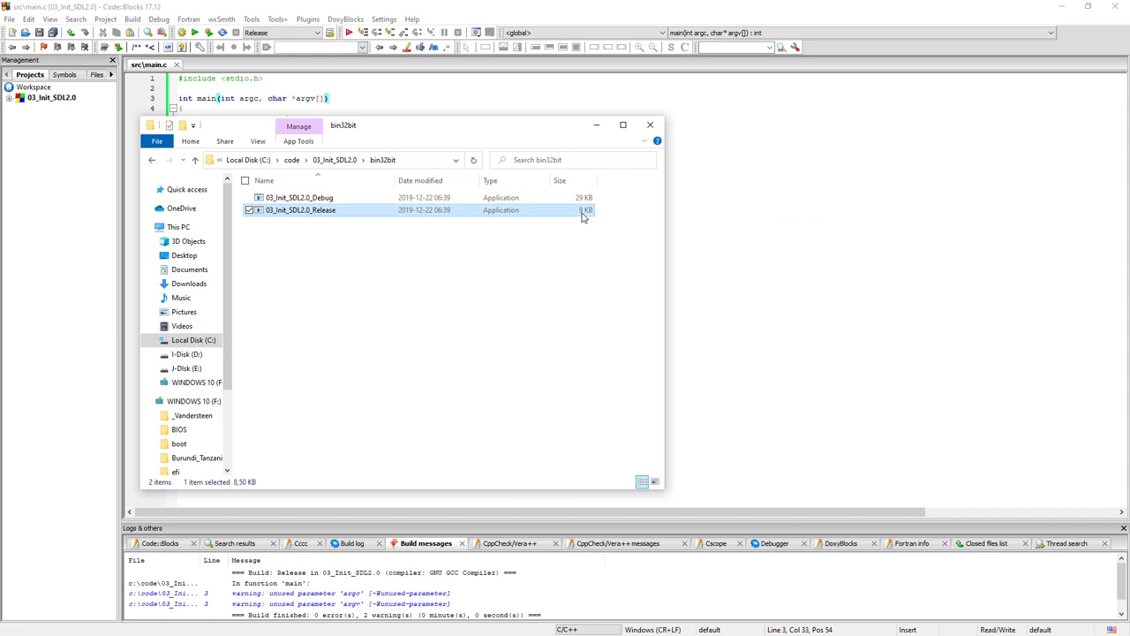
{"action": "mouse_move", "coordinate": [592, 229]}
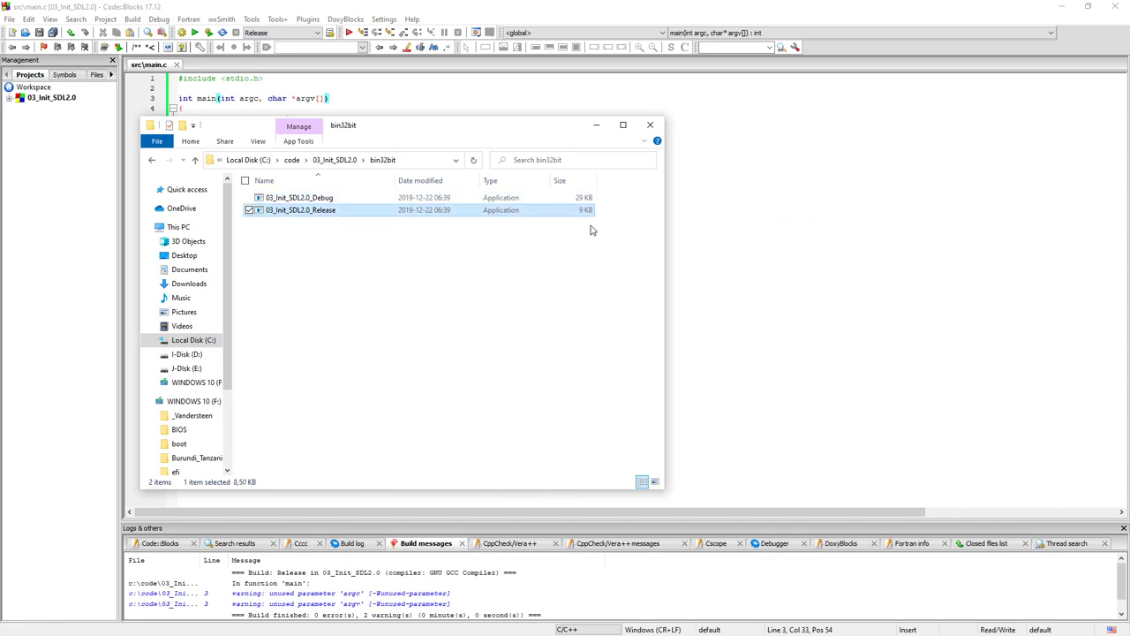
{"action": "left_click", "coordinate": [300, 198]}
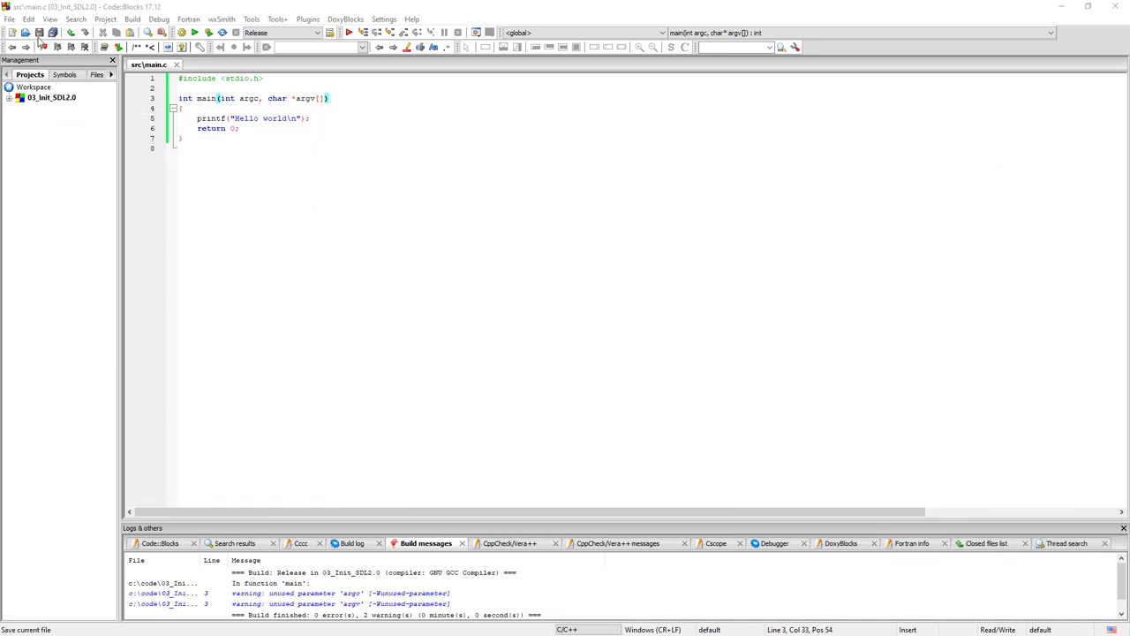
Change the project title to 03_Init_SDL2.0_32bit via Properties and select it in the workspace.
{"action": "right_click", "coordinate": [49, 97]}
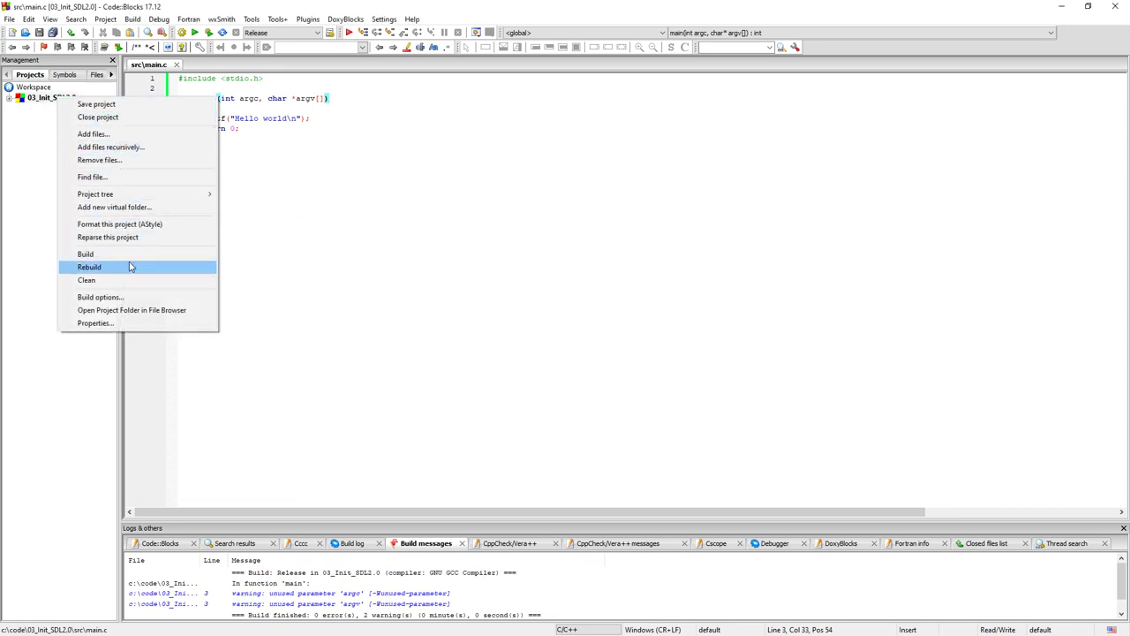
{"action": "mouse_move", "coordinate": [95, 323]}
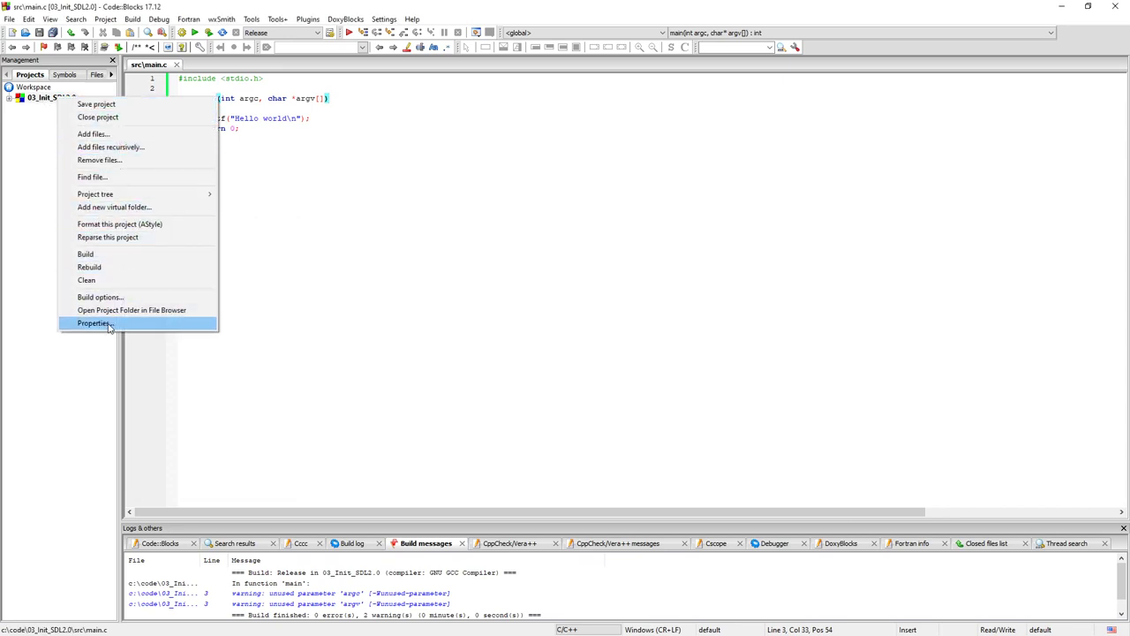
{"action": "left_click", "coordinate": [96, 321]}
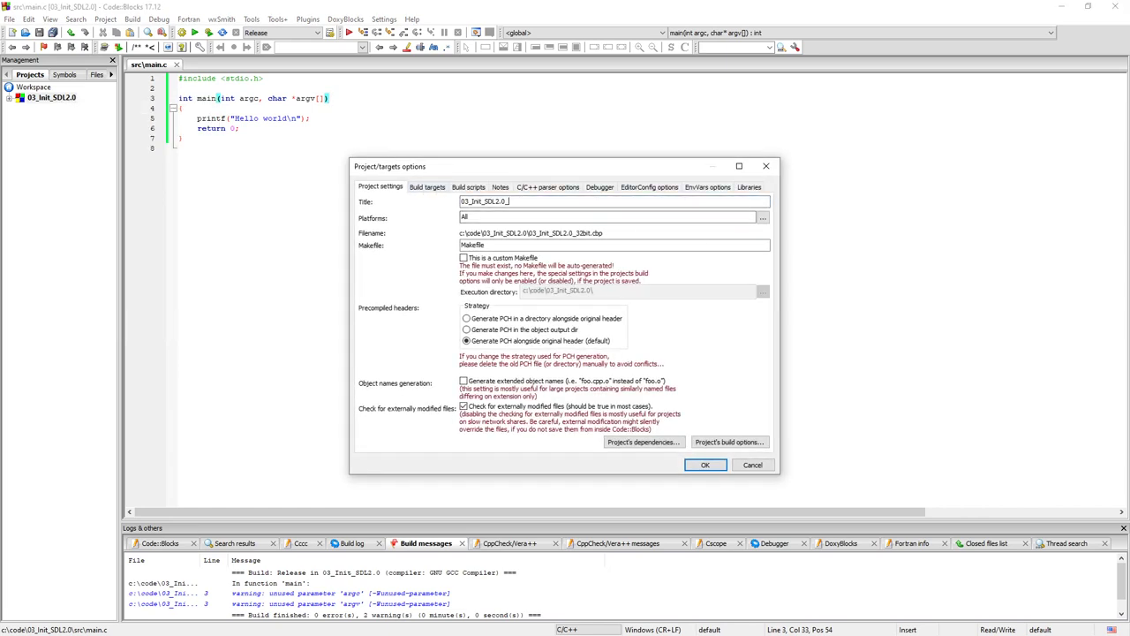
{"action": "type", "text": "32bit"}
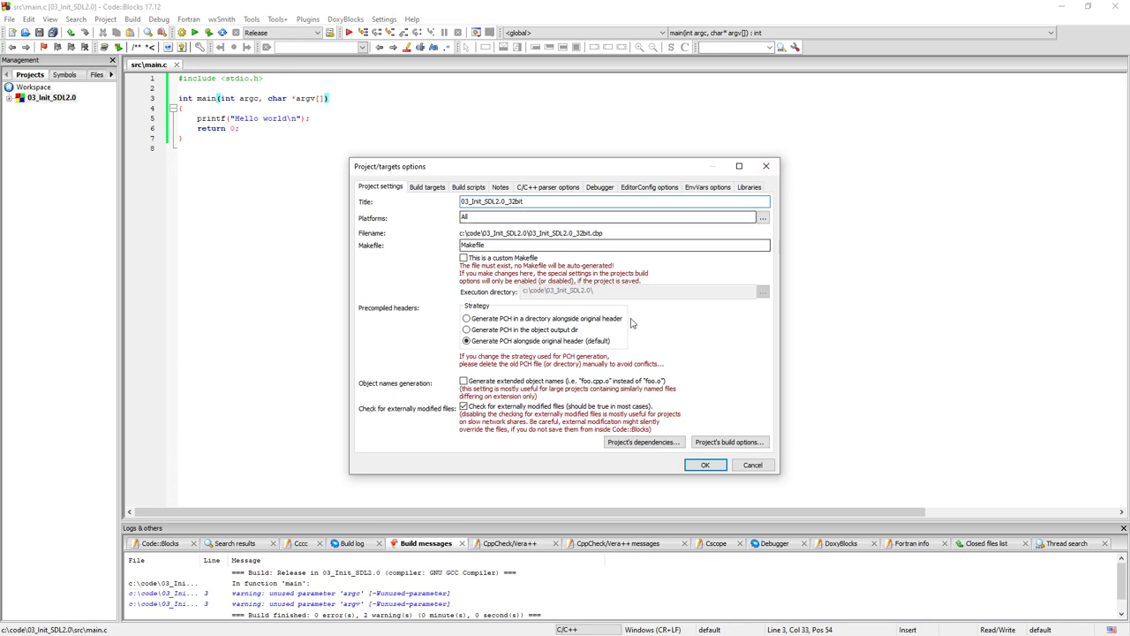
{"action": "left_click", "coordinate": [705, 464]}
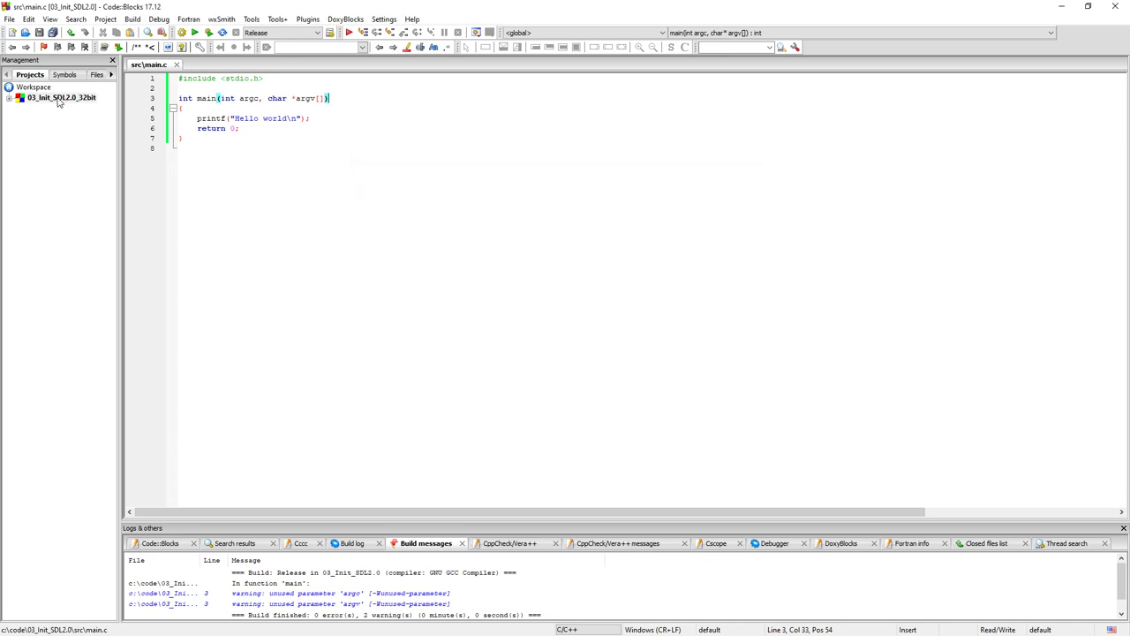
{"action": "left_click", "coordinate": [60, 97]}
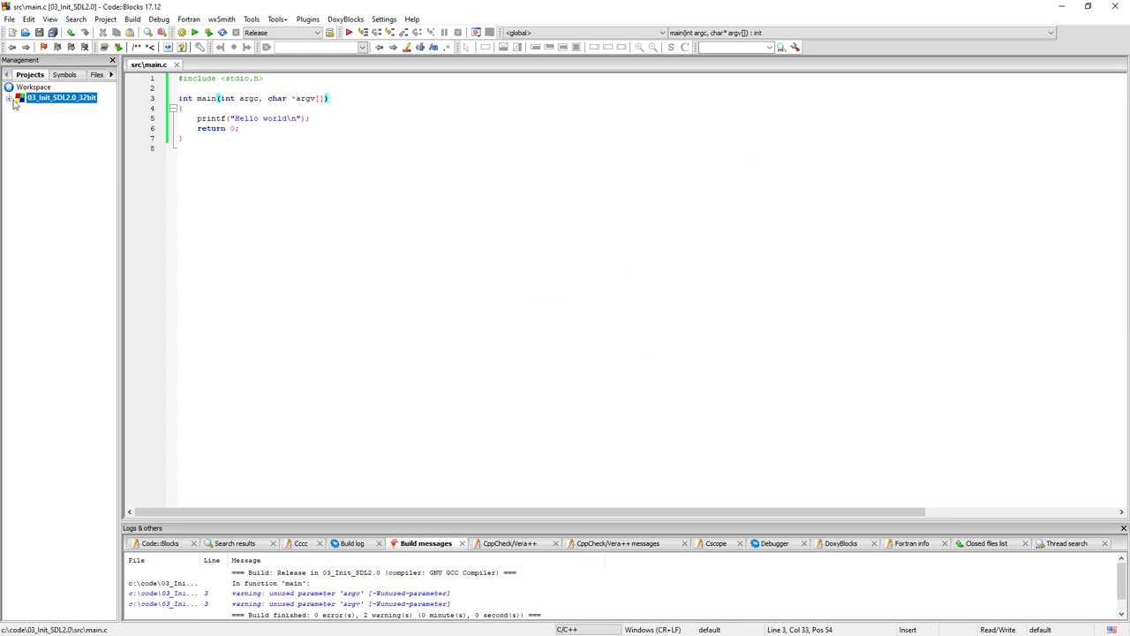
{"action": "mouse_move", "coordinate": [81, 114]}
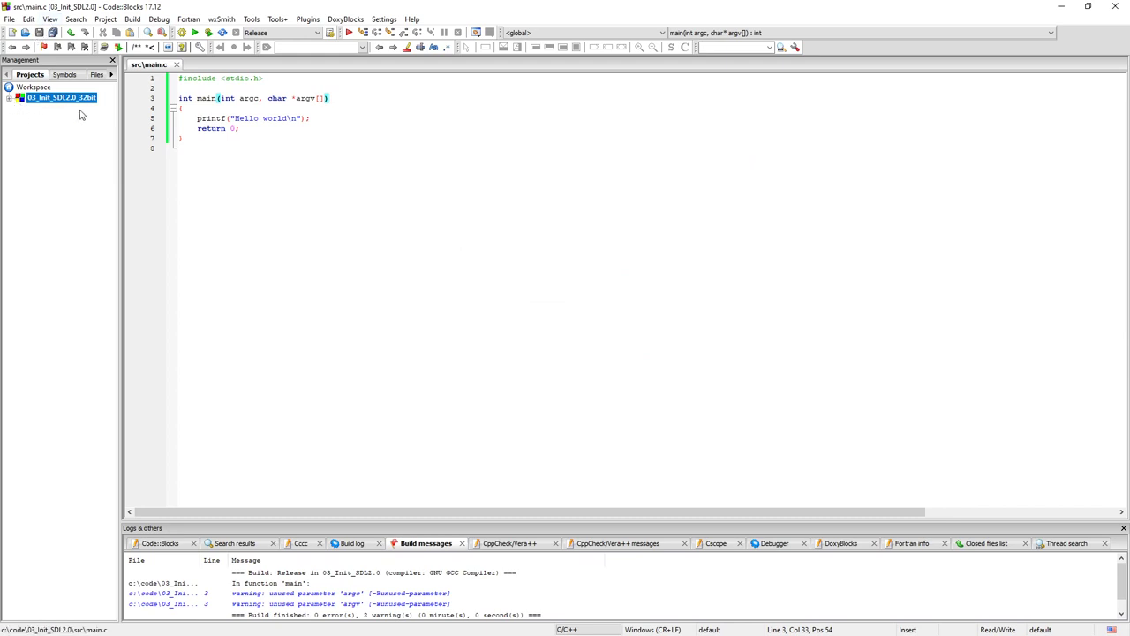
Start an empty project titled 03_Init_SDL2.0 with project file 03_Init_SDL2.0_64bit in the existing folder.
{"action": "left_click", "coordinate": [9, 18]}
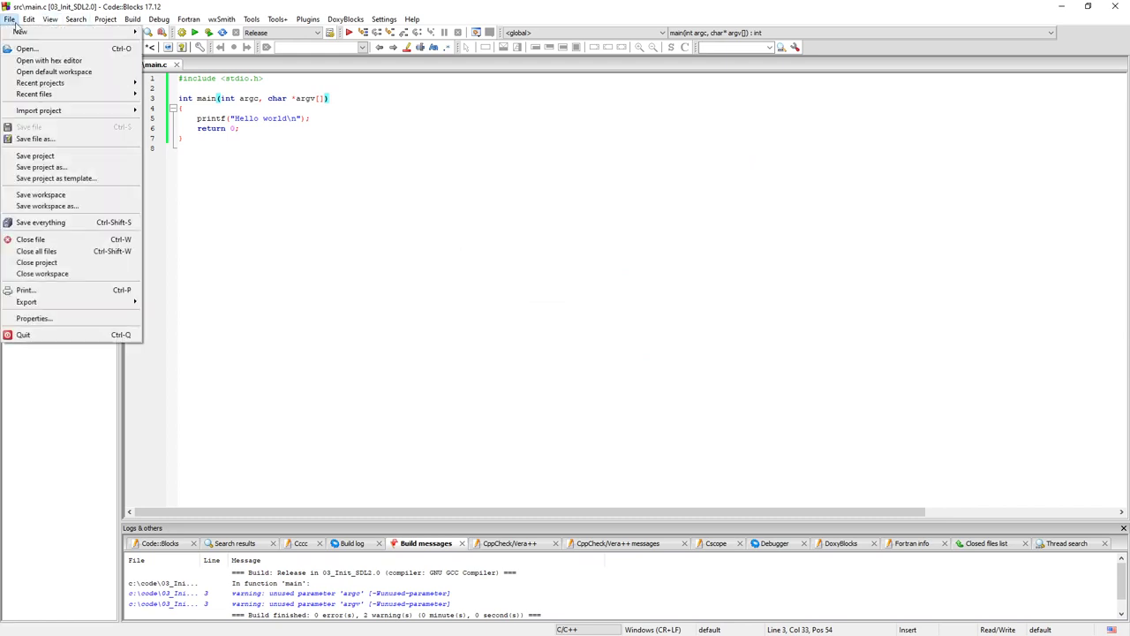
{"action": "left_click", "coordinate": [19, 32]}
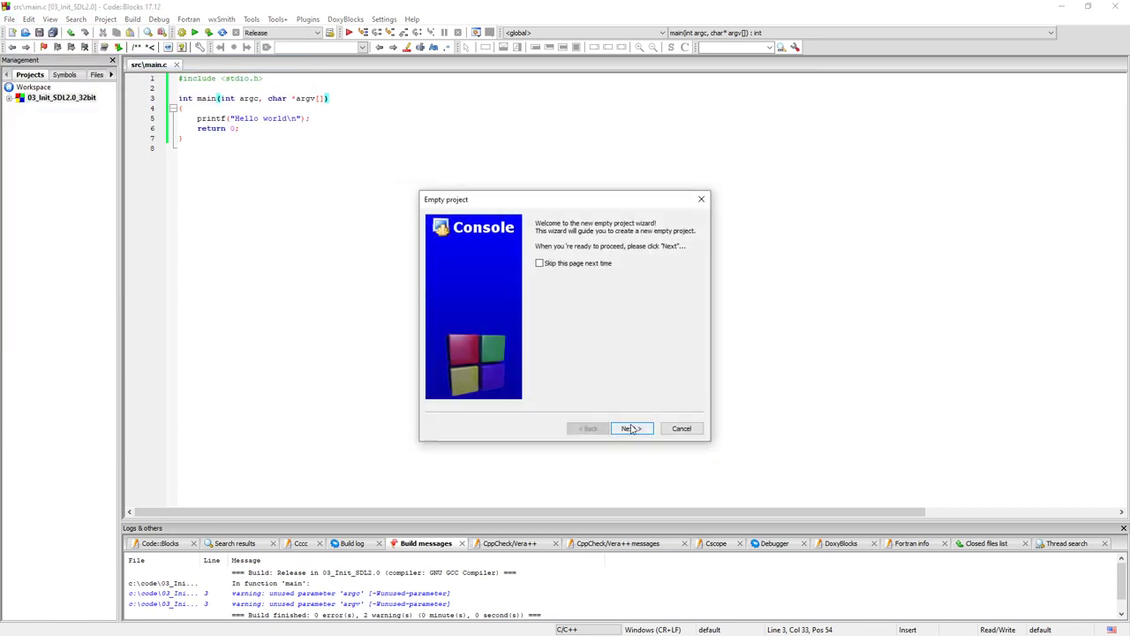
{"action": "left_click", "coordinate": [631, 429]}
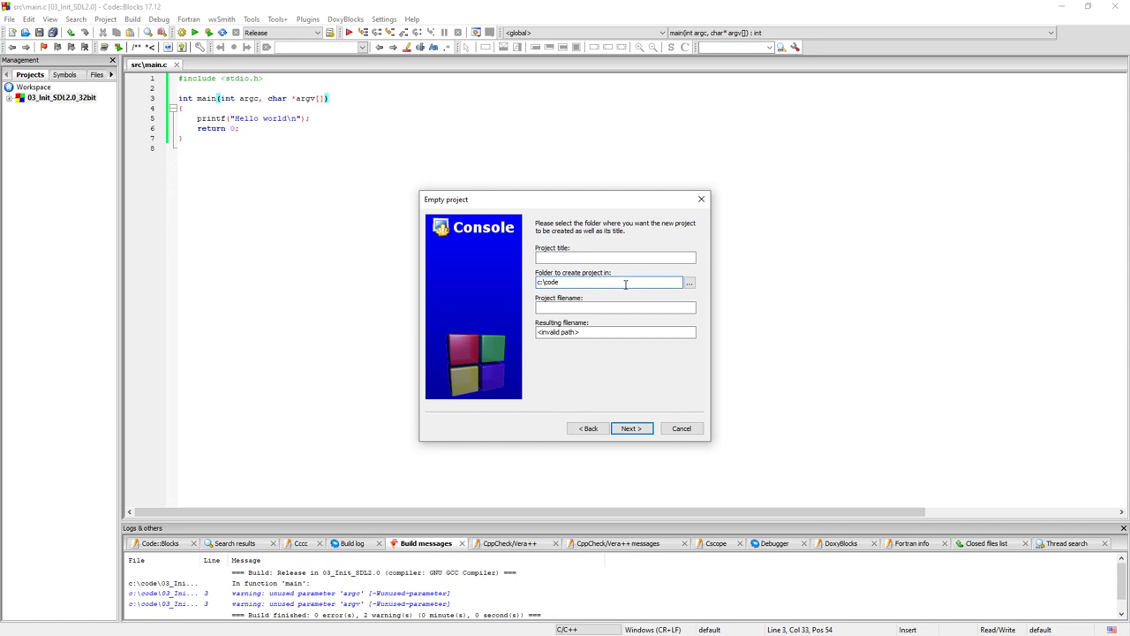
{"action": "type", "text": "03_Init_SDL2.0"}
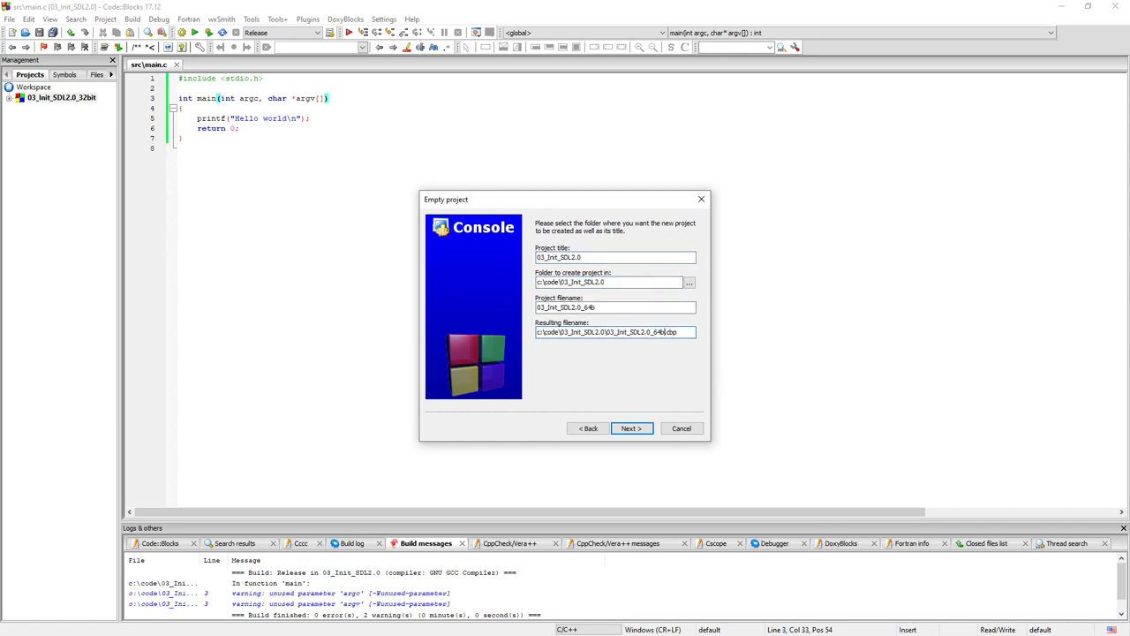
{"action": "type", "text": "it"}
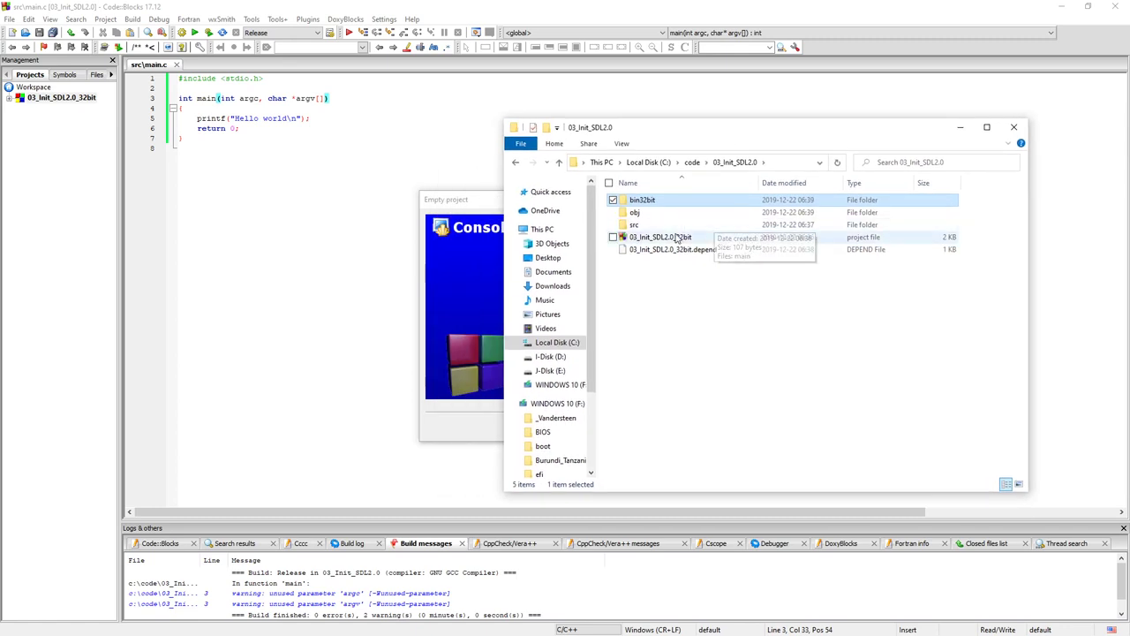
{"action": "mouse_move", "coordinate": [671, 248]}
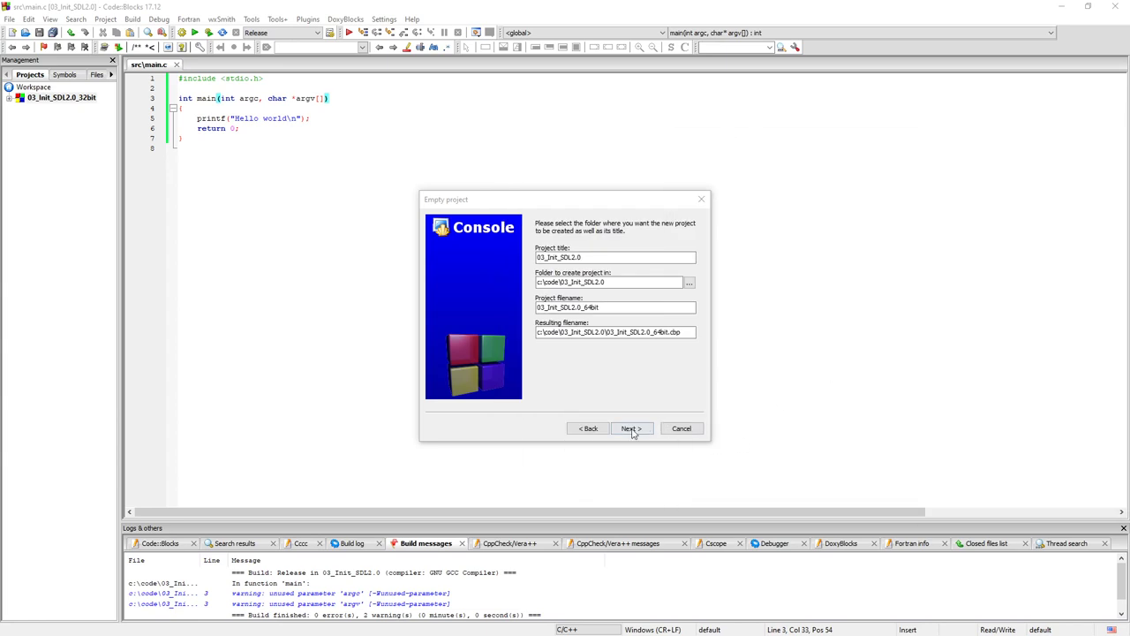
Pick 'Copy of GNU GCC Compiler - 64bit', send Debug/Release output to bin64bit\, and finish the wizard.
{"action": "left_click", "coordinate": [630, 429]}
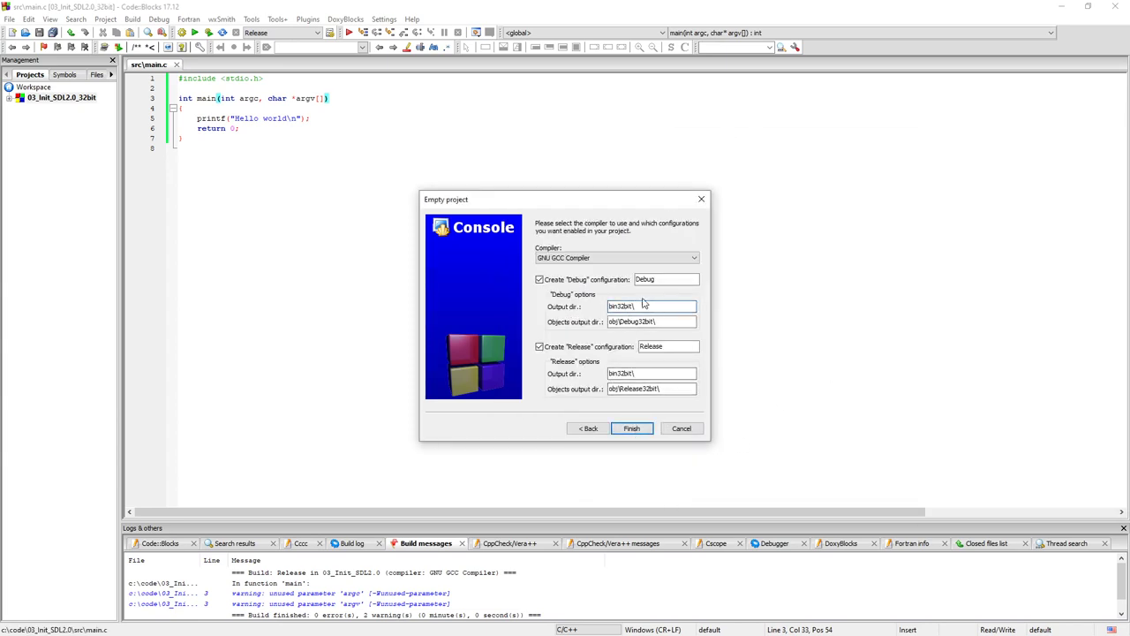
{"action": "left_click", "coordinate": [615, 258]}
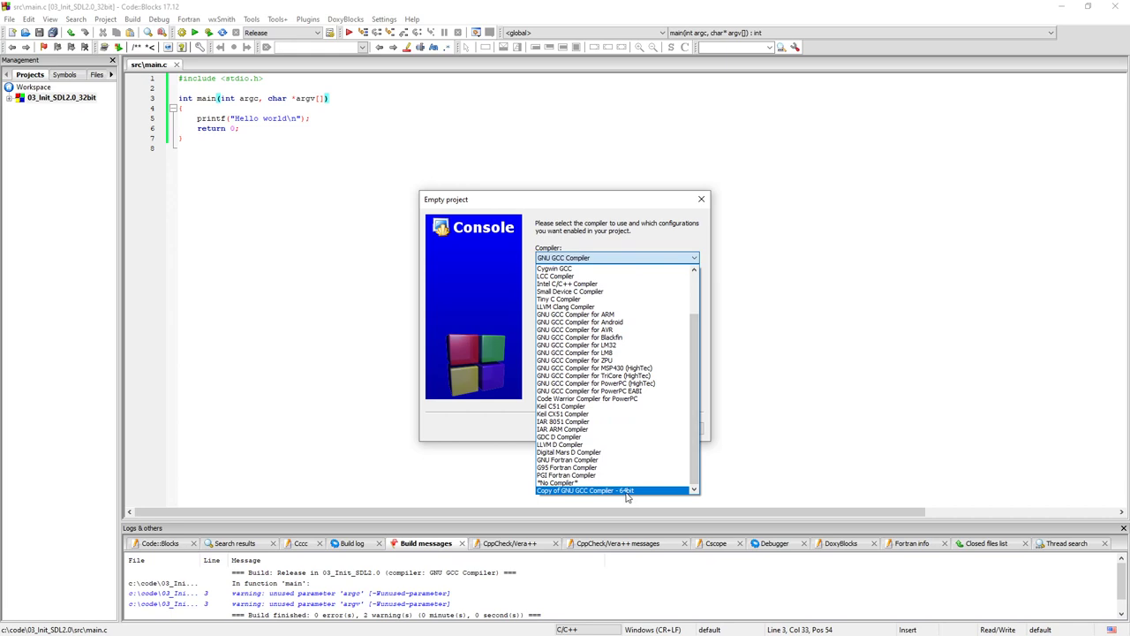
{"action": "left_click", "coordinate": [576, 491]}
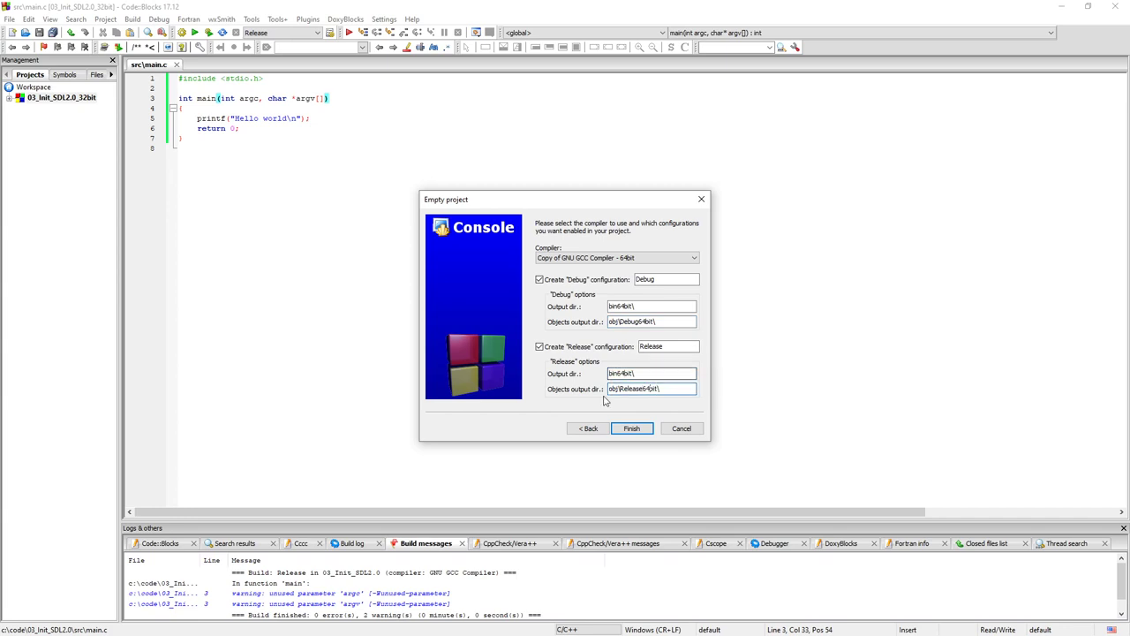
{"action": "left_click", "coordinate": [632, 429]}
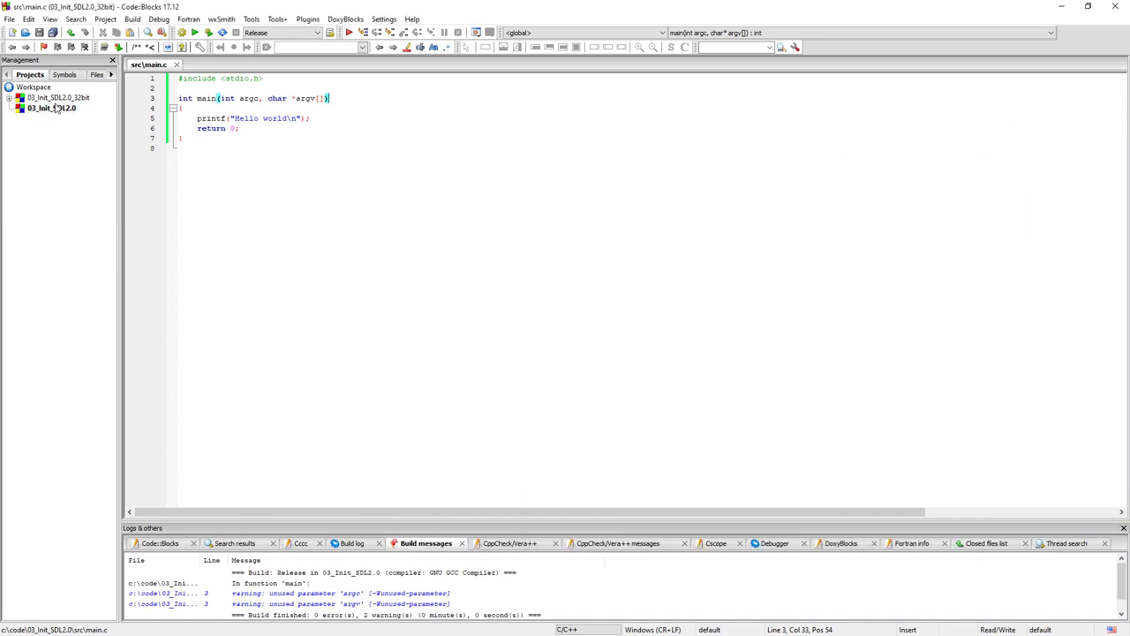
Rename the Debug and Release output filenames to 03_init_SDL2.0_Debug.exe and 03_init_SDL2.0_Release.exe.
{"action": "right_click", "coordinate": [51, 107]}
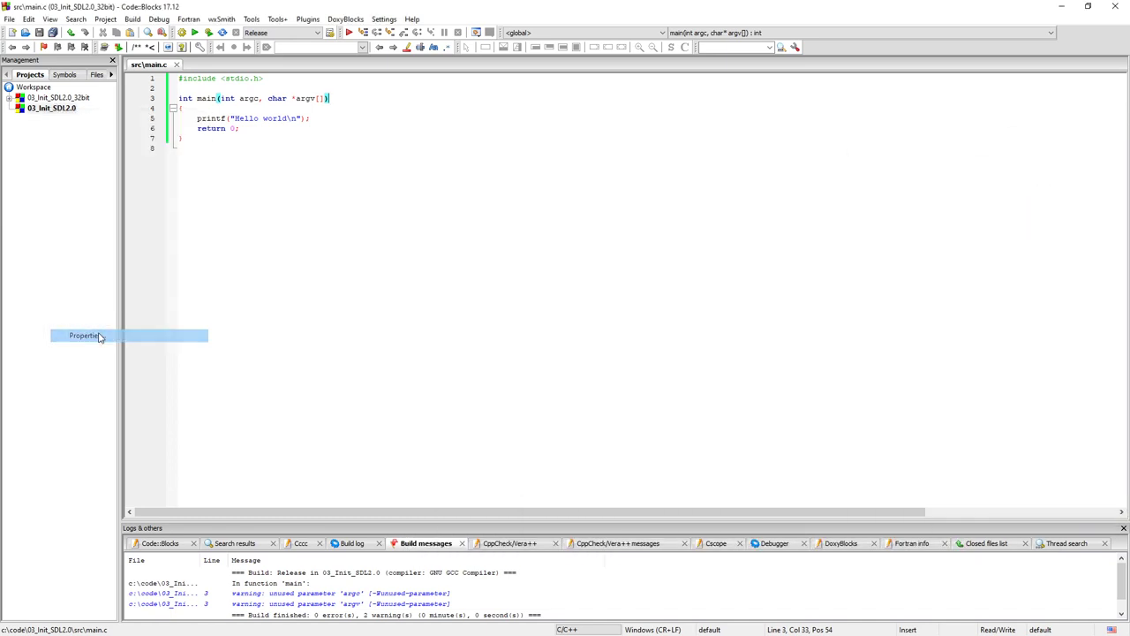
{"action": "left_click", "coordinate": [83, 335]}
{"action": "type", "text": "03_Init_SDL2.0_64bit"}
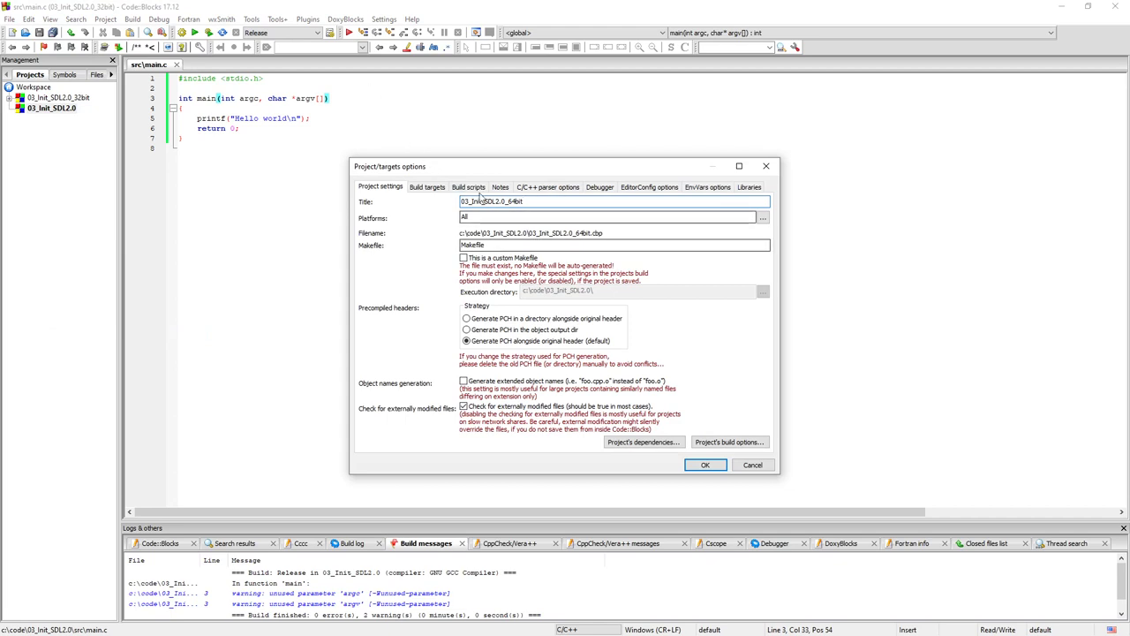
{"action": "left_click", "coordinate": [427, 187]}
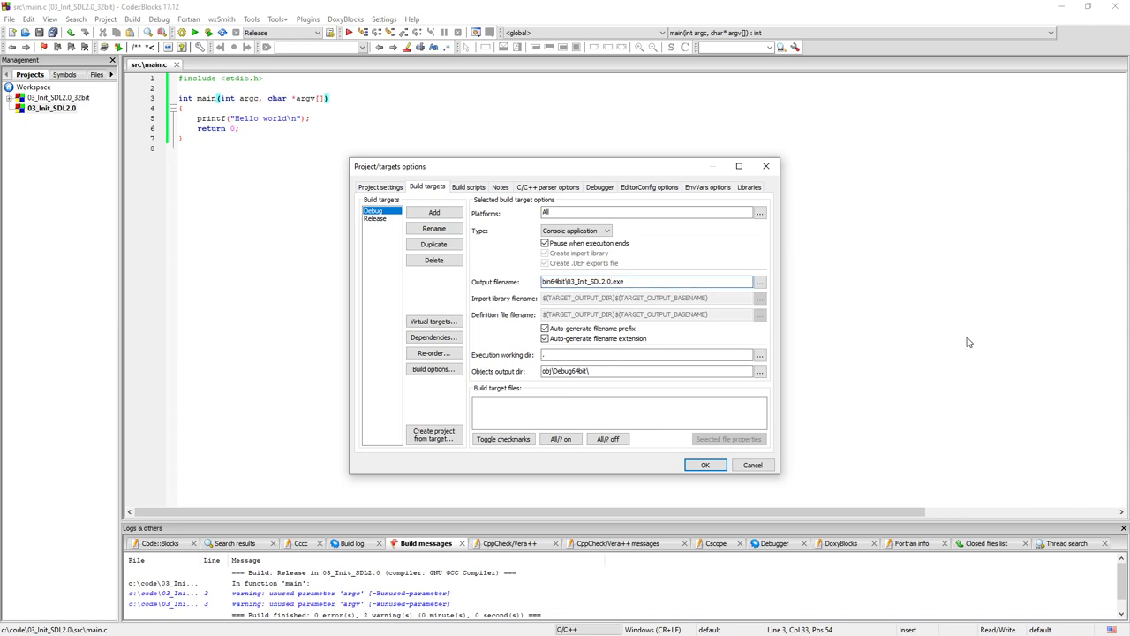
{"action": "type", "text": "_"}
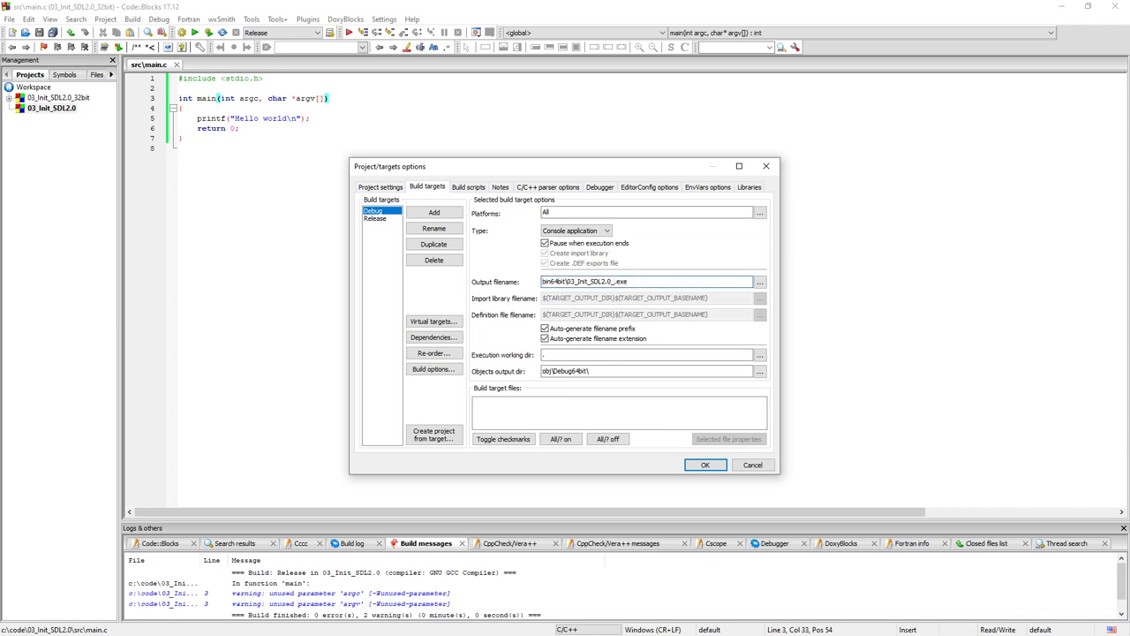
{"action": "type", "text": "Debug"}
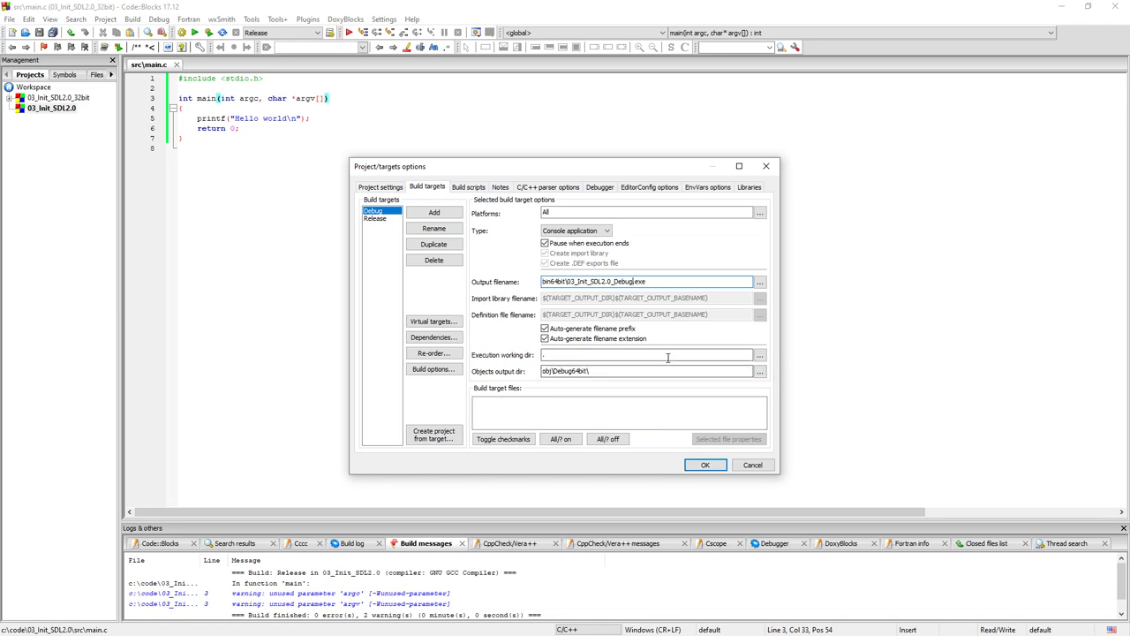
{"action": "left_click", "coordinate": [374, 219]}
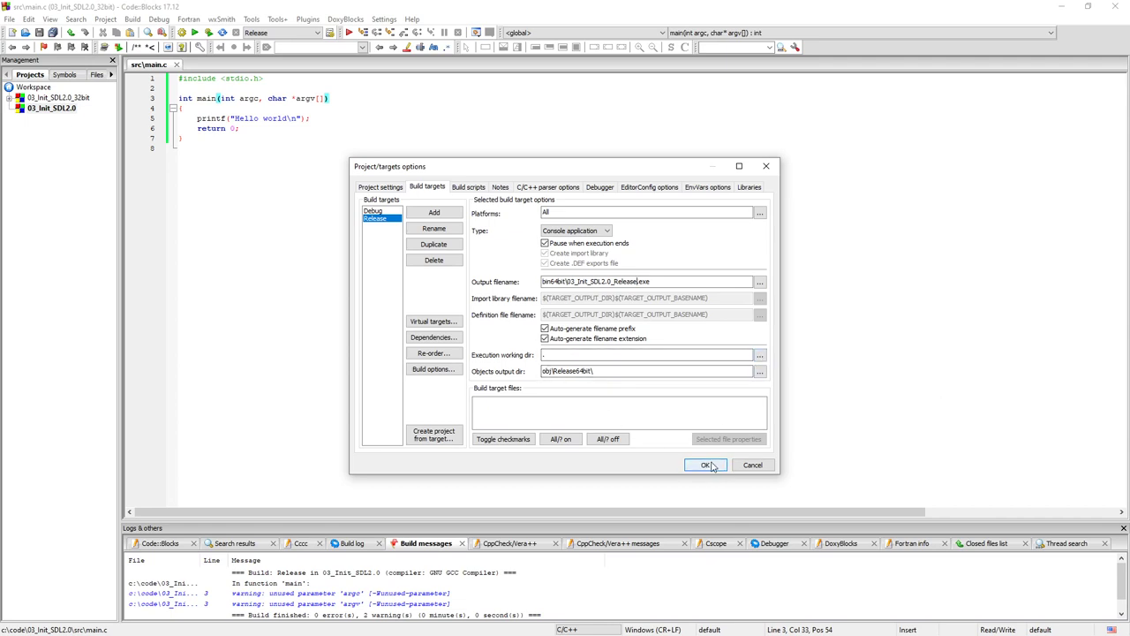
{"action": "left_click", "coordinate": [705, 464]}
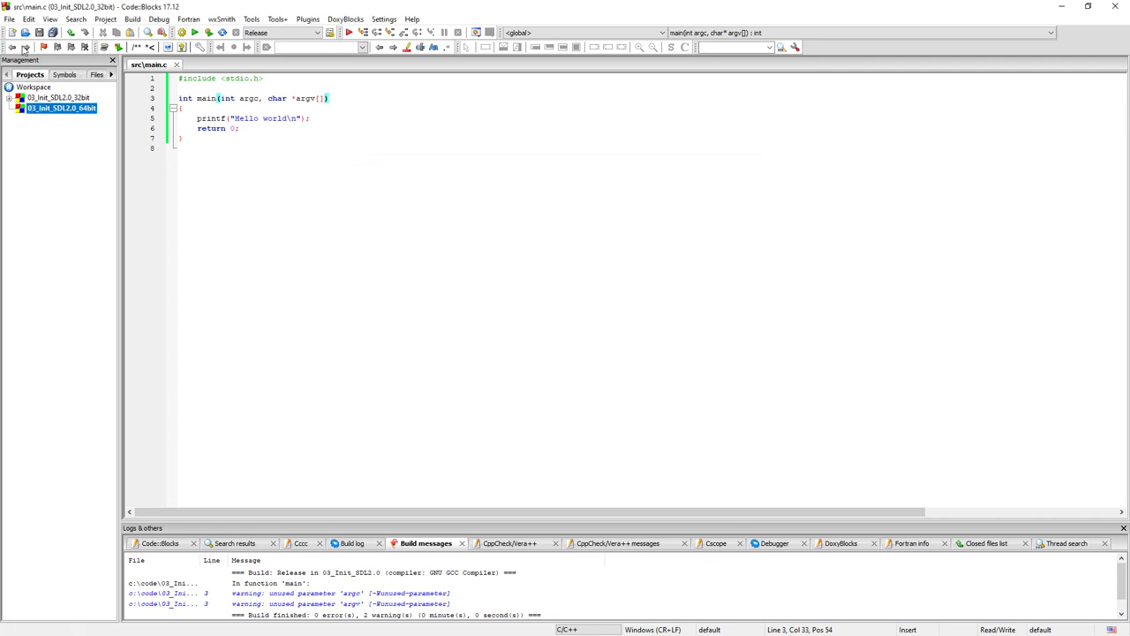
Add src\main.c to the 64-bit project.
{"action": "right_click", "coordinate": [60, 108]}
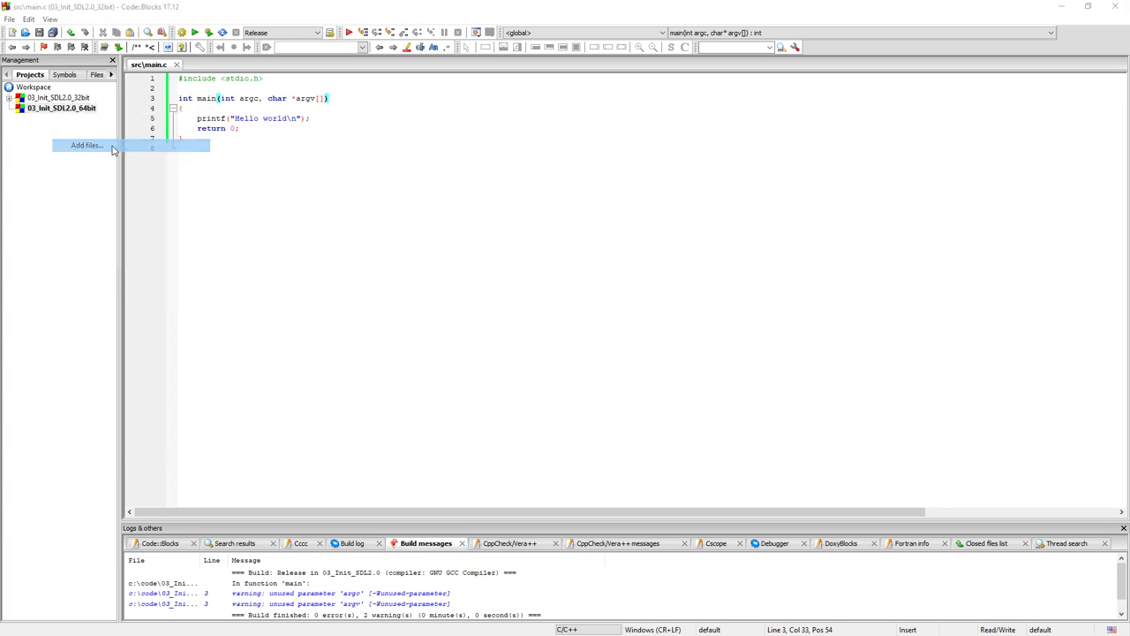
{"action": "left_click", "coordinate": [87, 144]}
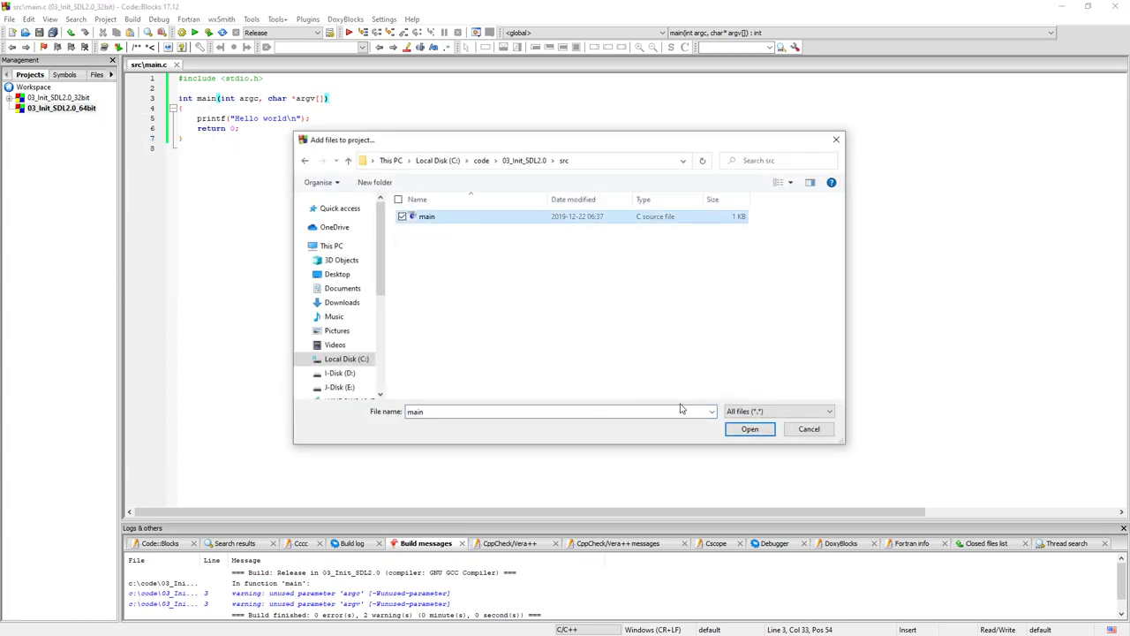
{"action": "left_click", "coordinate": [749, 429]}
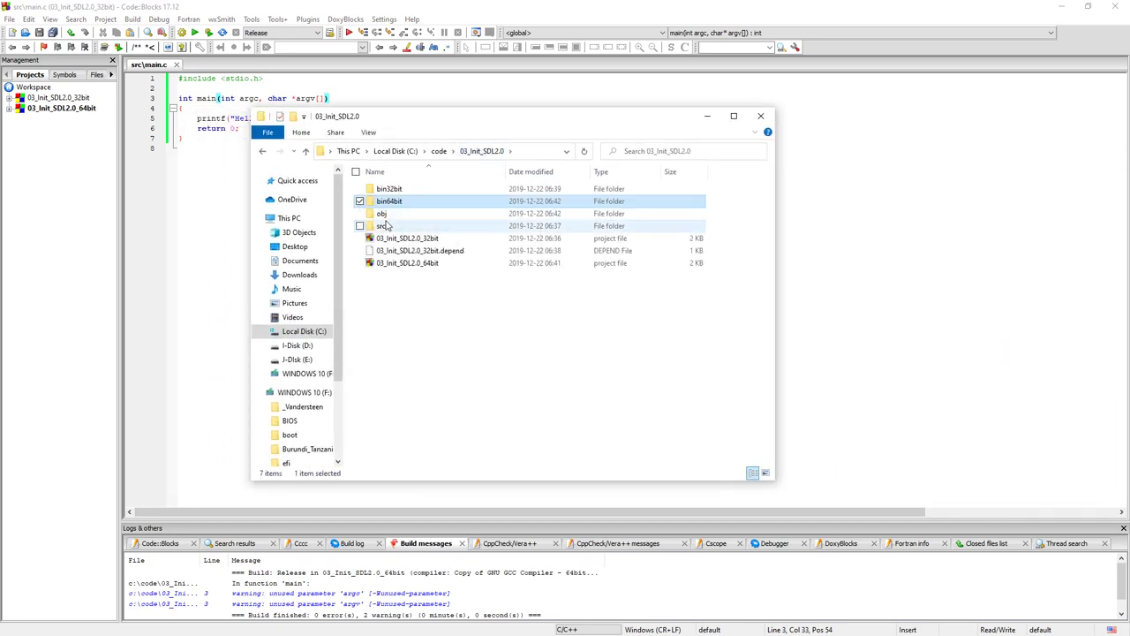
Build the Release and Debug executables and verify them in the bin64bit folder.
{"action": "double_click", "coordinate": [389, 202]}
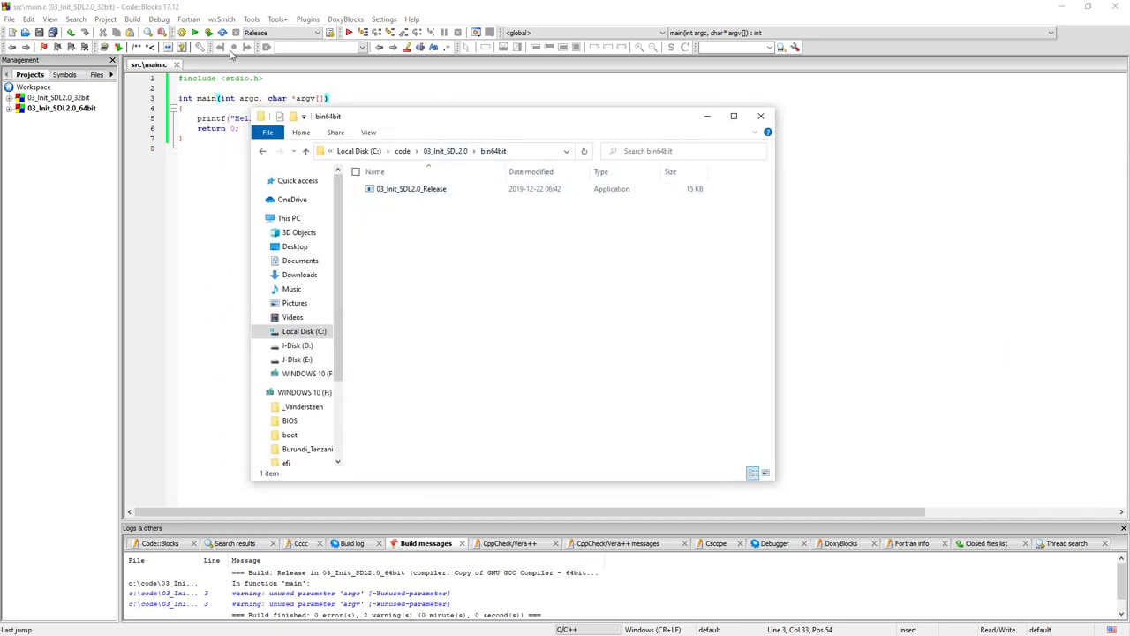
{"action": "left_click", "coordinate": [159, 18]}
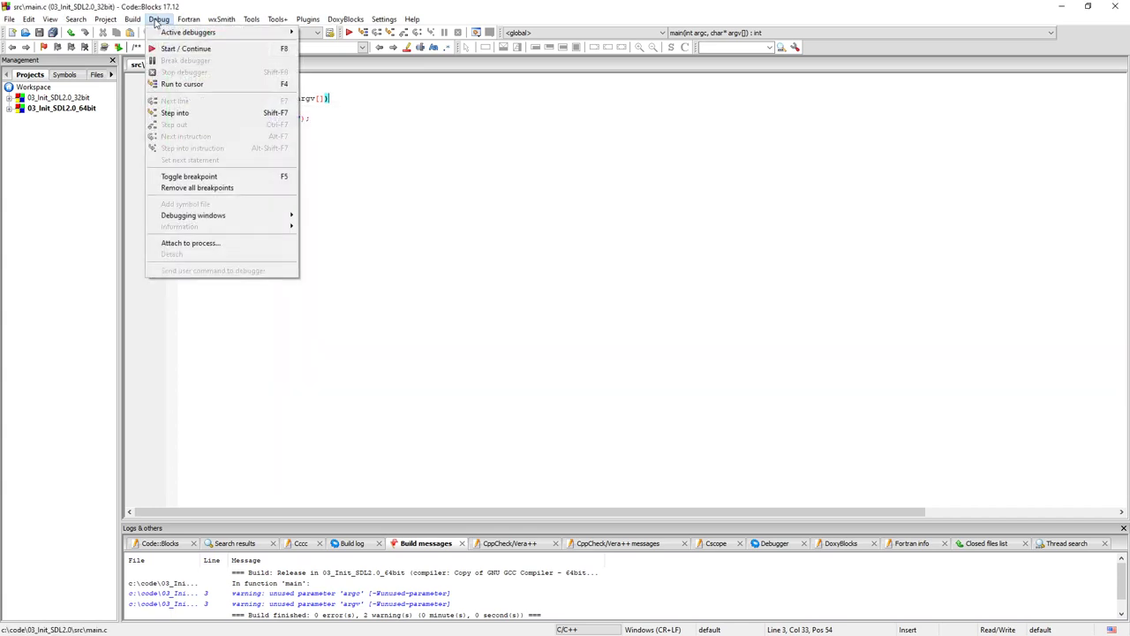
{"action": "left_click", "coordinate": [132, 18]}
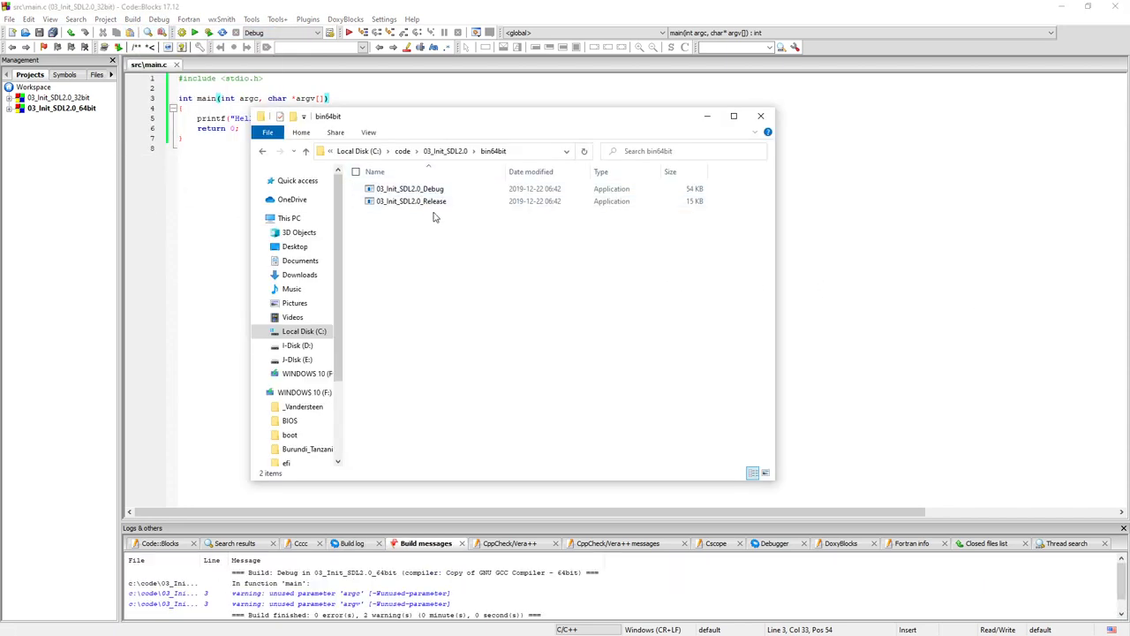
{"action": "left_click", "coordinate": [410, 202]}
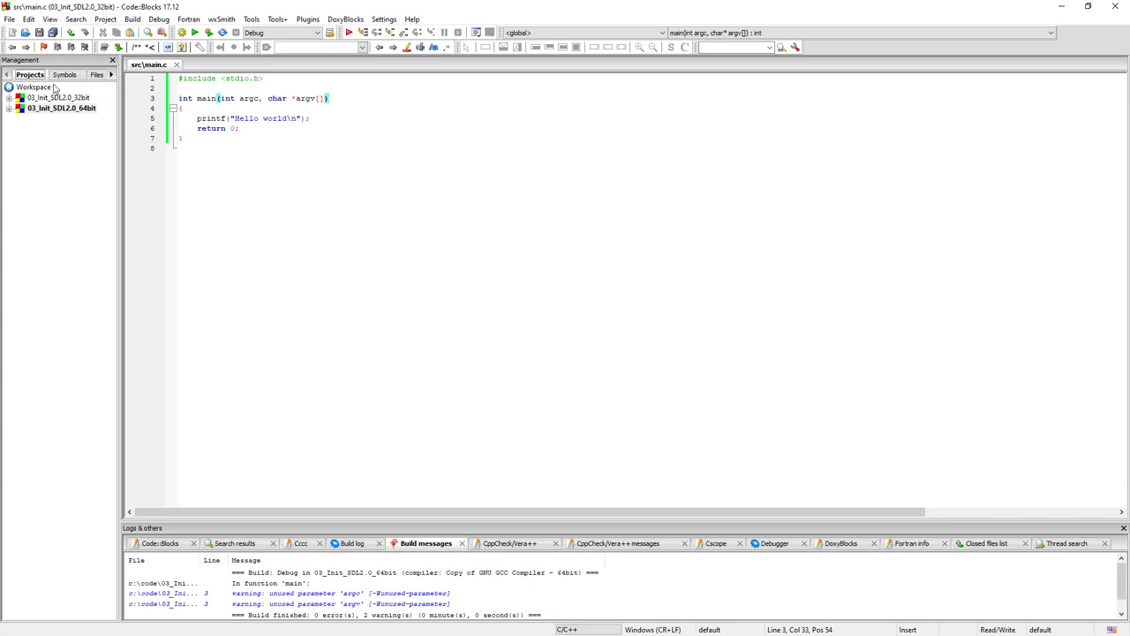
Set the Debug target's execution working directory to bin64bit as a relative path.
{"action": "right_click", "coordinate": [61, 108]}
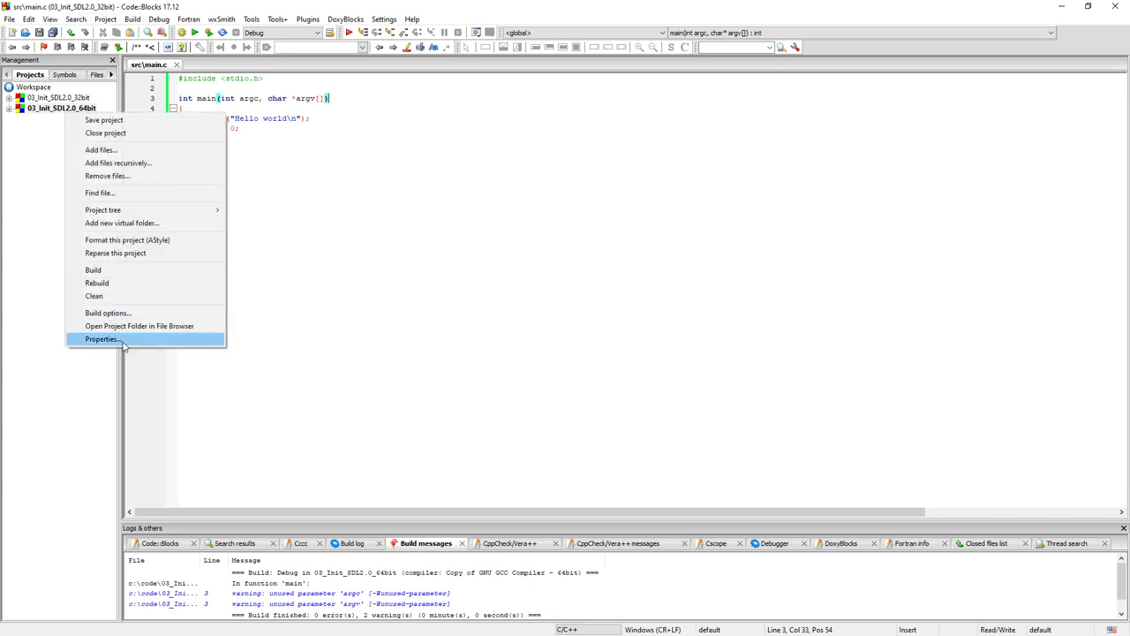
{"action": "left_click", "coordinate": [106, 18]}
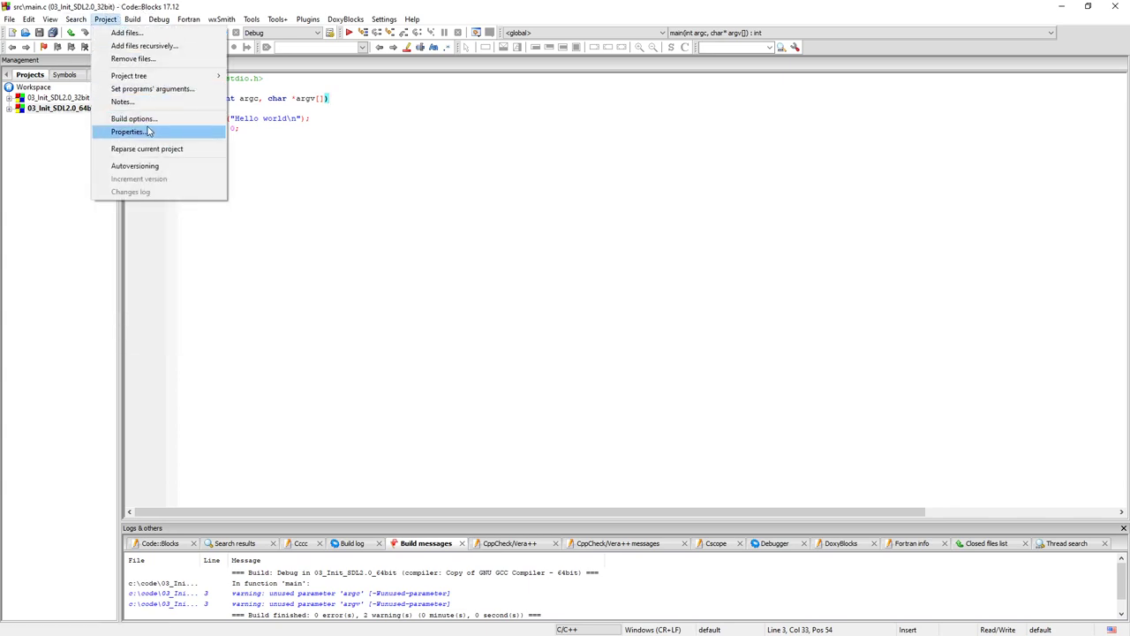
{"action": "left_click", "coordinate": [127, 131]}
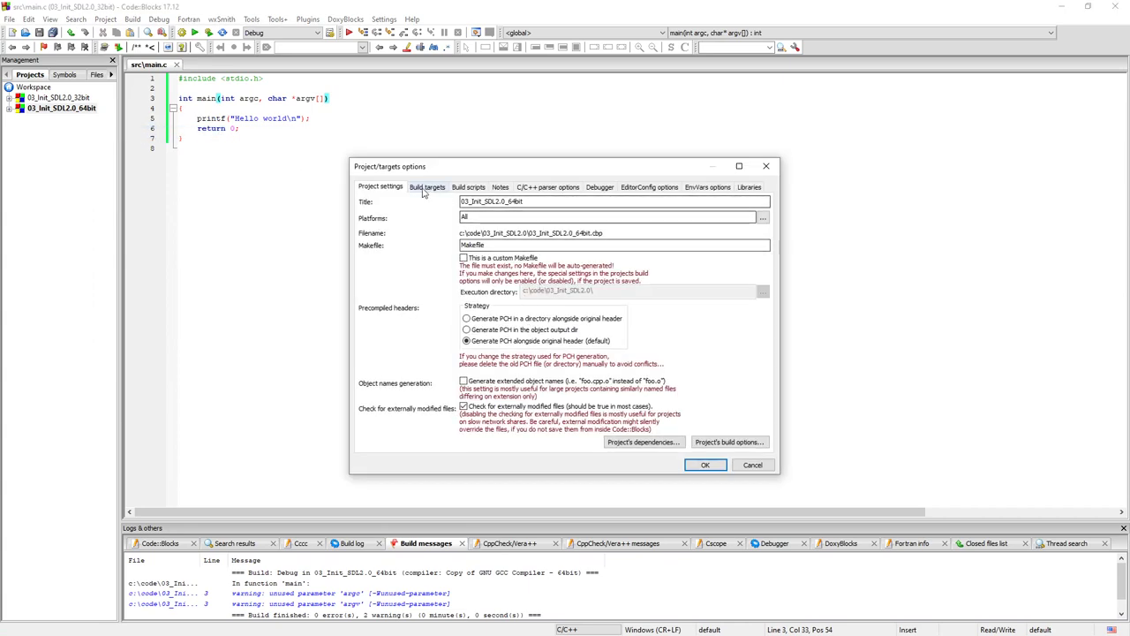
{"action": "left_click", "coordinate": [427, 188]}
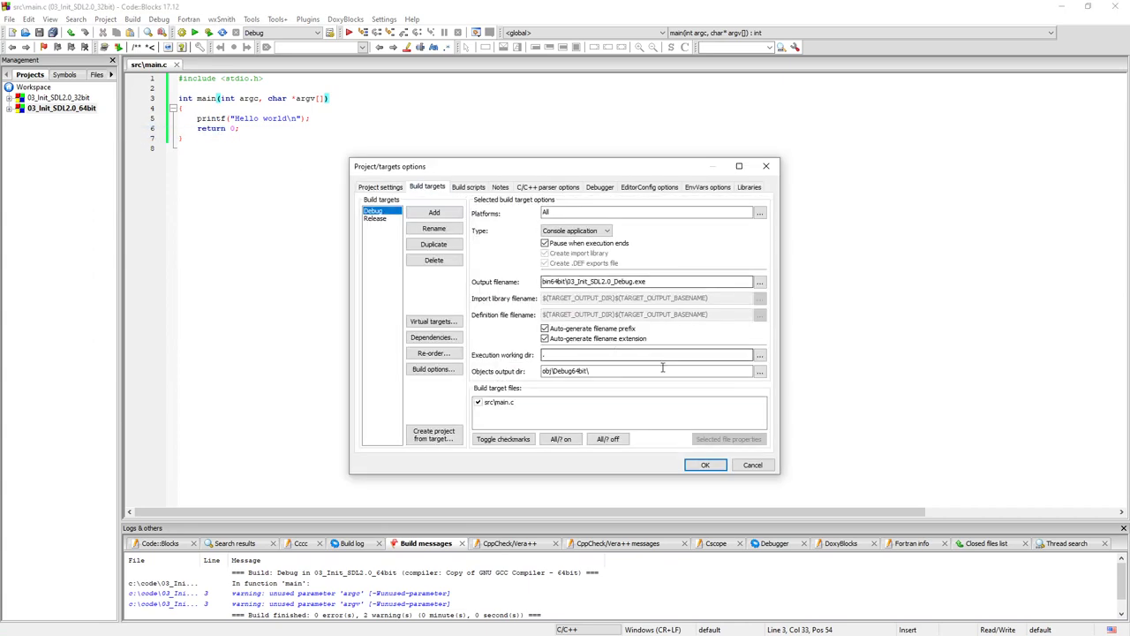
{"action": "left_click", "coordinate": [759, 353]}
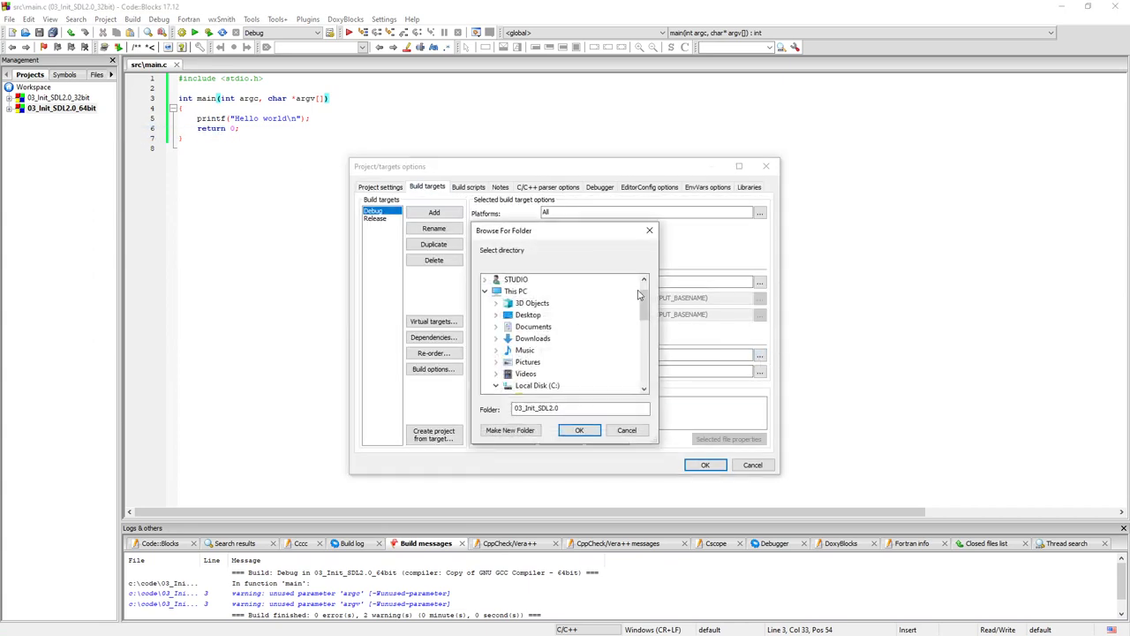
{"action": "left_click", "coordinate": [561, 350]}
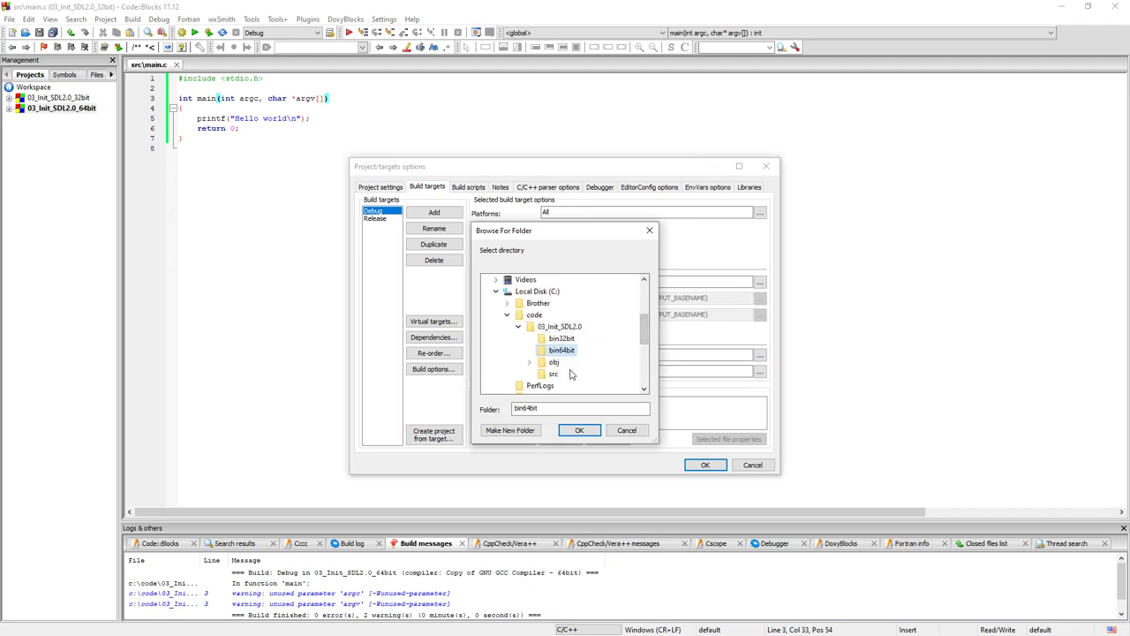
{"action": "left_click", "coordinate": [579, 431]}
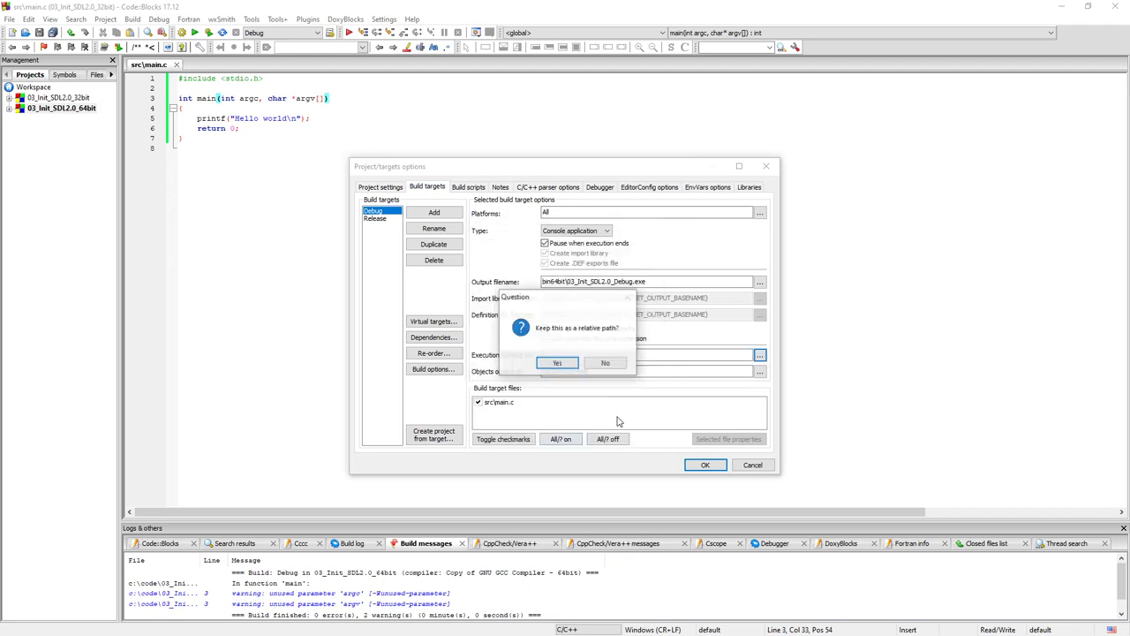
{"action": "left_click", "coordinate": [556, 362]}
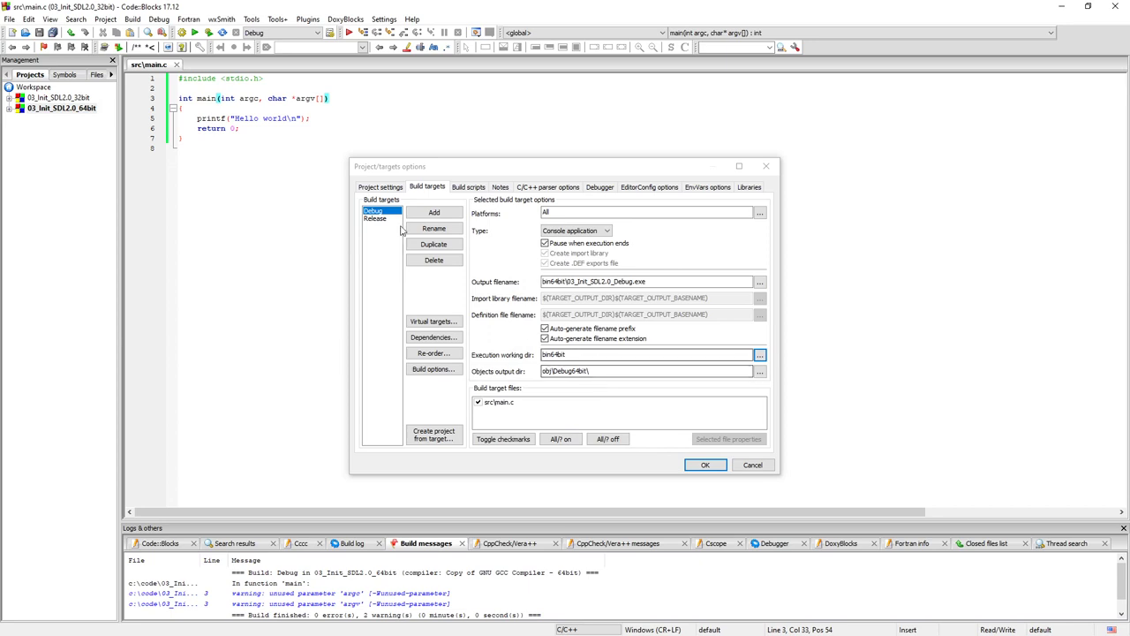
Set the Release target's execution working directory to bin64bit, relative, and apply.
{"action": "left_click", "coordinate": [374, 219]}
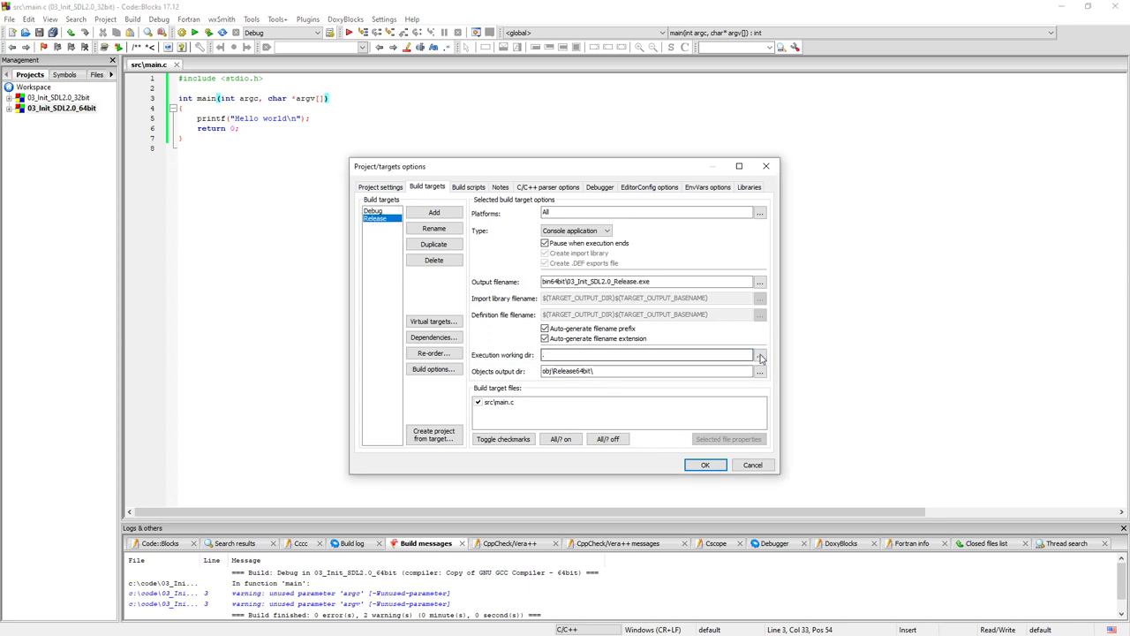
{"action": "left_click", "coordinate": [759, 353]}
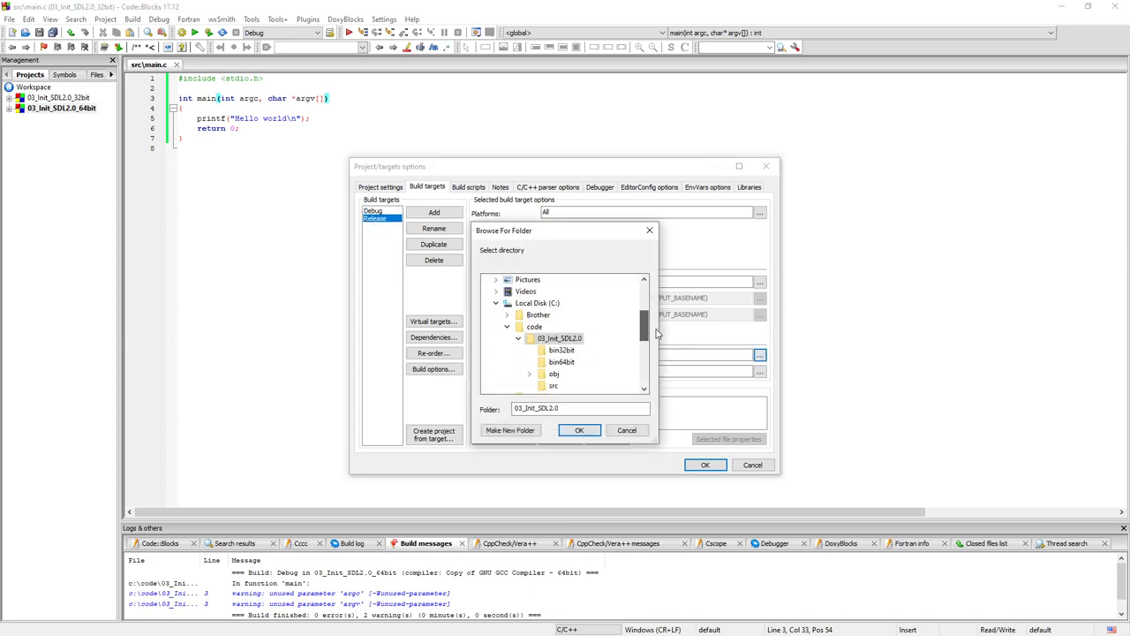
{"action": "left_click", "coordinate": [579, 431]}
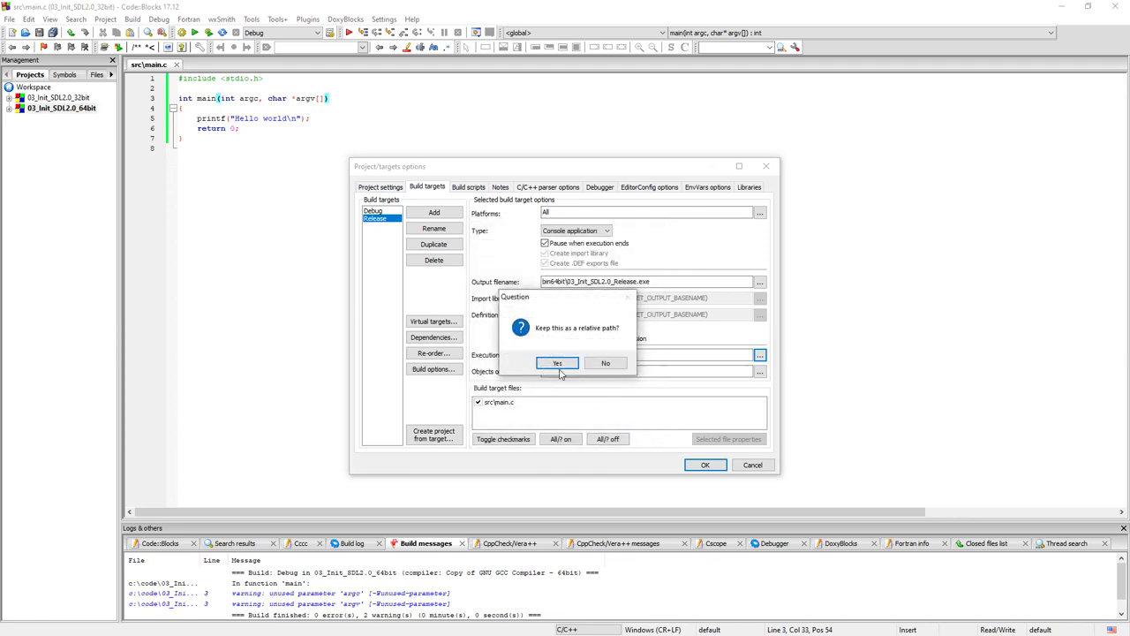
{"action": "left_click", "coordinate": [557, 364]}
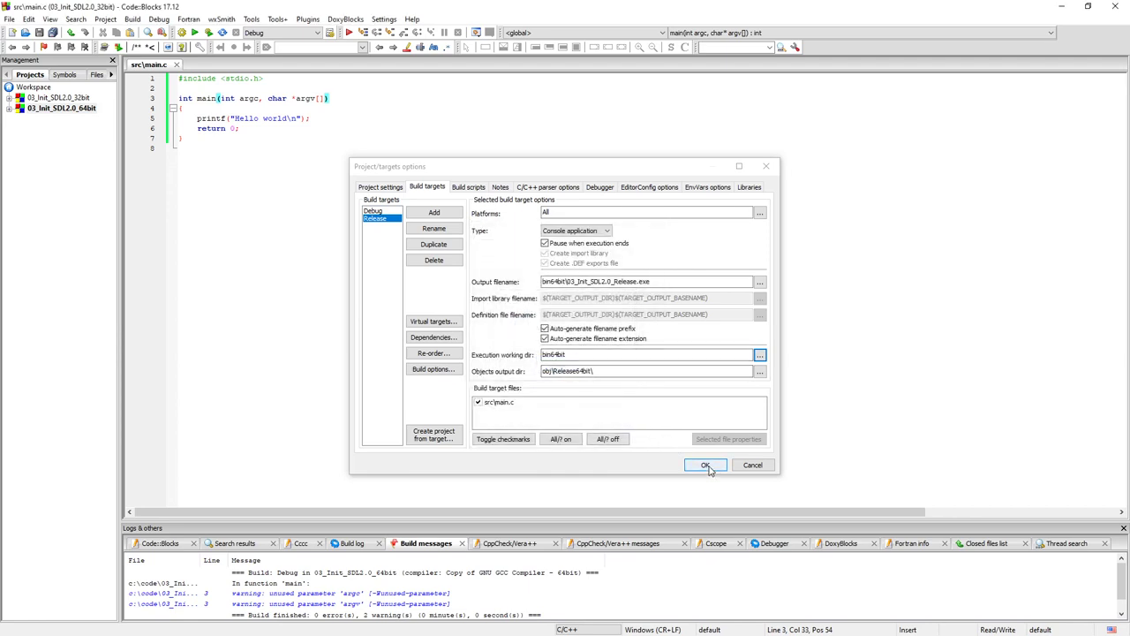
{"action": "left_click", "coordinate": [706, 465]}
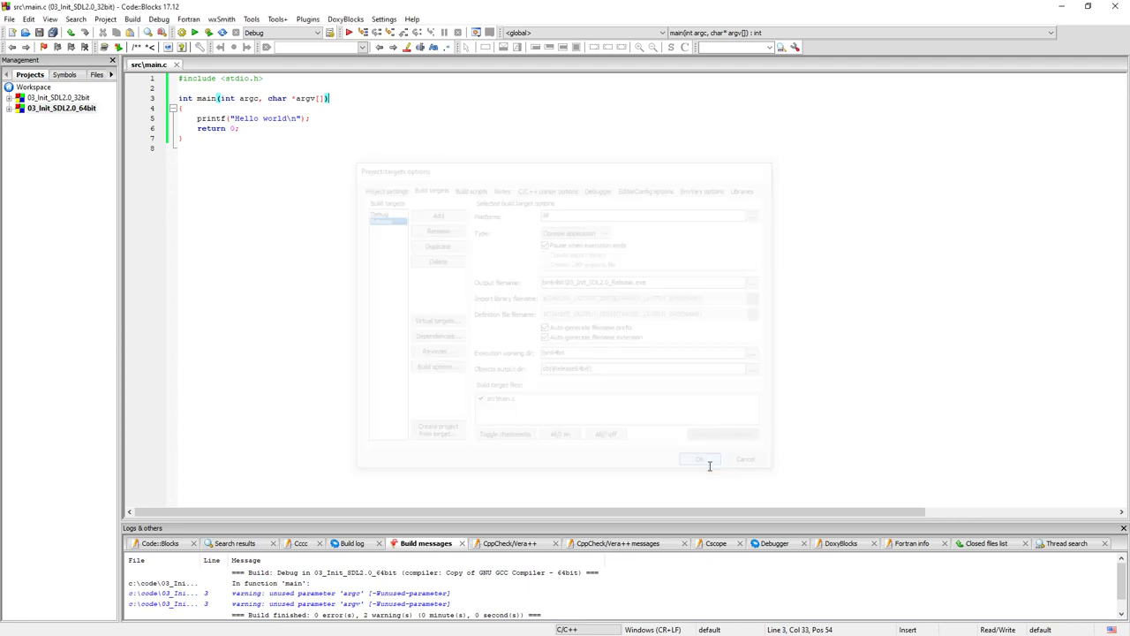
{"action": "left_click", "coordinate": [699, 459]}
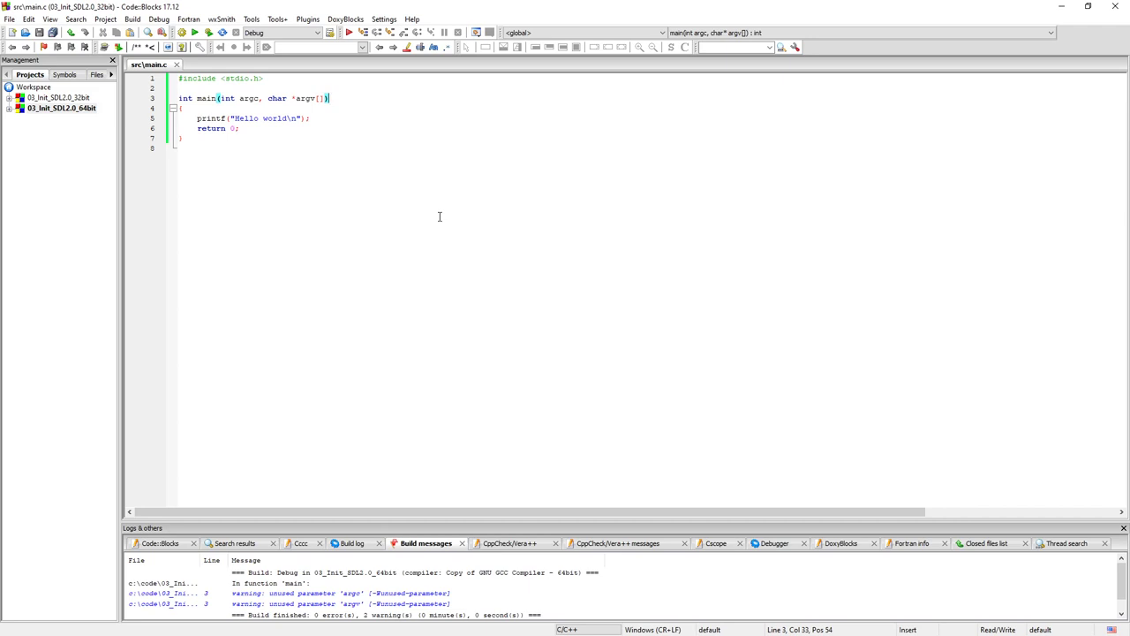
{"action": "mouse_move", "coordinate": [387, 197]}
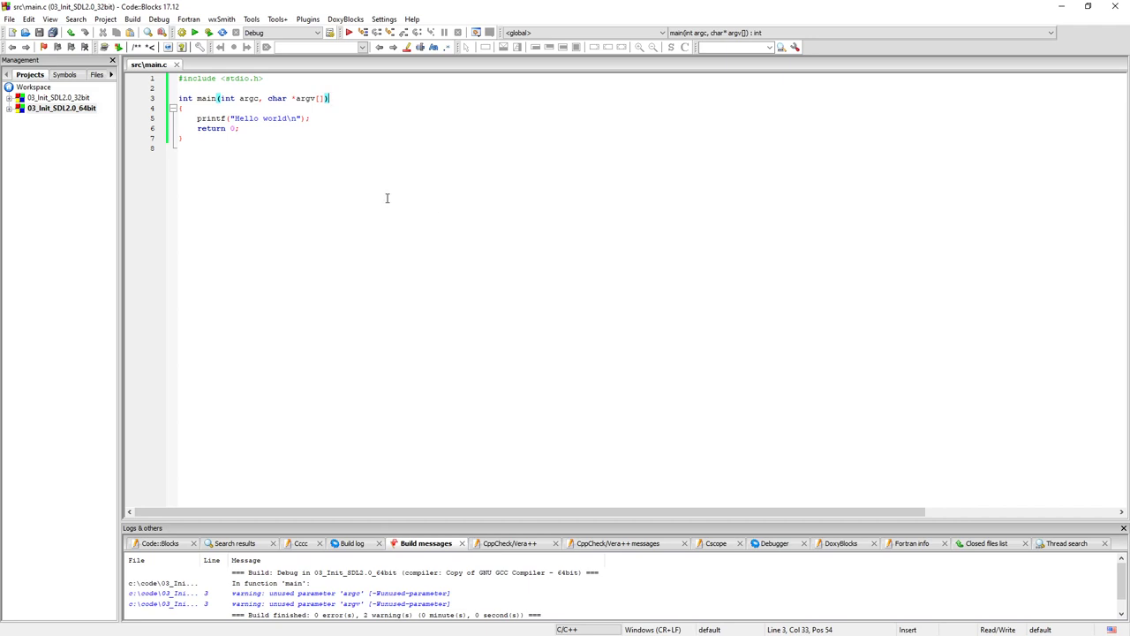